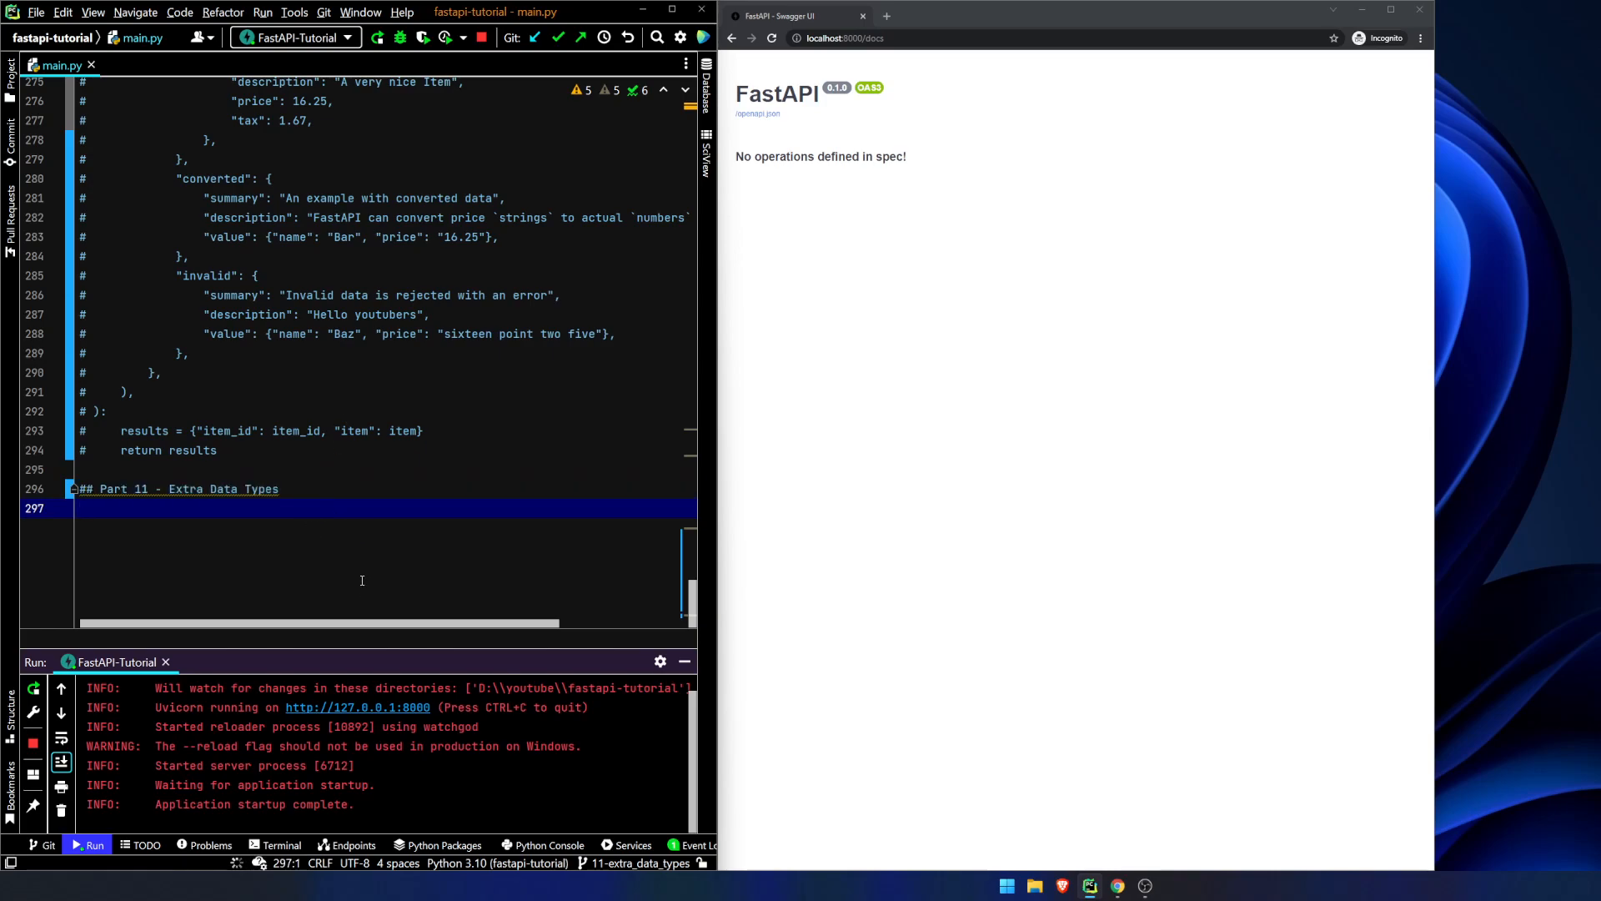
Reload the Swagger UI docs page and open a new blank browser tab.
{"action": "left_click", "coordinate": [771, 37]}
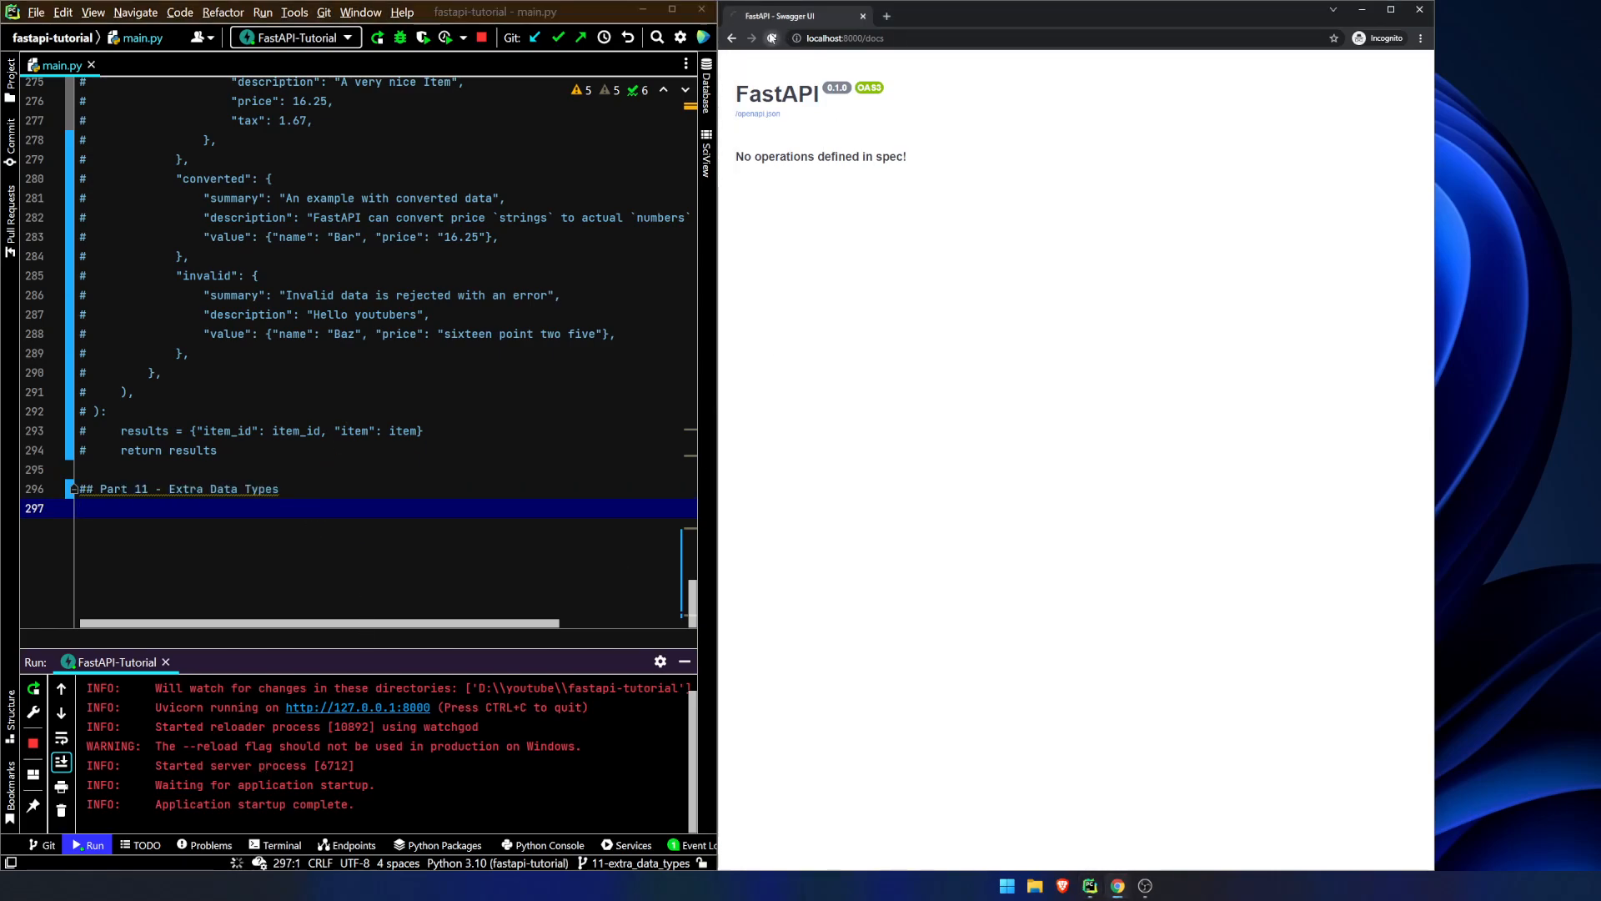
{"action": "left_click", "coordinate": [751, 38]}
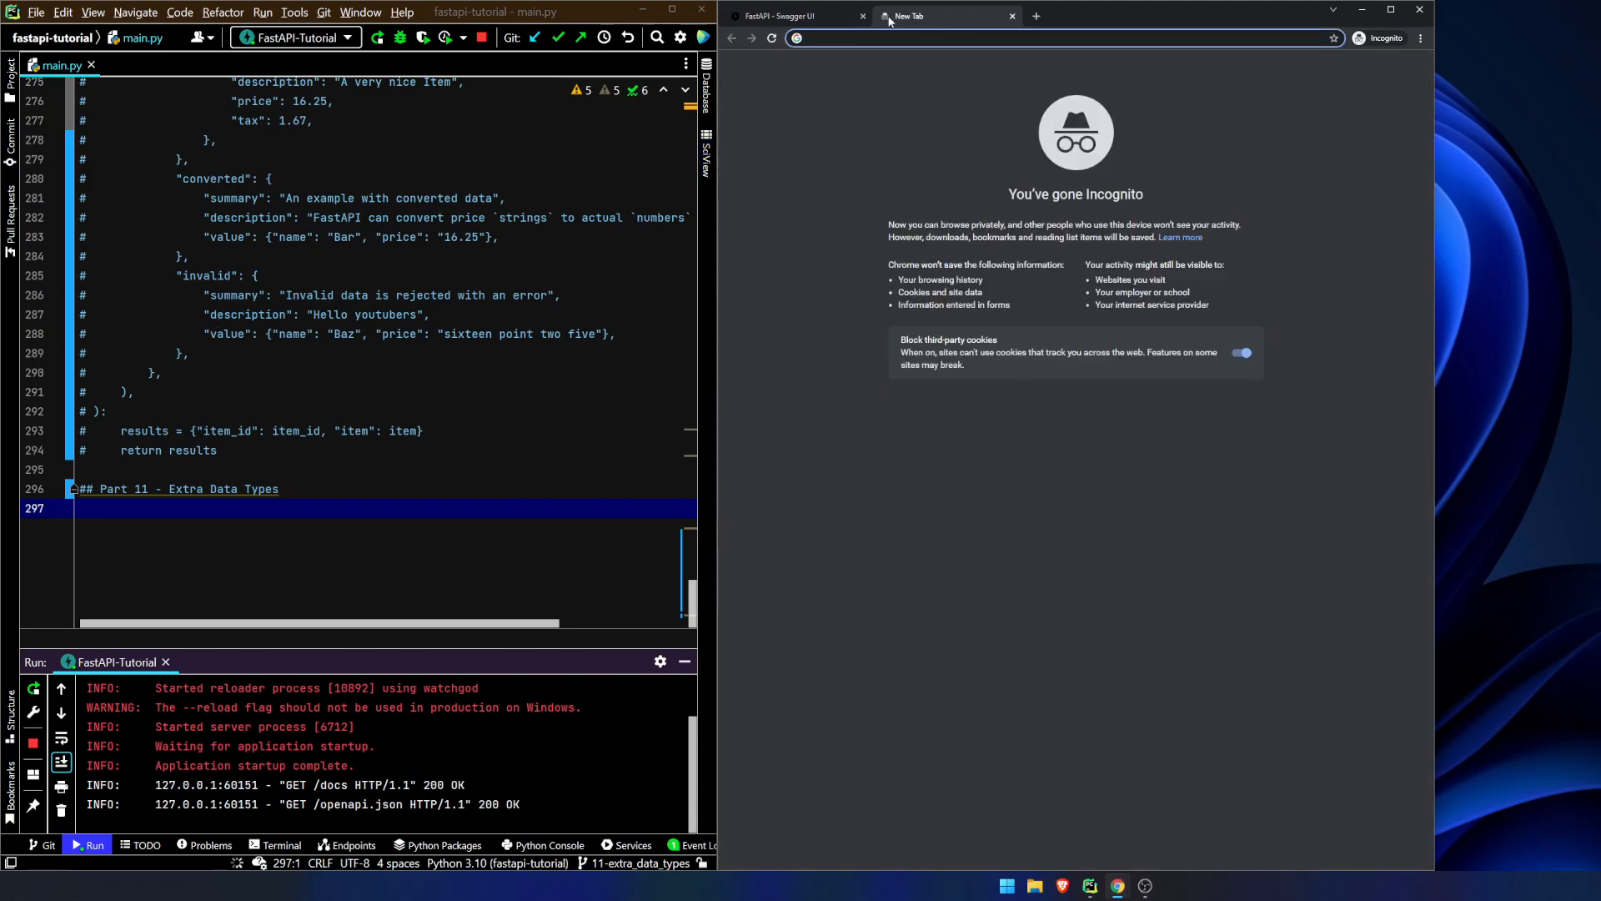
Search for the Pydantic field types docs and scroll through the page.
{"action": "type", "text": "pydantic-docs.helpmanual.io/usage/types/"}
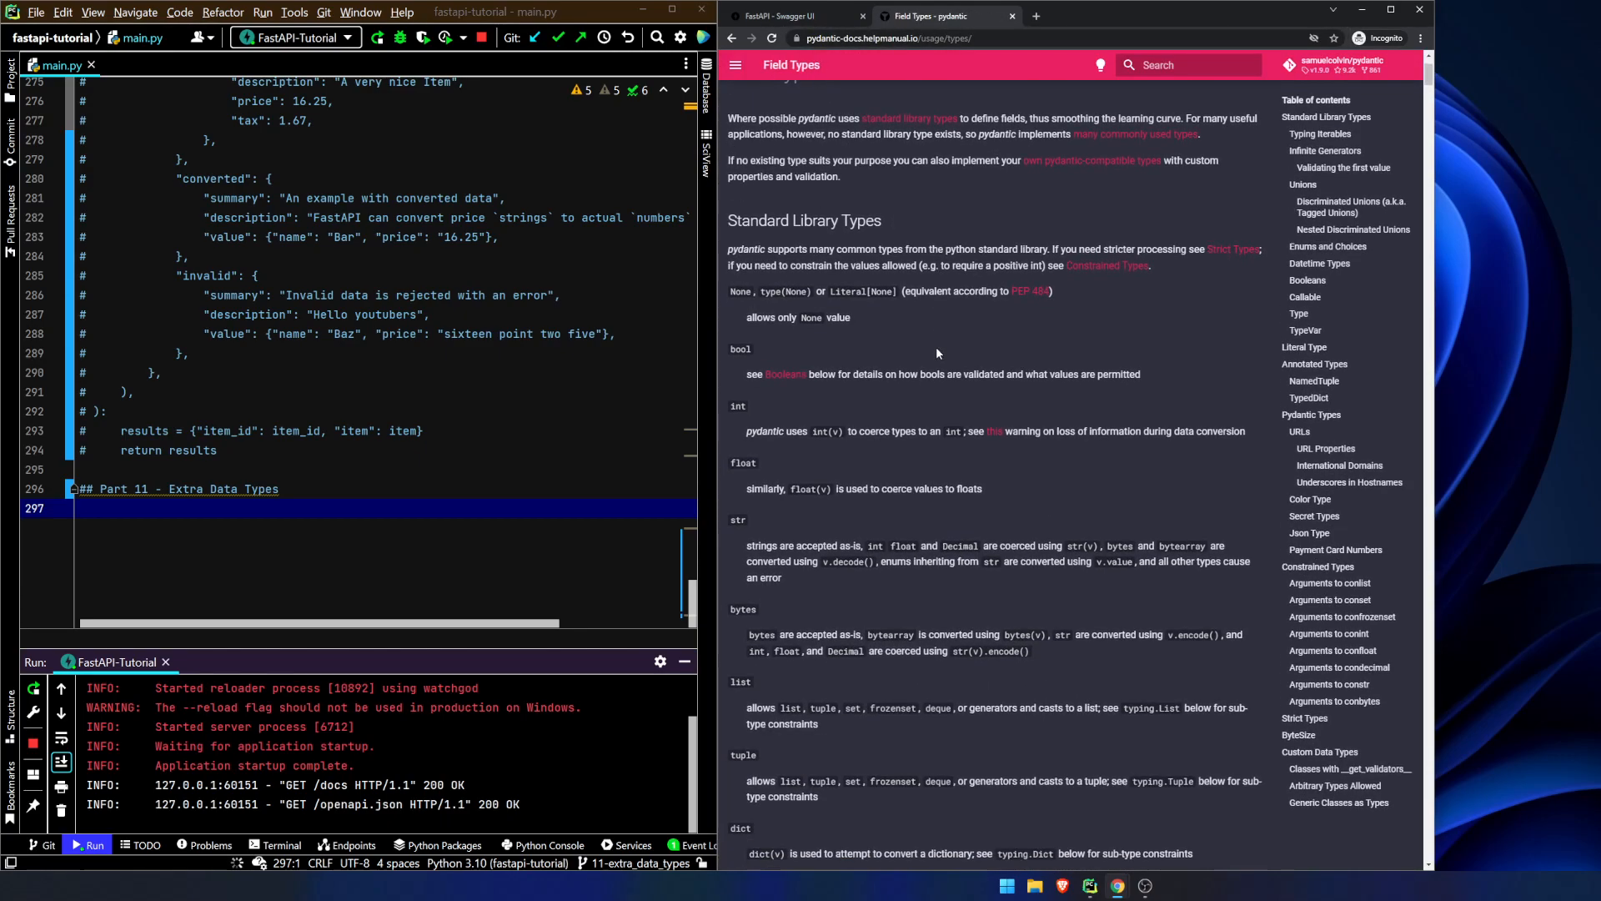
{"action": "scroll", "scroll_direction": "down", "scroll_amount": 3}
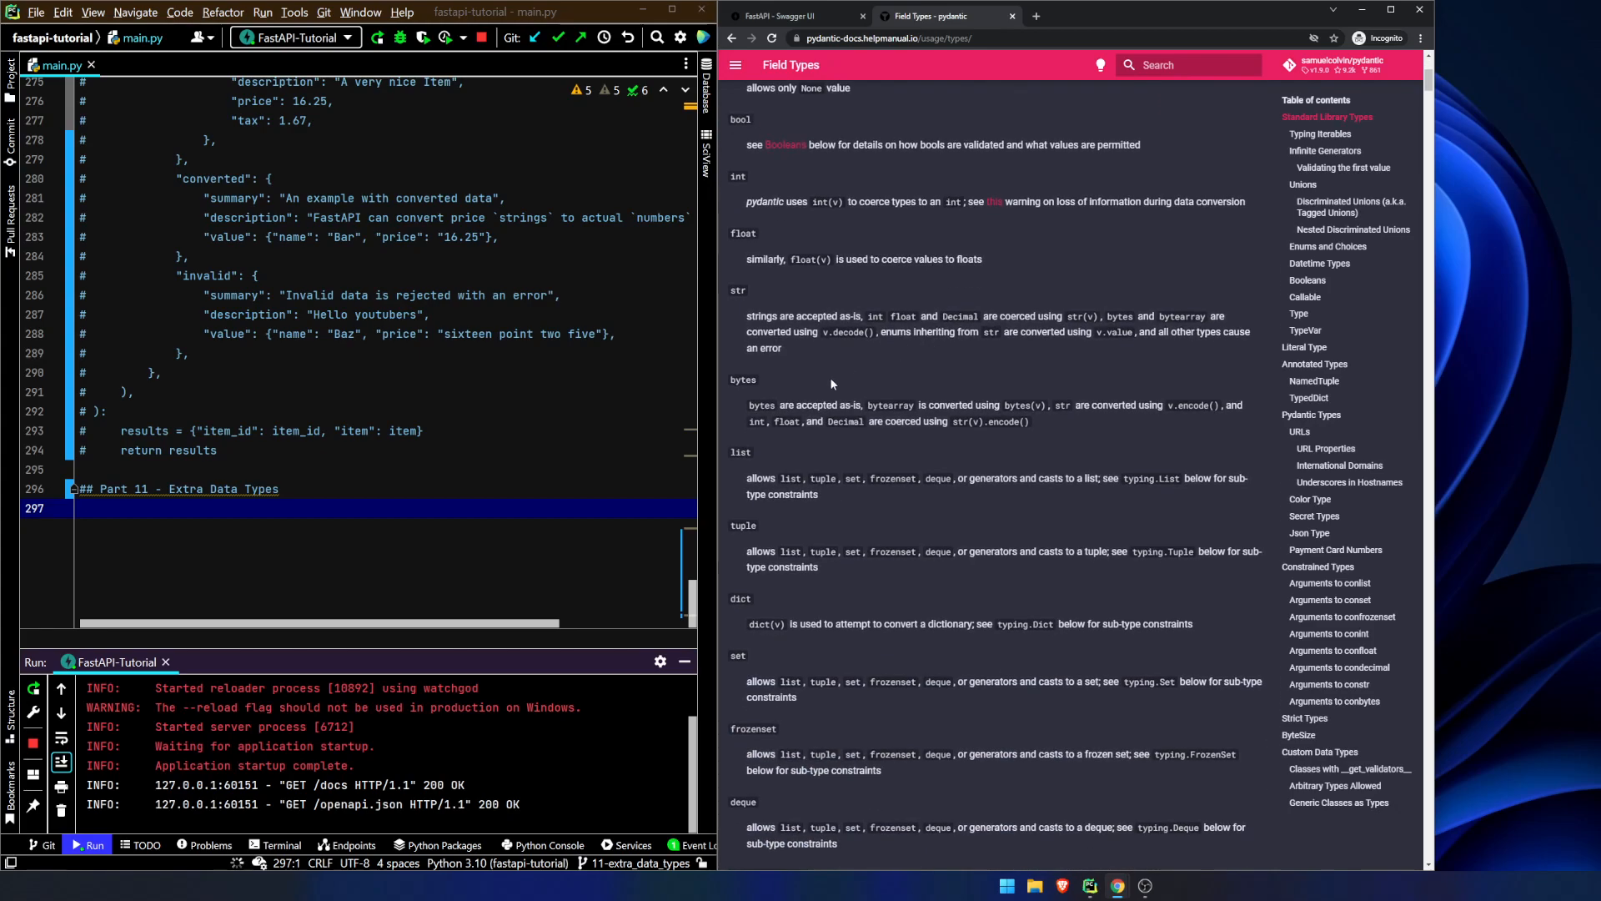
{"action": "mouse_move", "coordinate": [817, 379]}
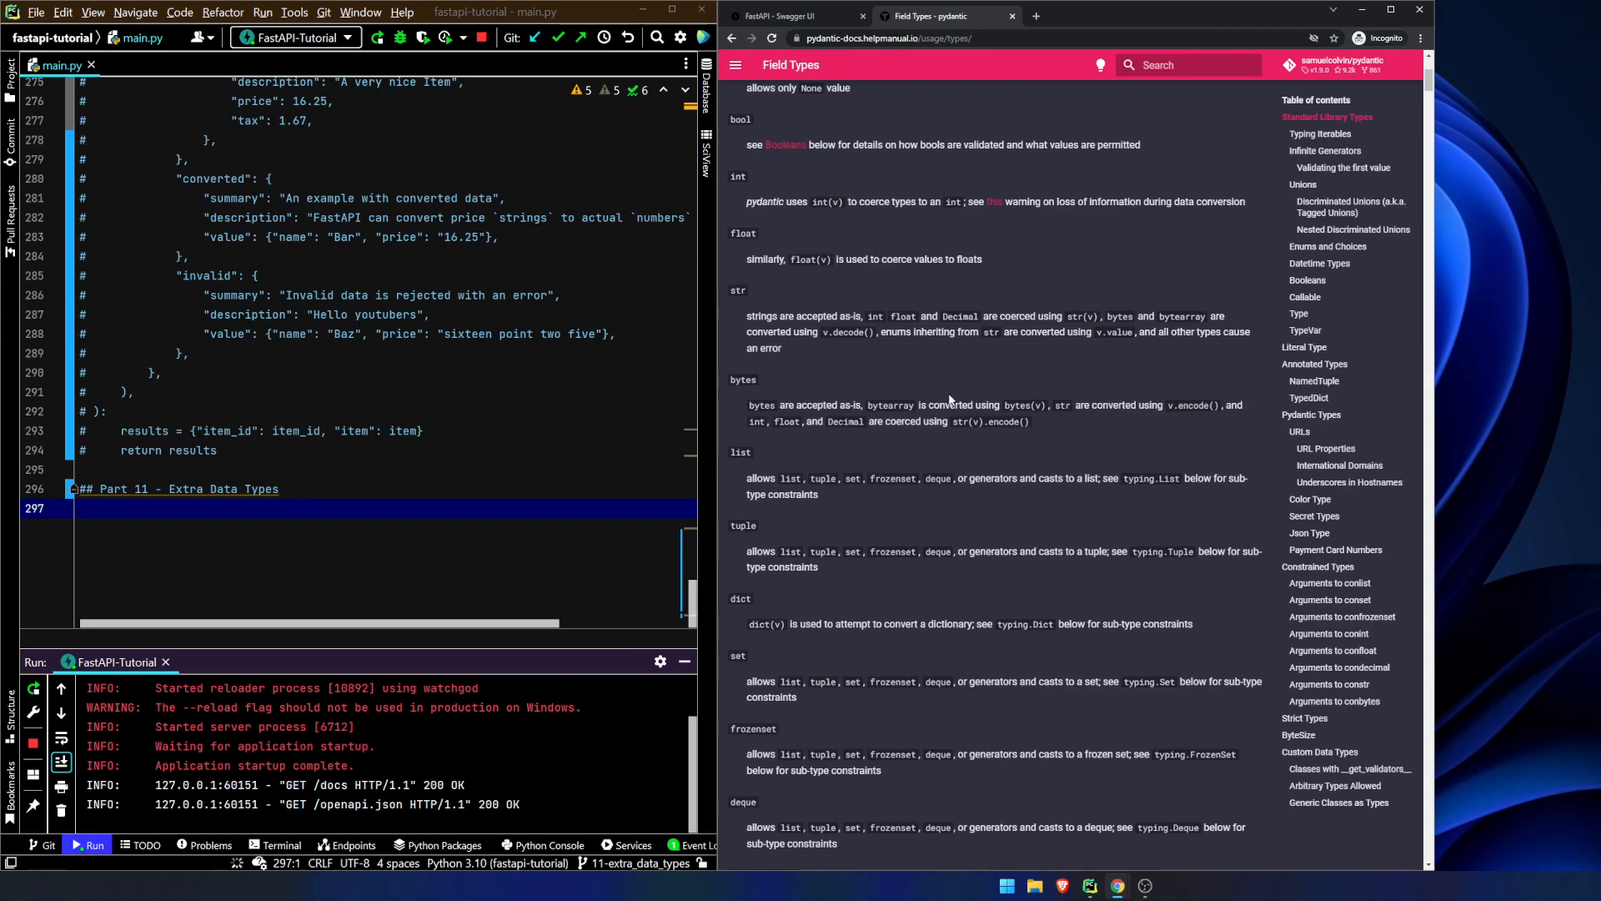
{"action": "scroll", "scroll_direction": "down", "scroll_amount": 3}
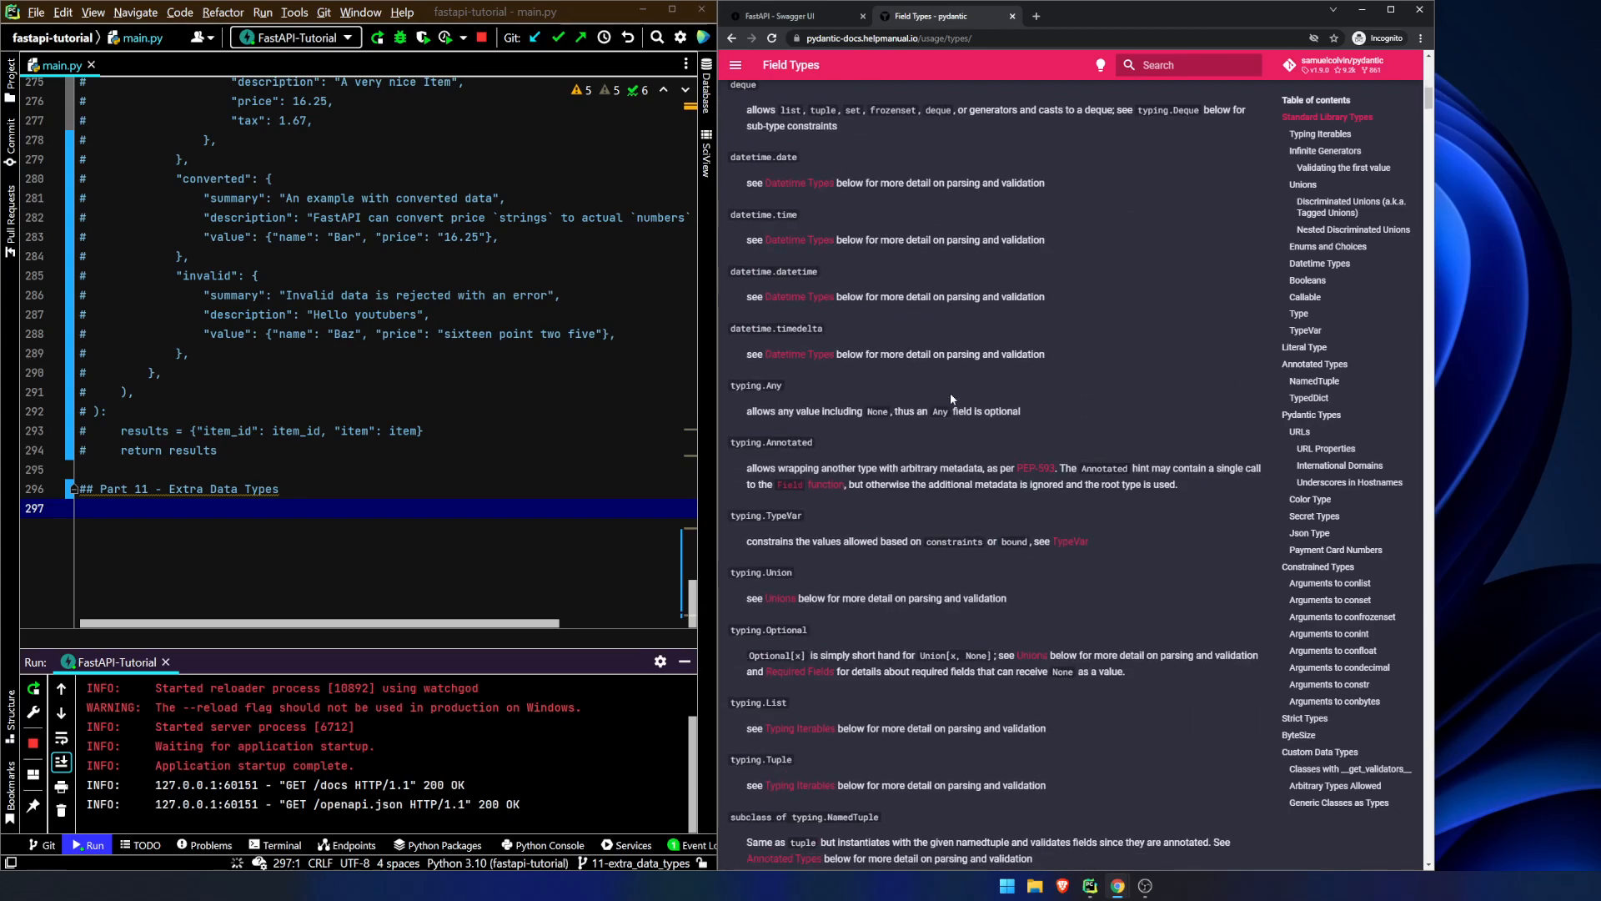
{"action": "mouse_move", "coordinate": [806, 273]}
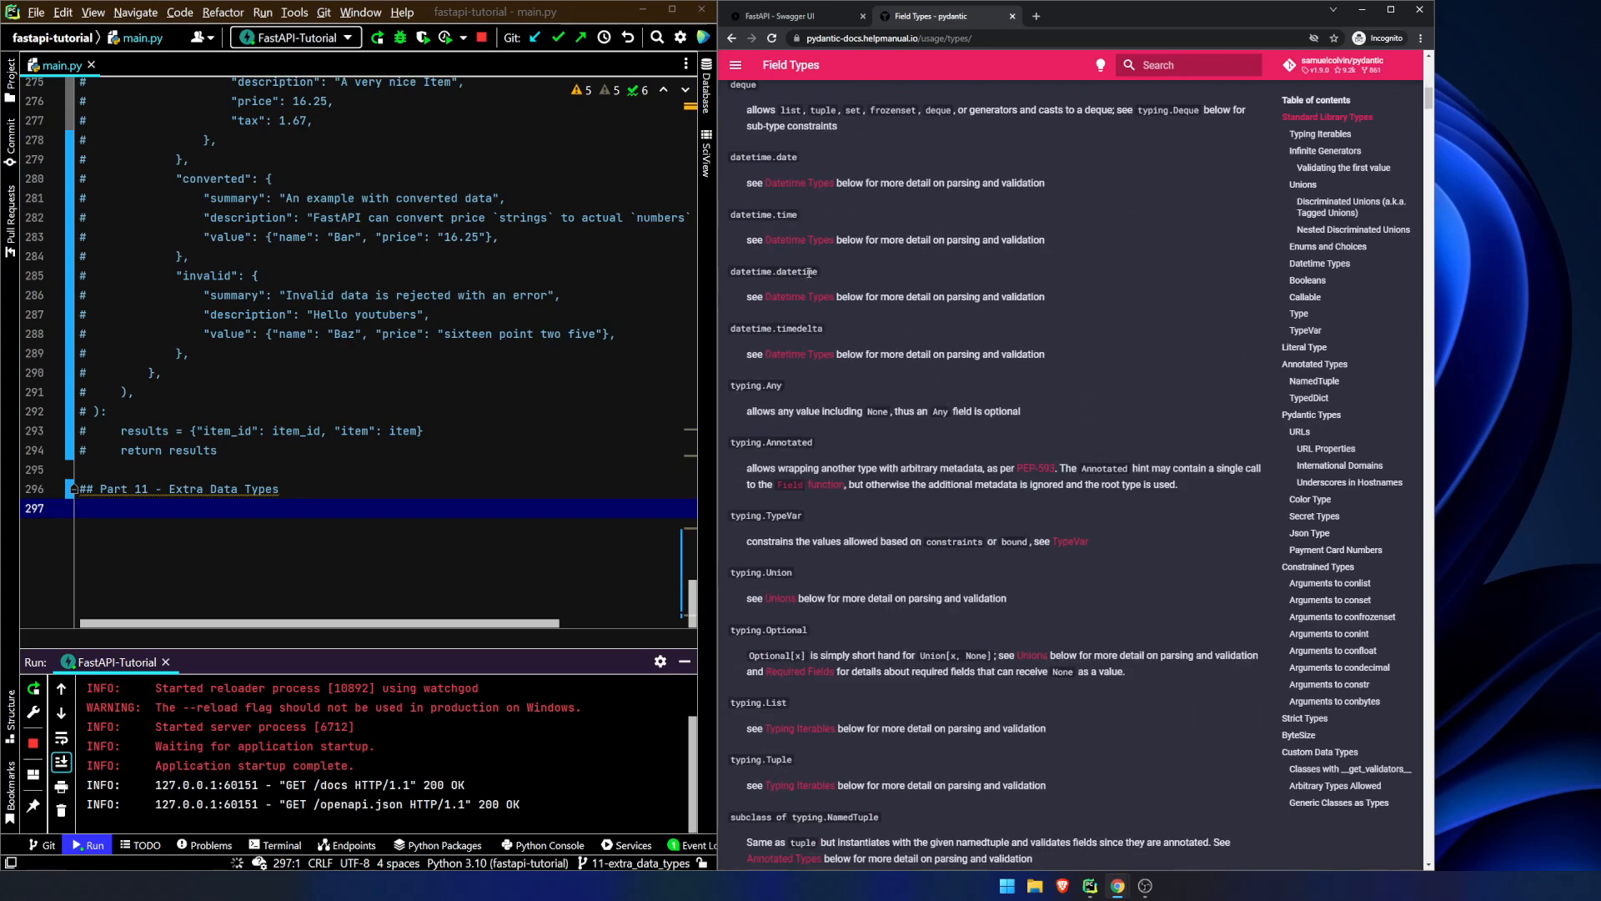
{"action": "scroll", "scroll_direction": "down", "scroll_amount": 3}
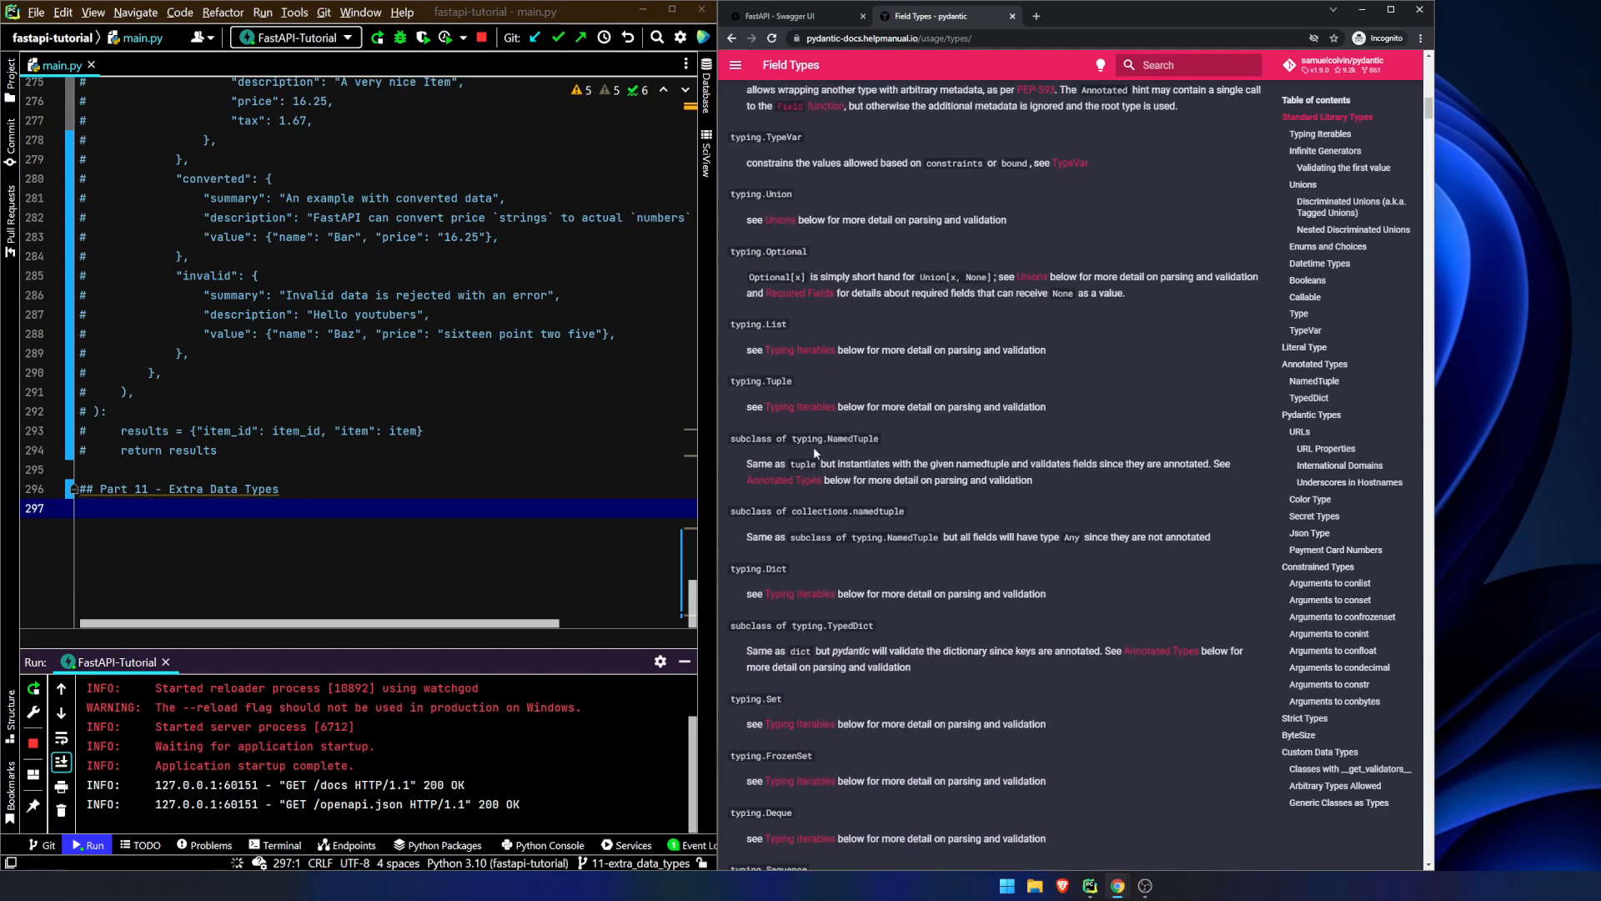
{"action": "scroll", "scroll_direction": "down", "scroll_amount": 3}
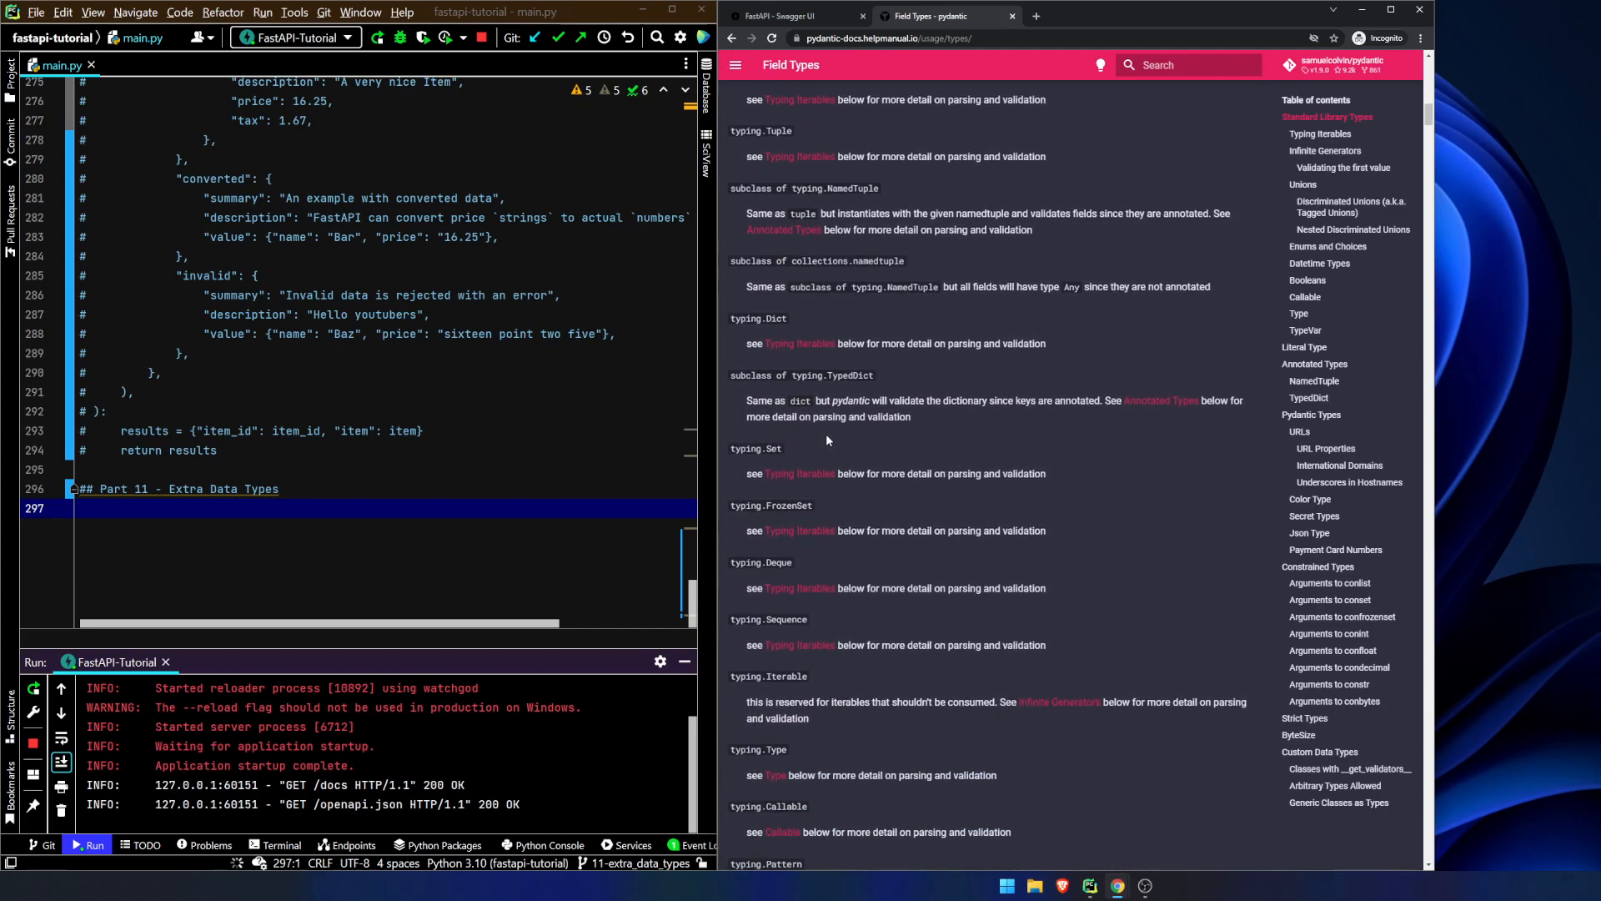
{"action": "scroll", "scroll_direction": "down", "scroll_amount": 3}
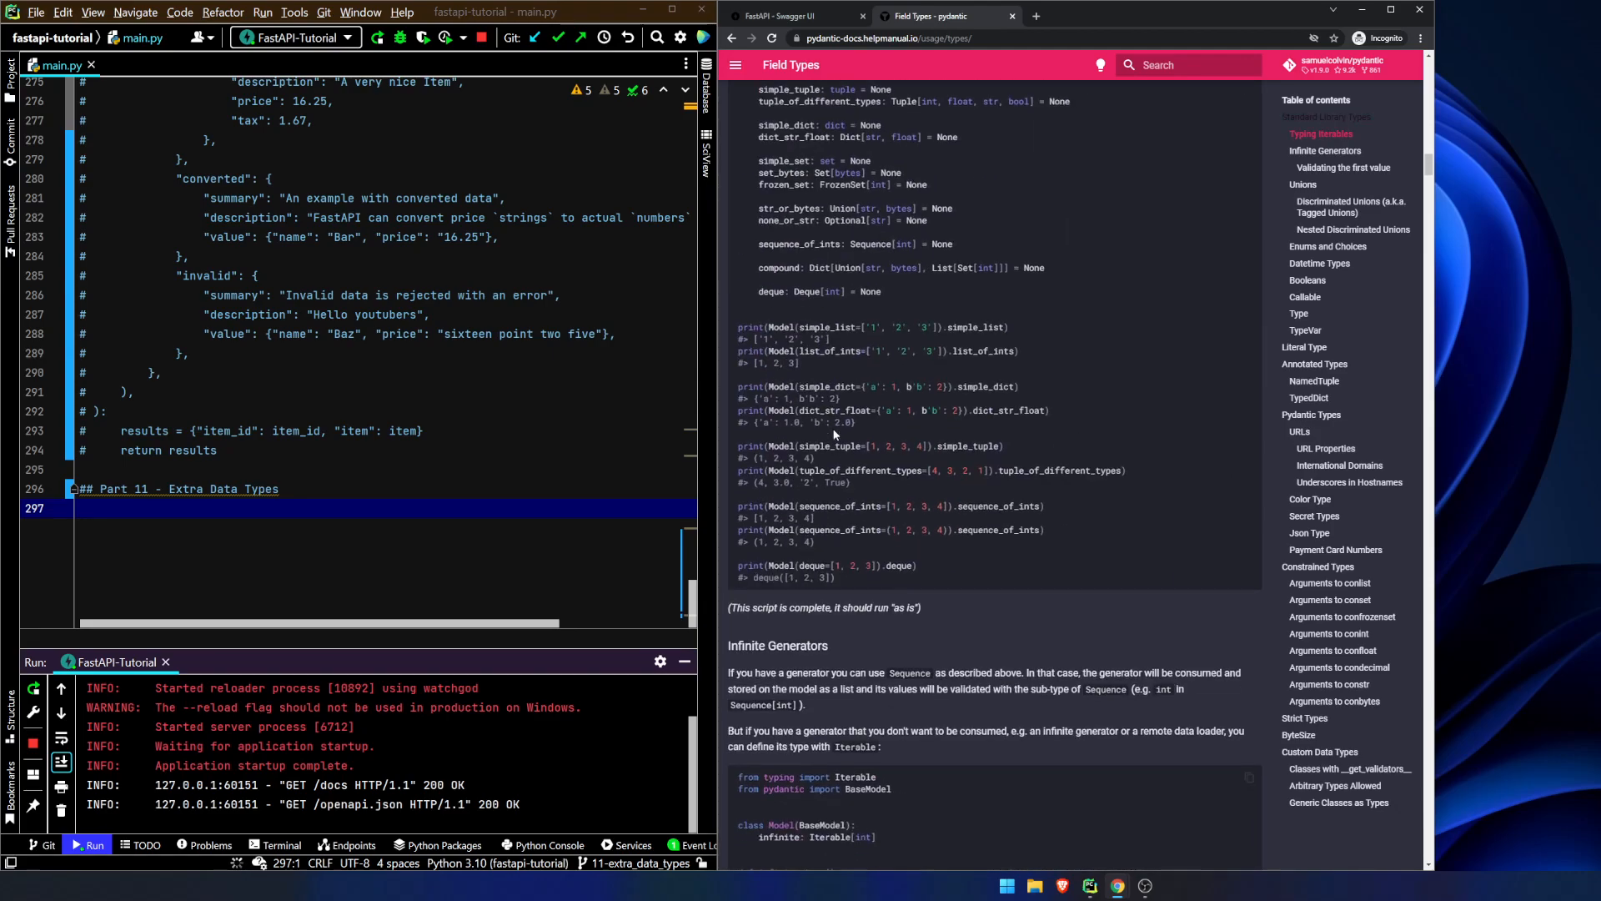
{"action": "scroll", "scroll_direction": "down", "scroll_amount": 3}
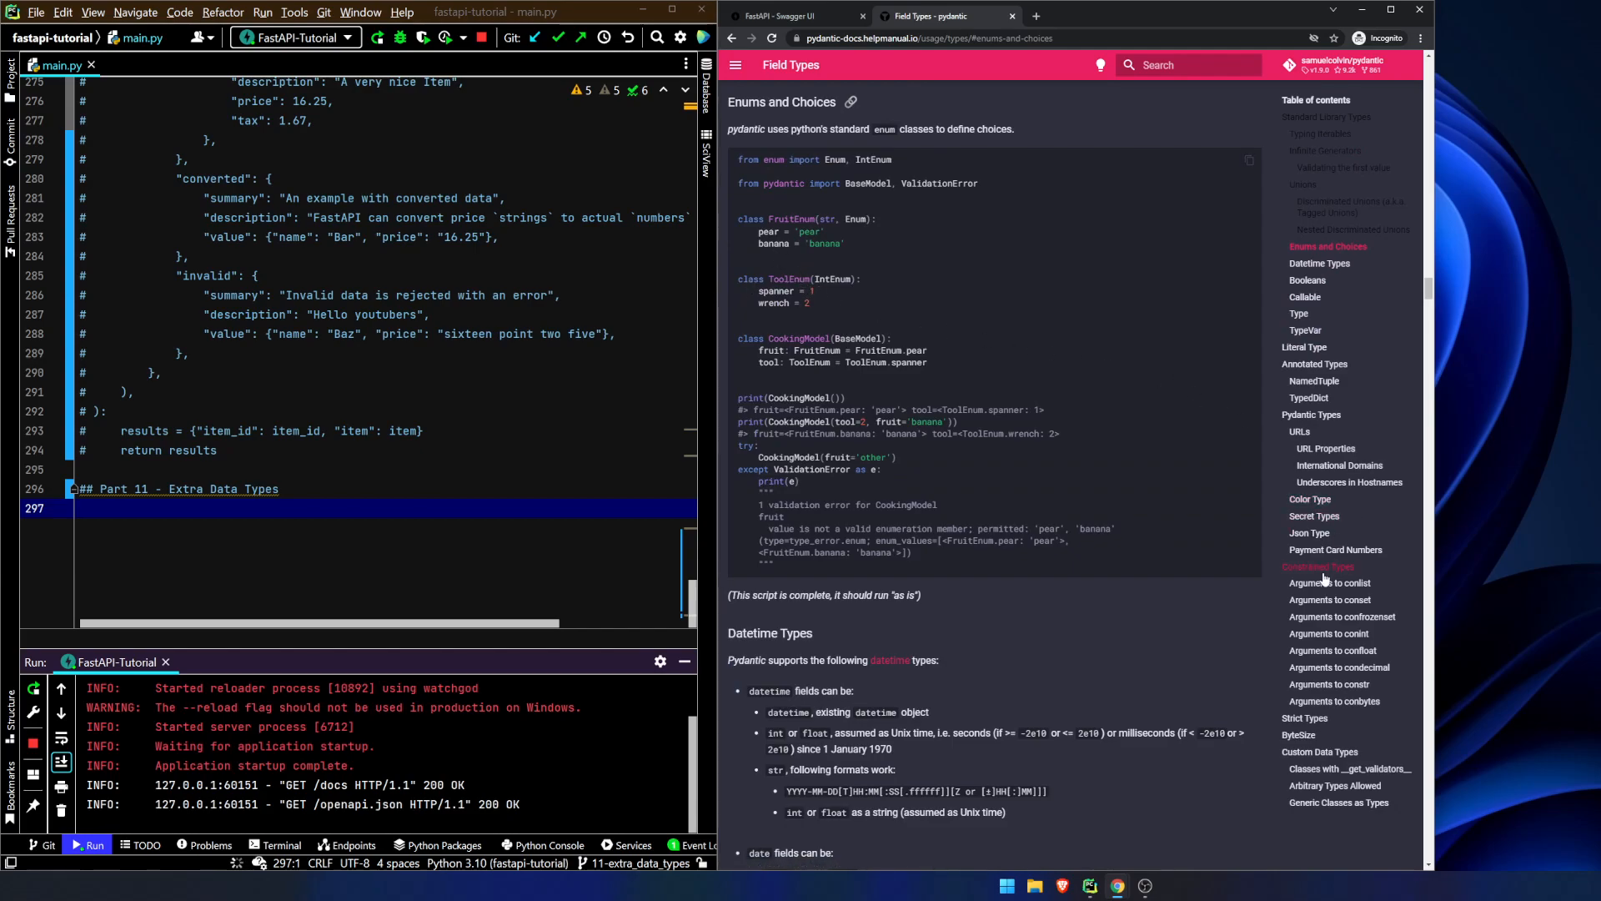
{"action": "mouse_move", "coordinate": [1300, 431]}
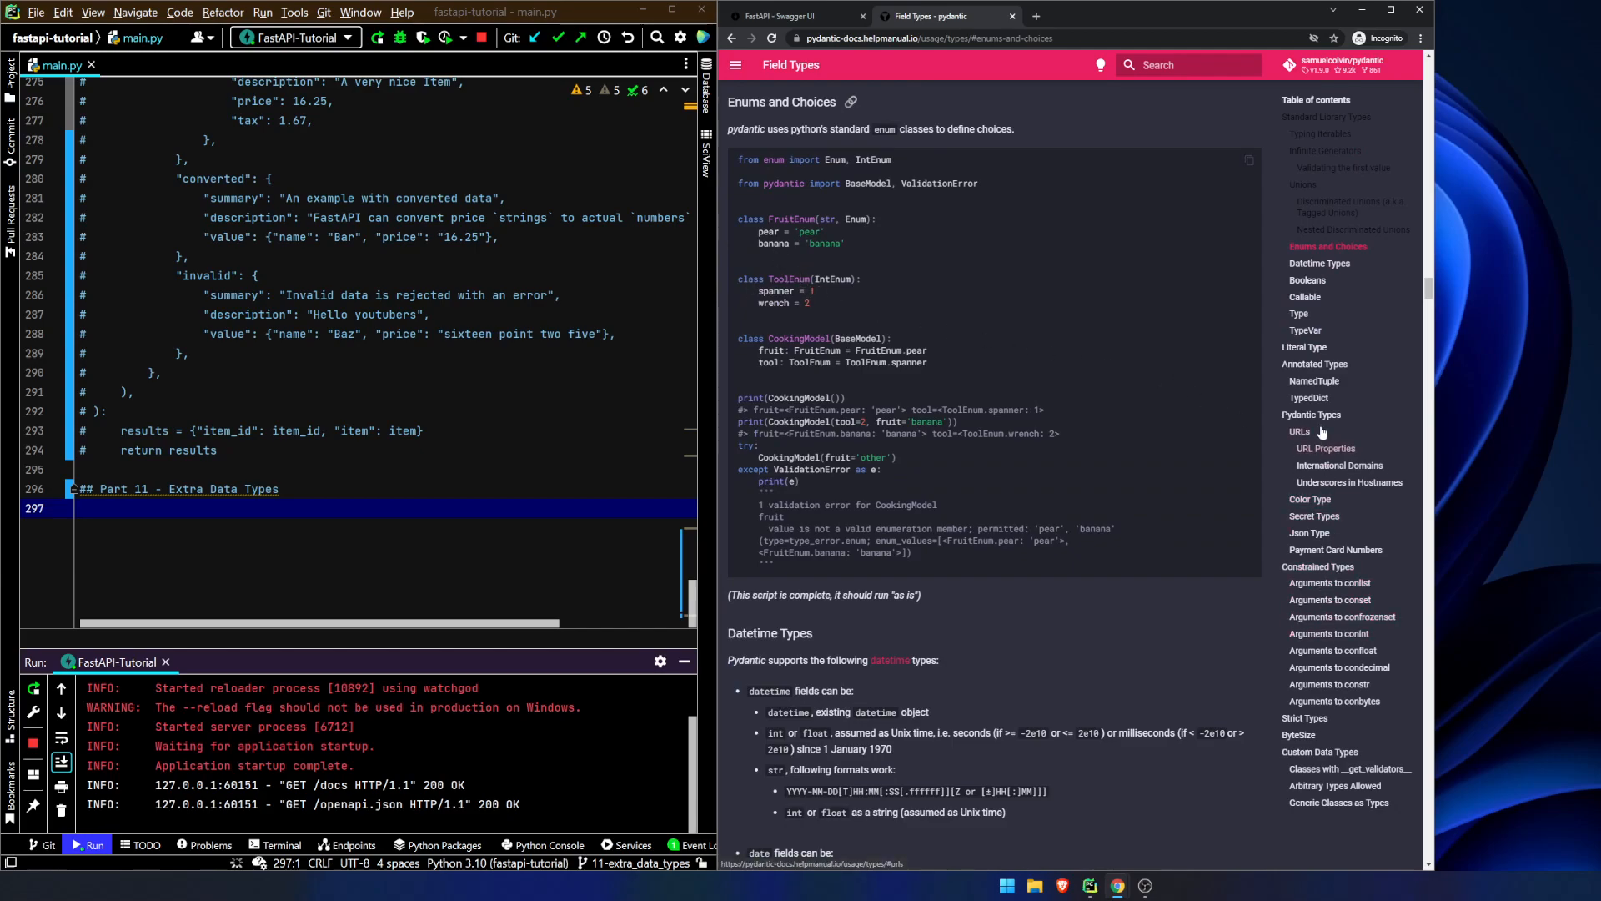
Jump via the contents back to Standard Library Types and find the uuid entry.
{"action": "left_click", "coordinate": [1312, 413]}
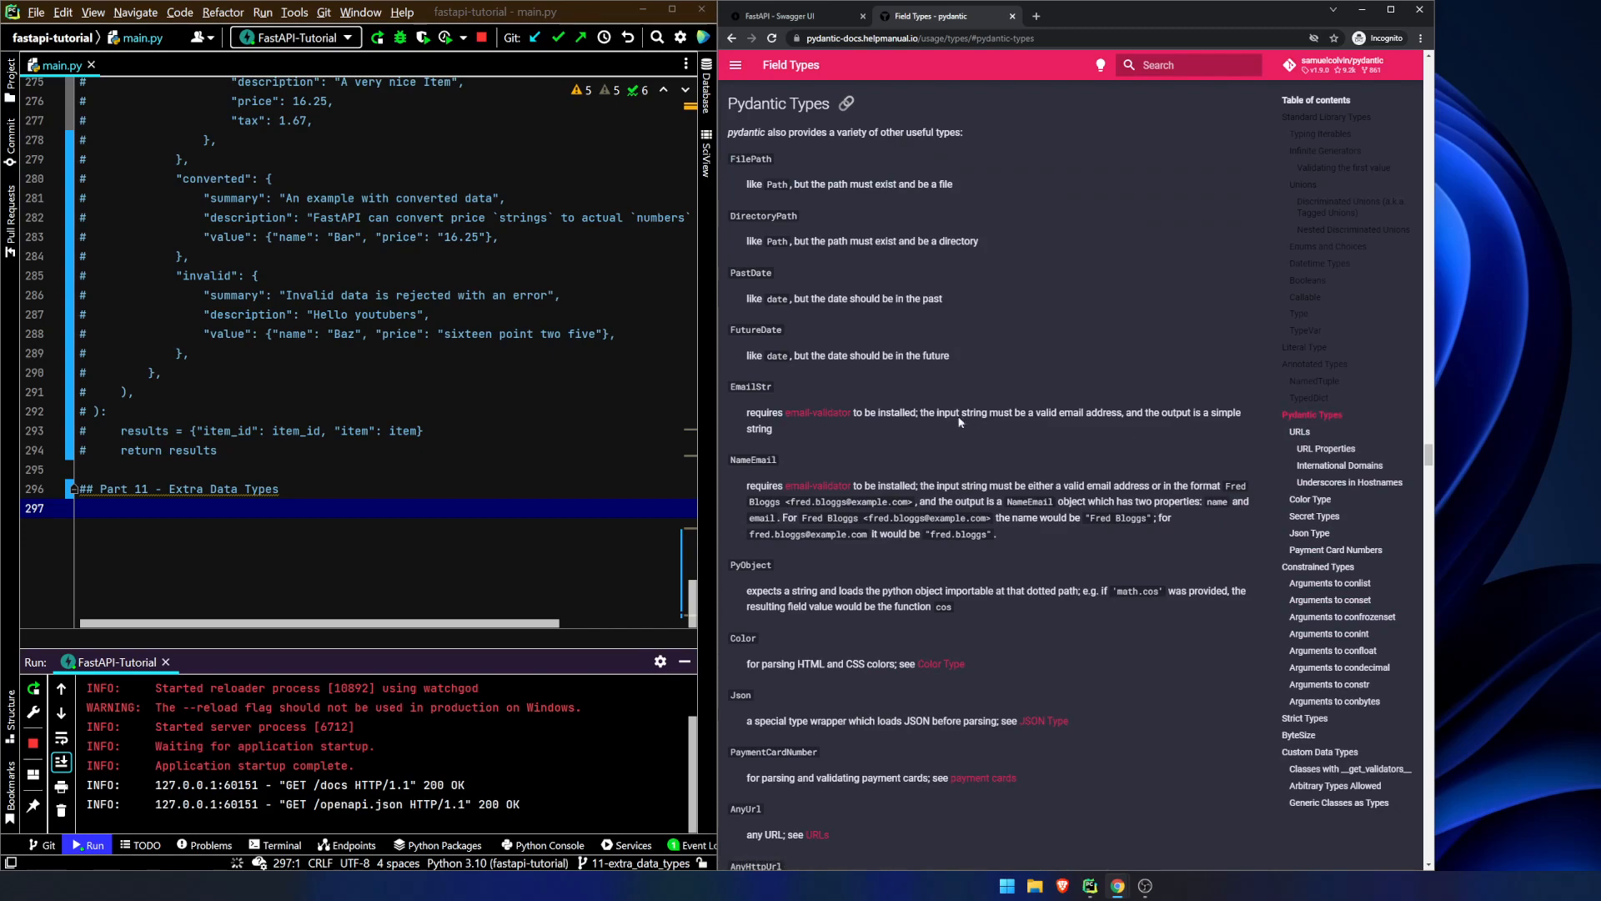
{"action": "scroll", "scroll_direction": "down", "scroll_amount": 3}
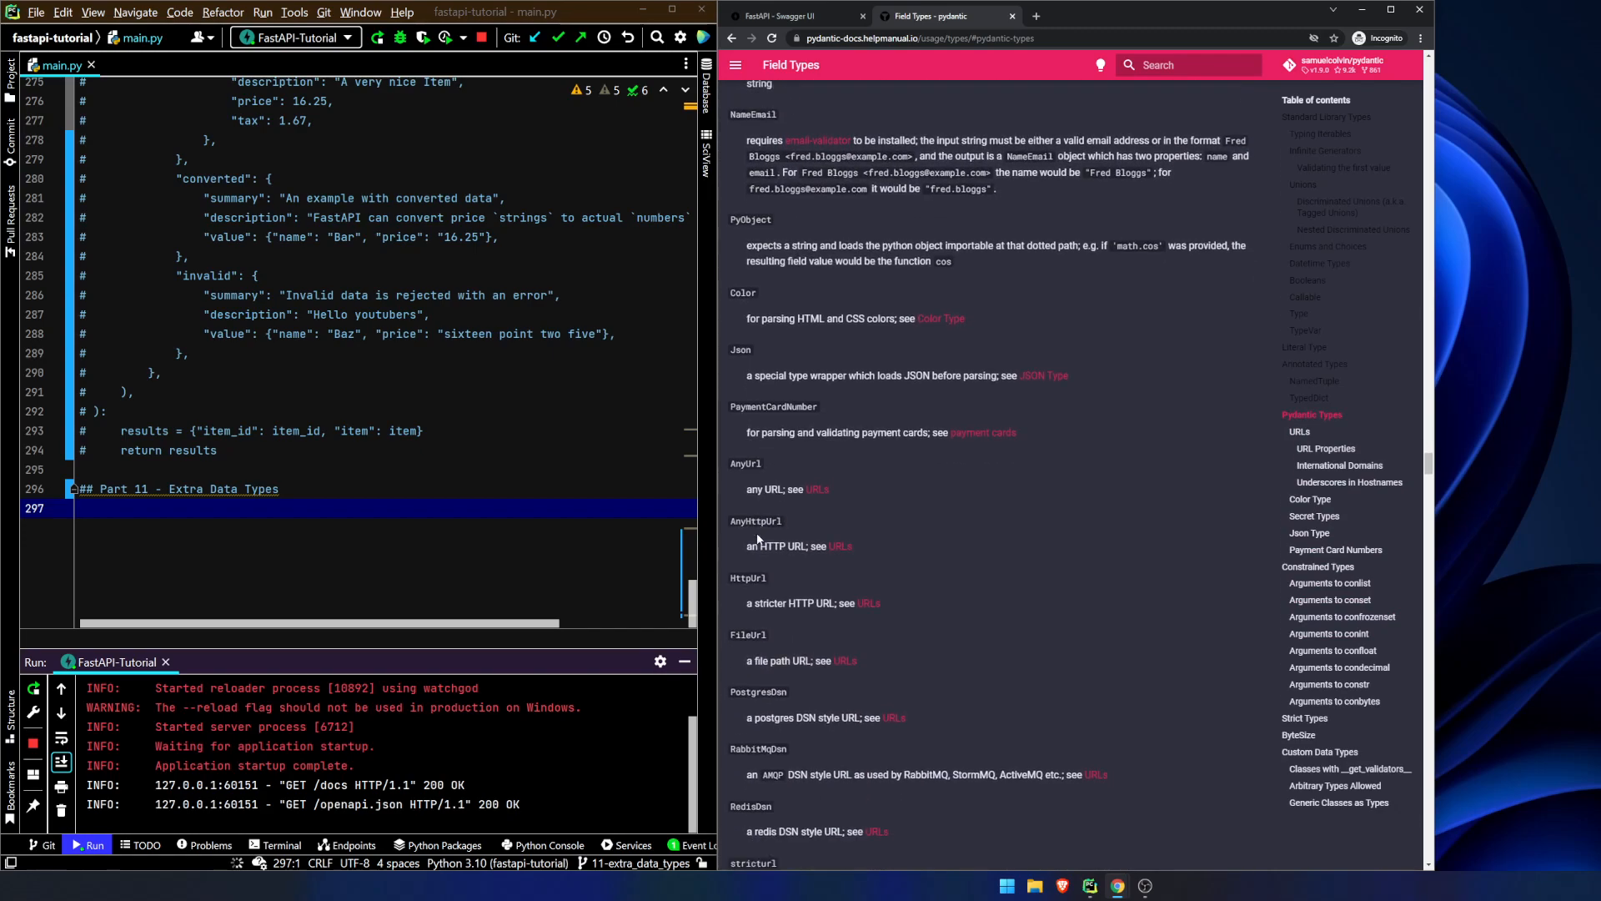
{"action": "scroll", "scroll_direction": "down", "scroll_amount": 3}
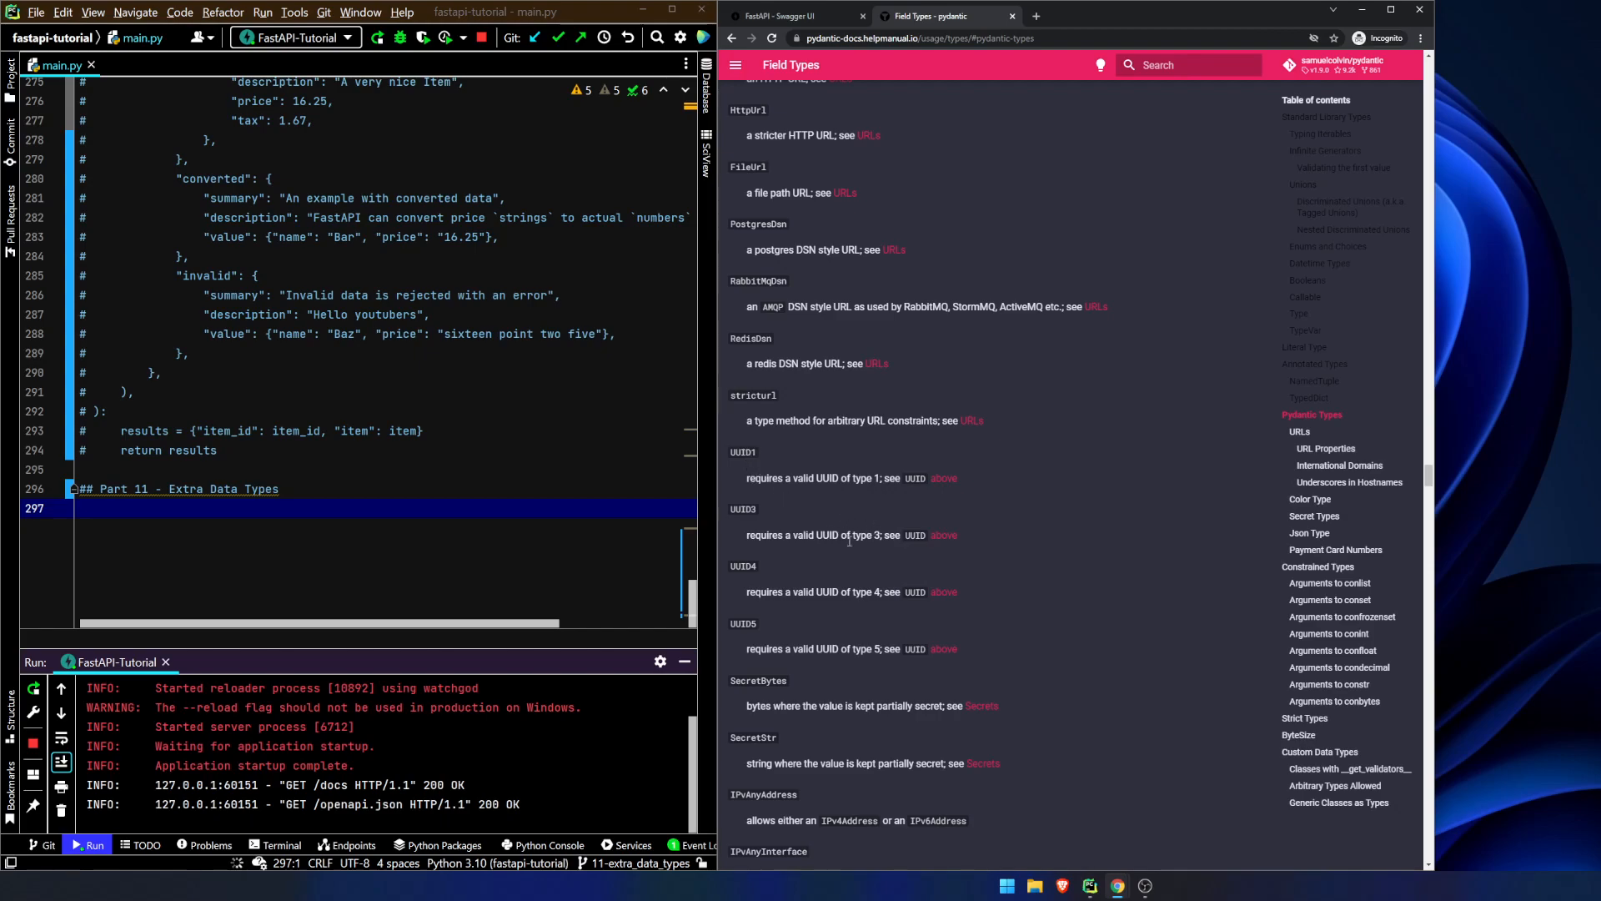
{"action": "left_click", "coordinate": [1327, 116]}
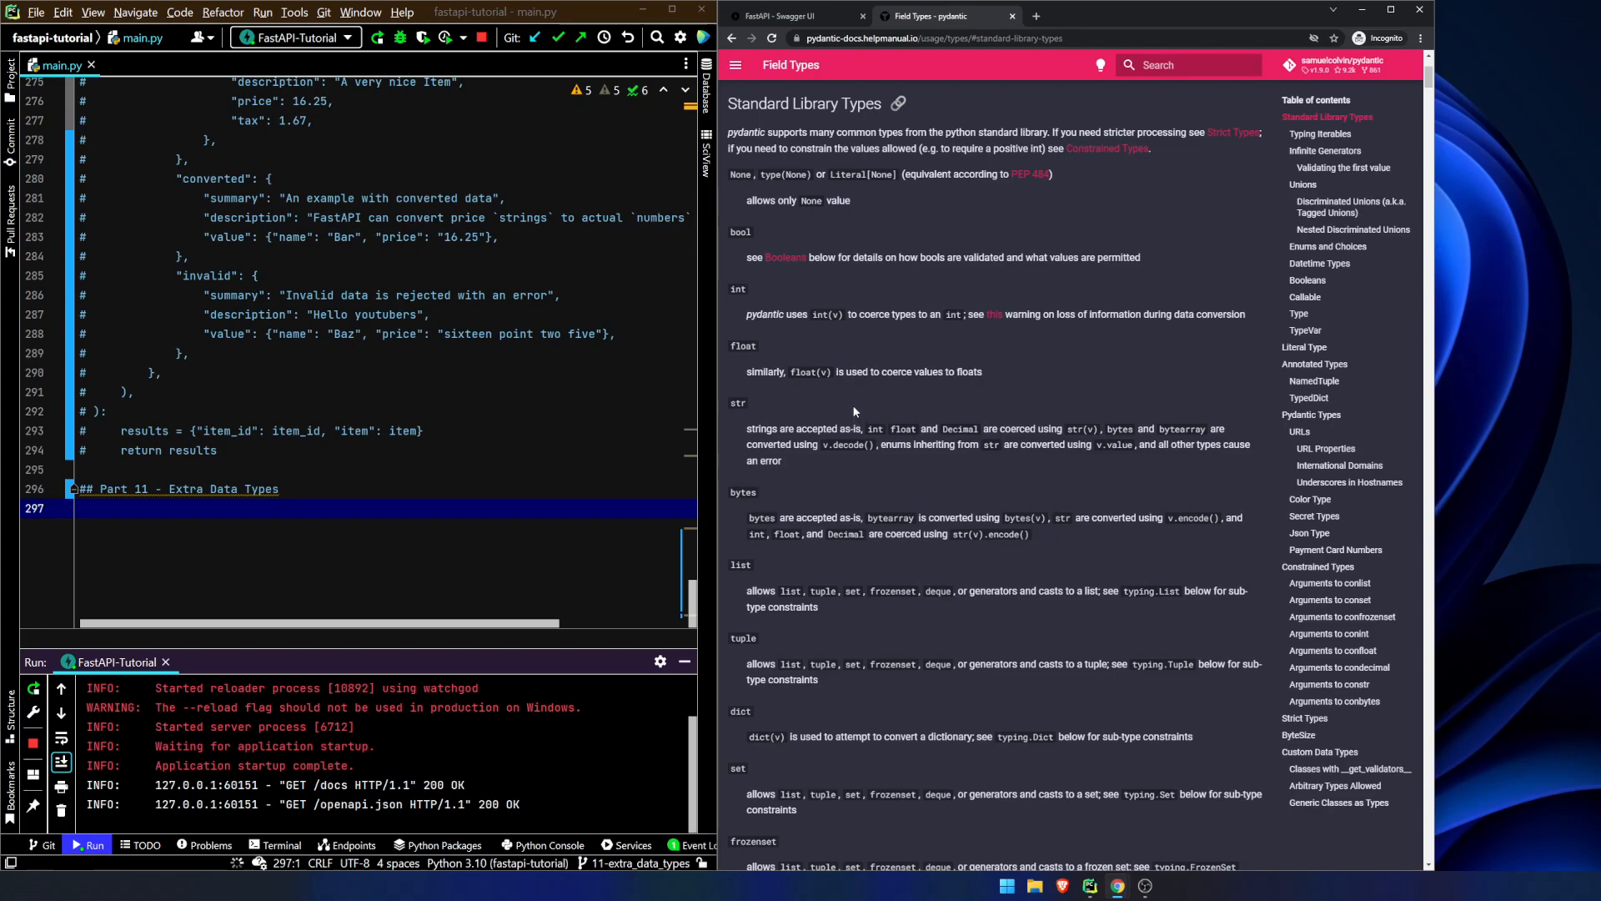
{"action": "type", "text": "uuid"}
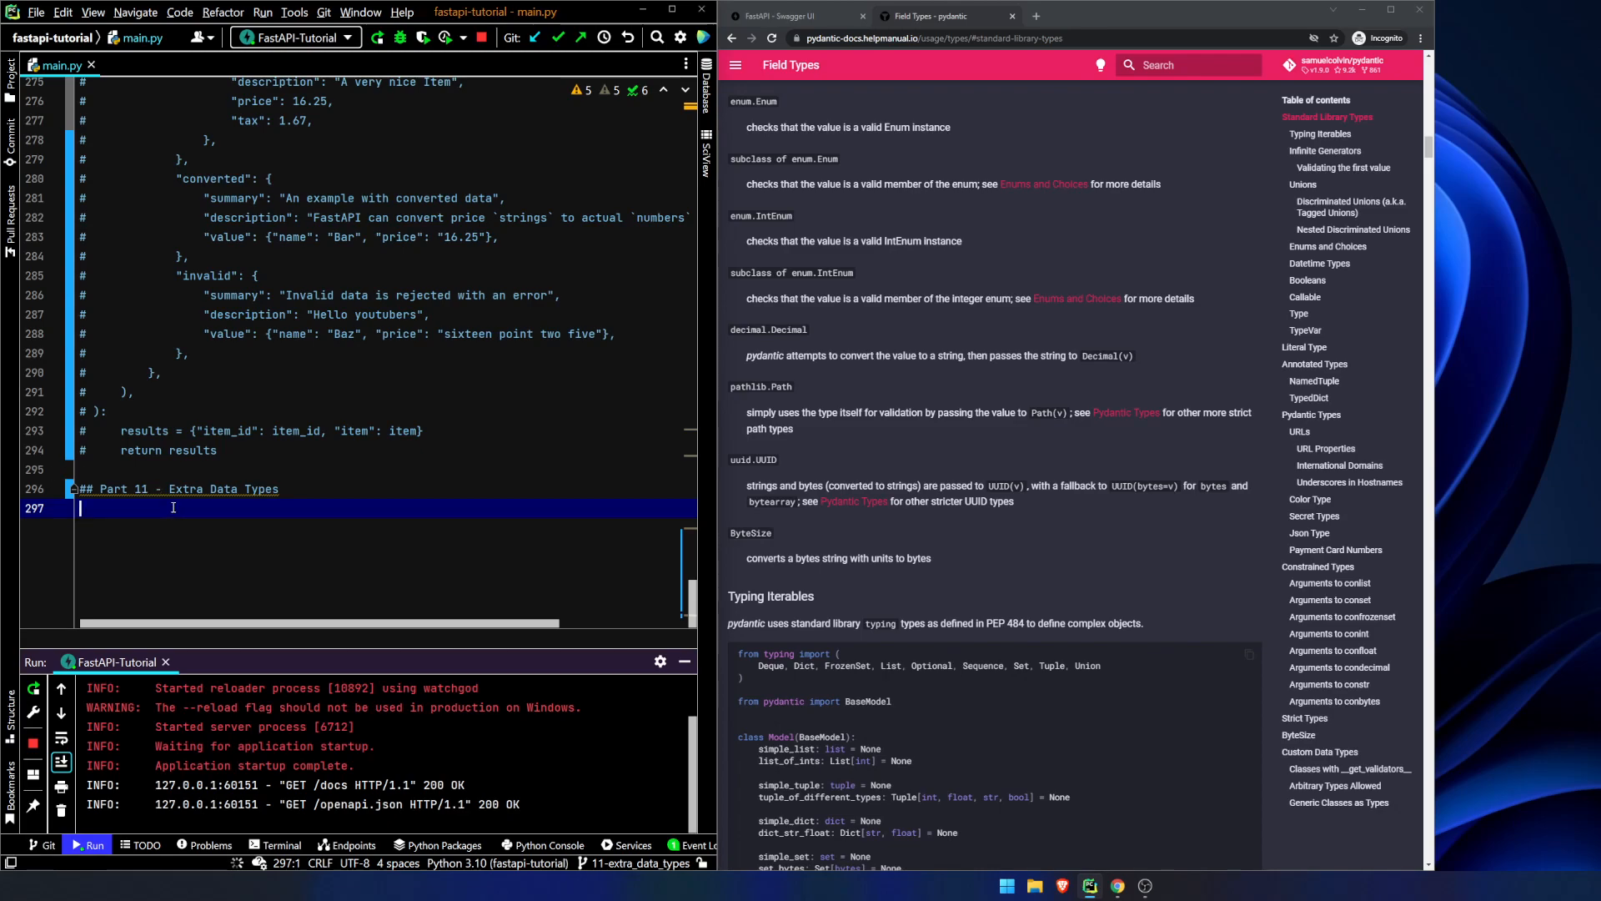
{"action": "type", "text": "@app.put()"}
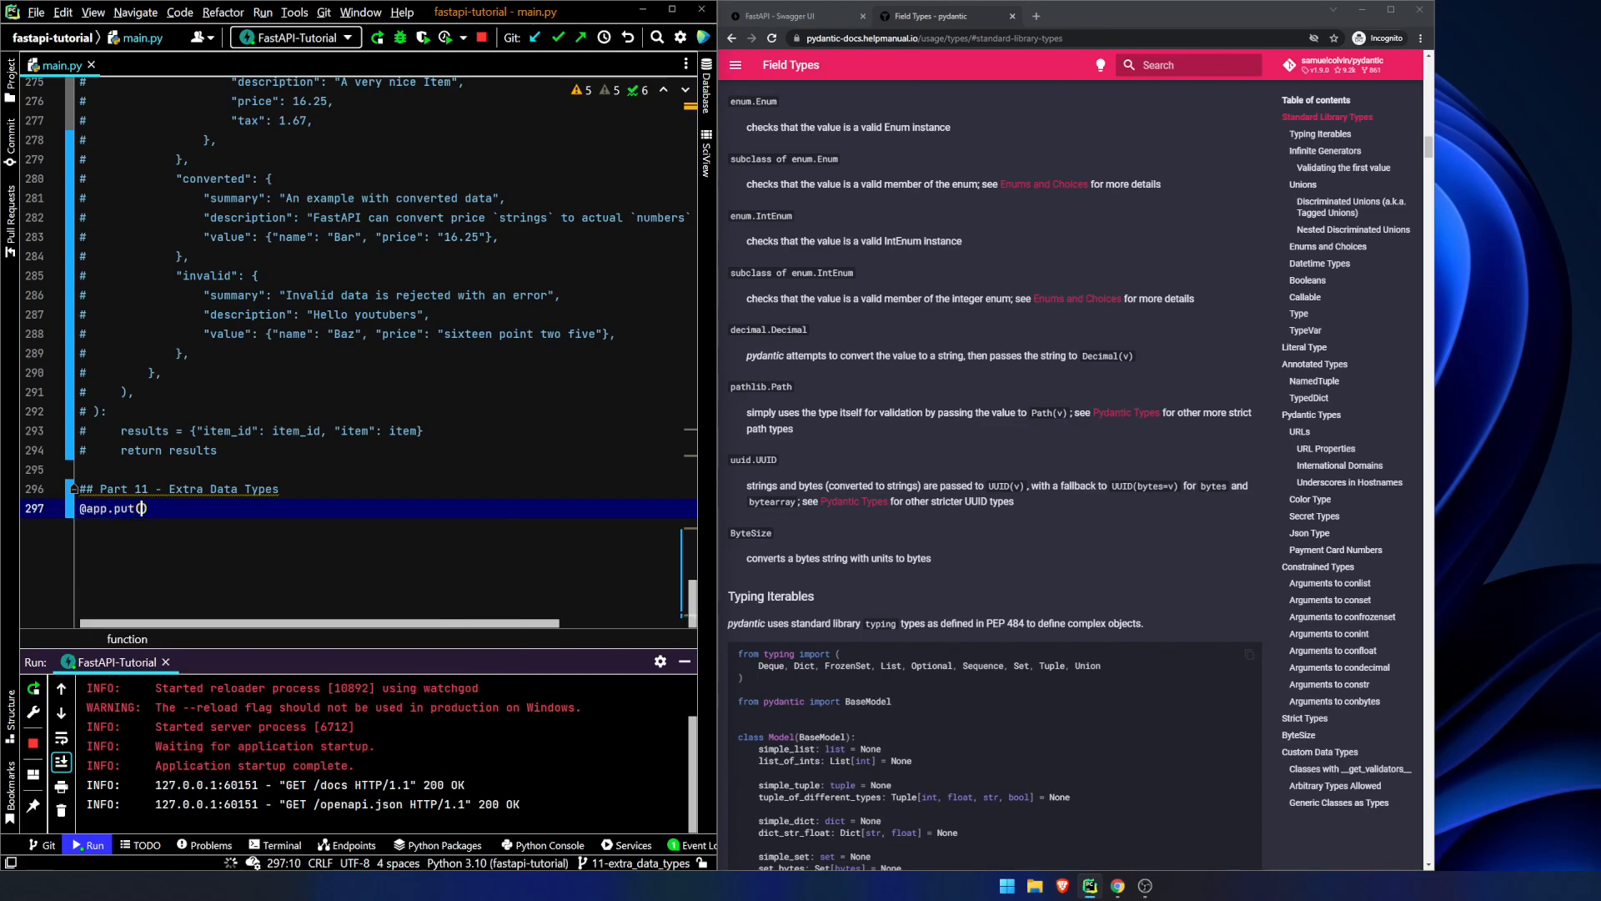
{"action": "type", "text": "\"/items?\""}
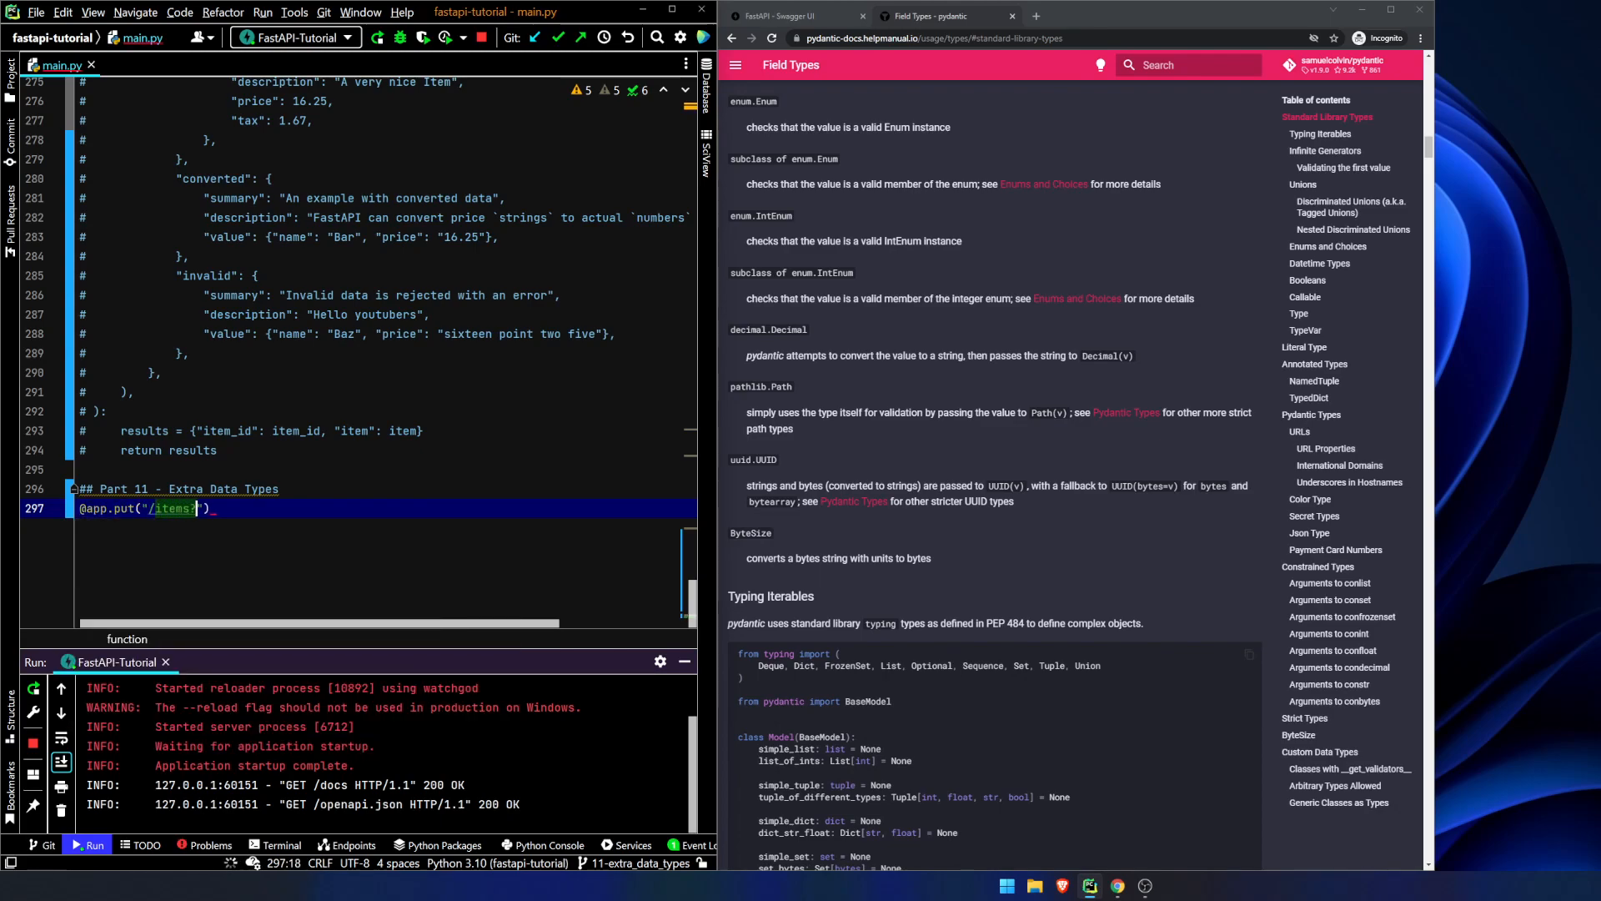
{"action": "type", "text": "/{item_id"}
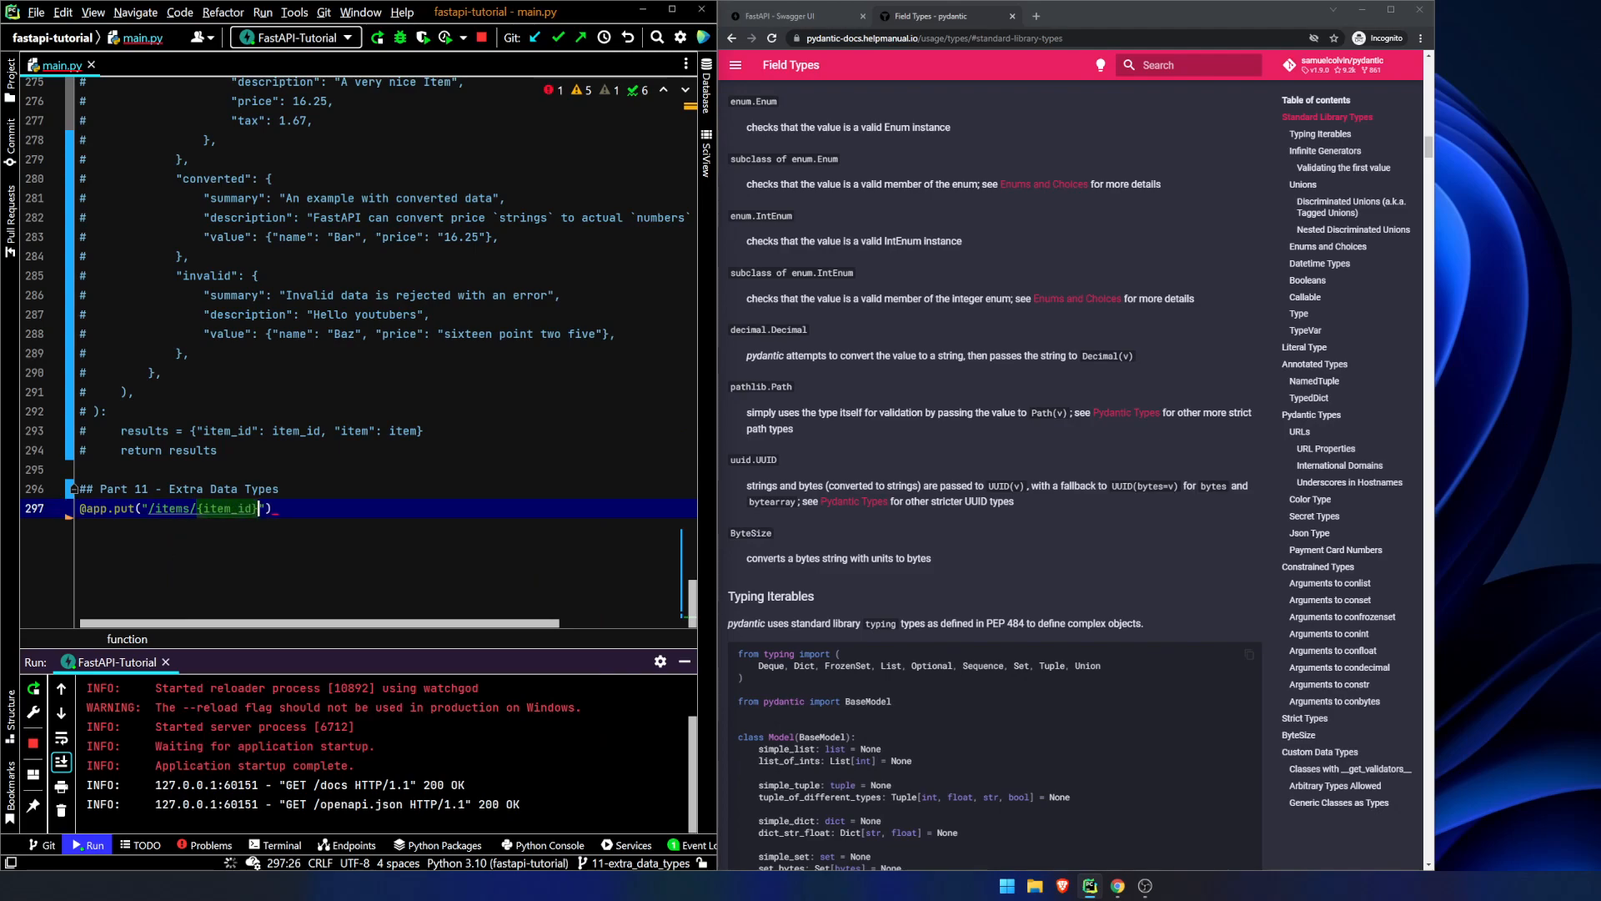
{"action": "type", "text": "async def read_i"}
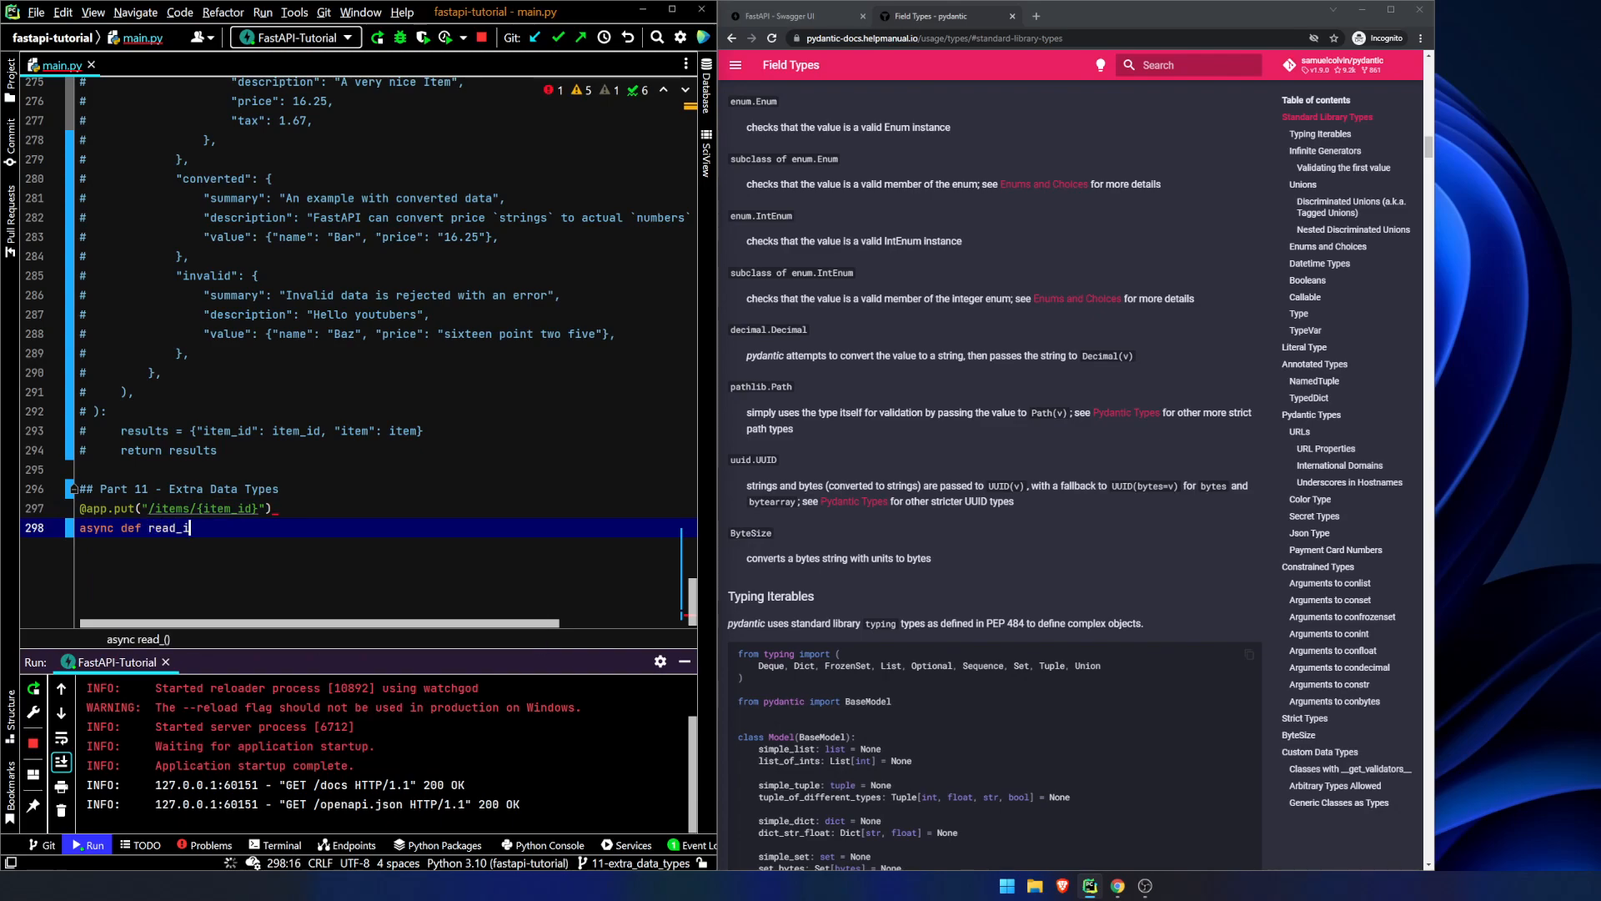
{"action": "type", "text": "tems():"}
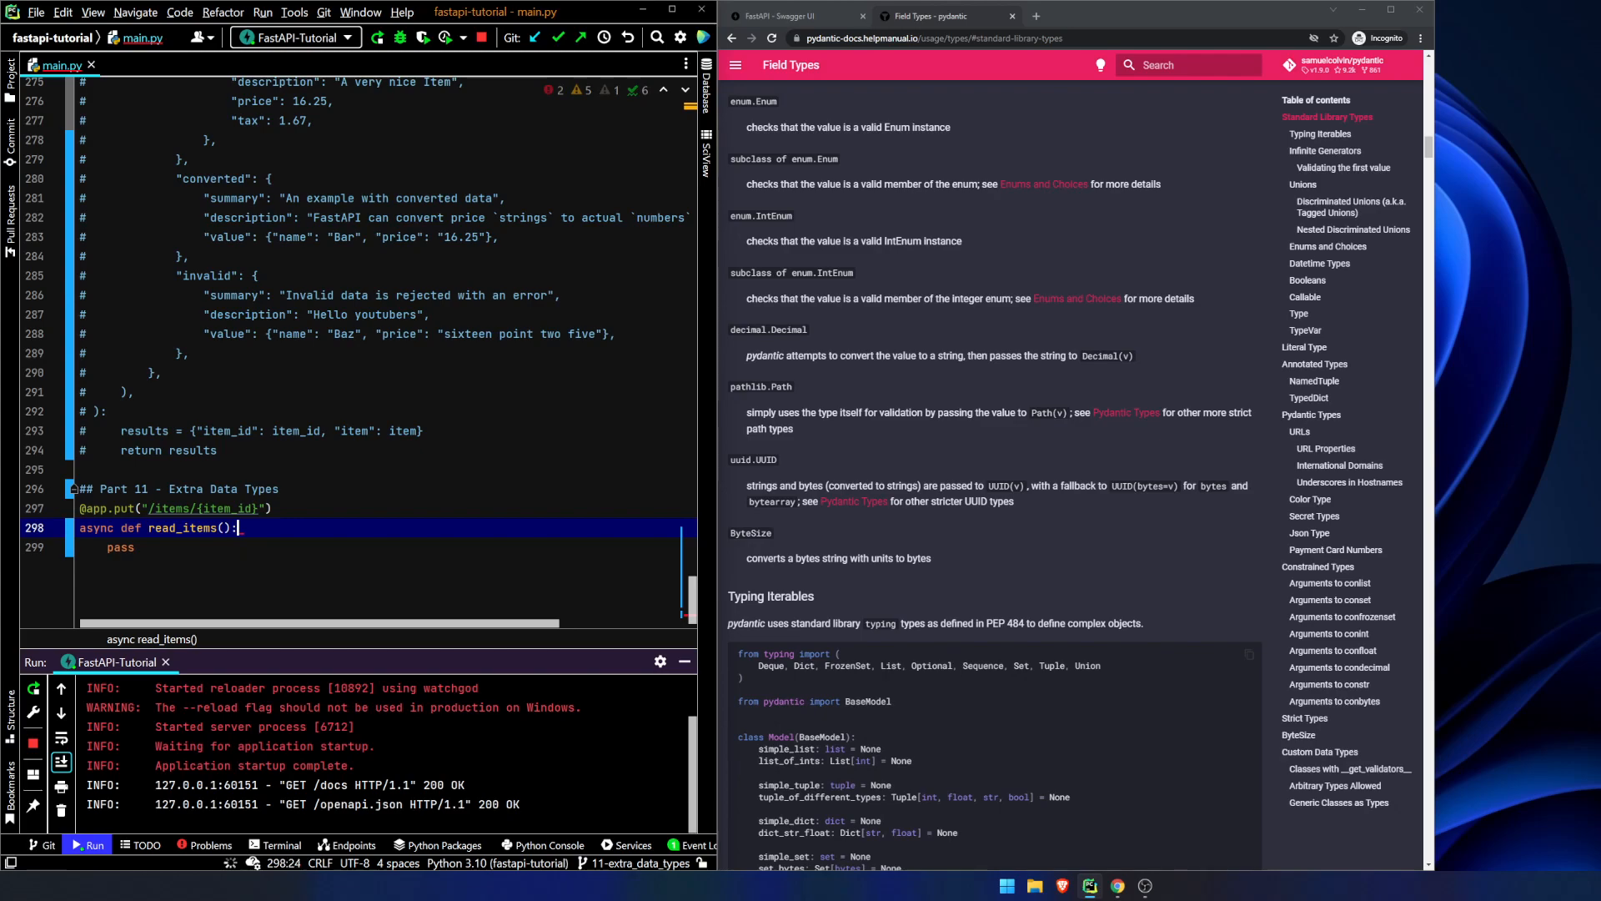
{"action": "type", "text": "item_id:"}
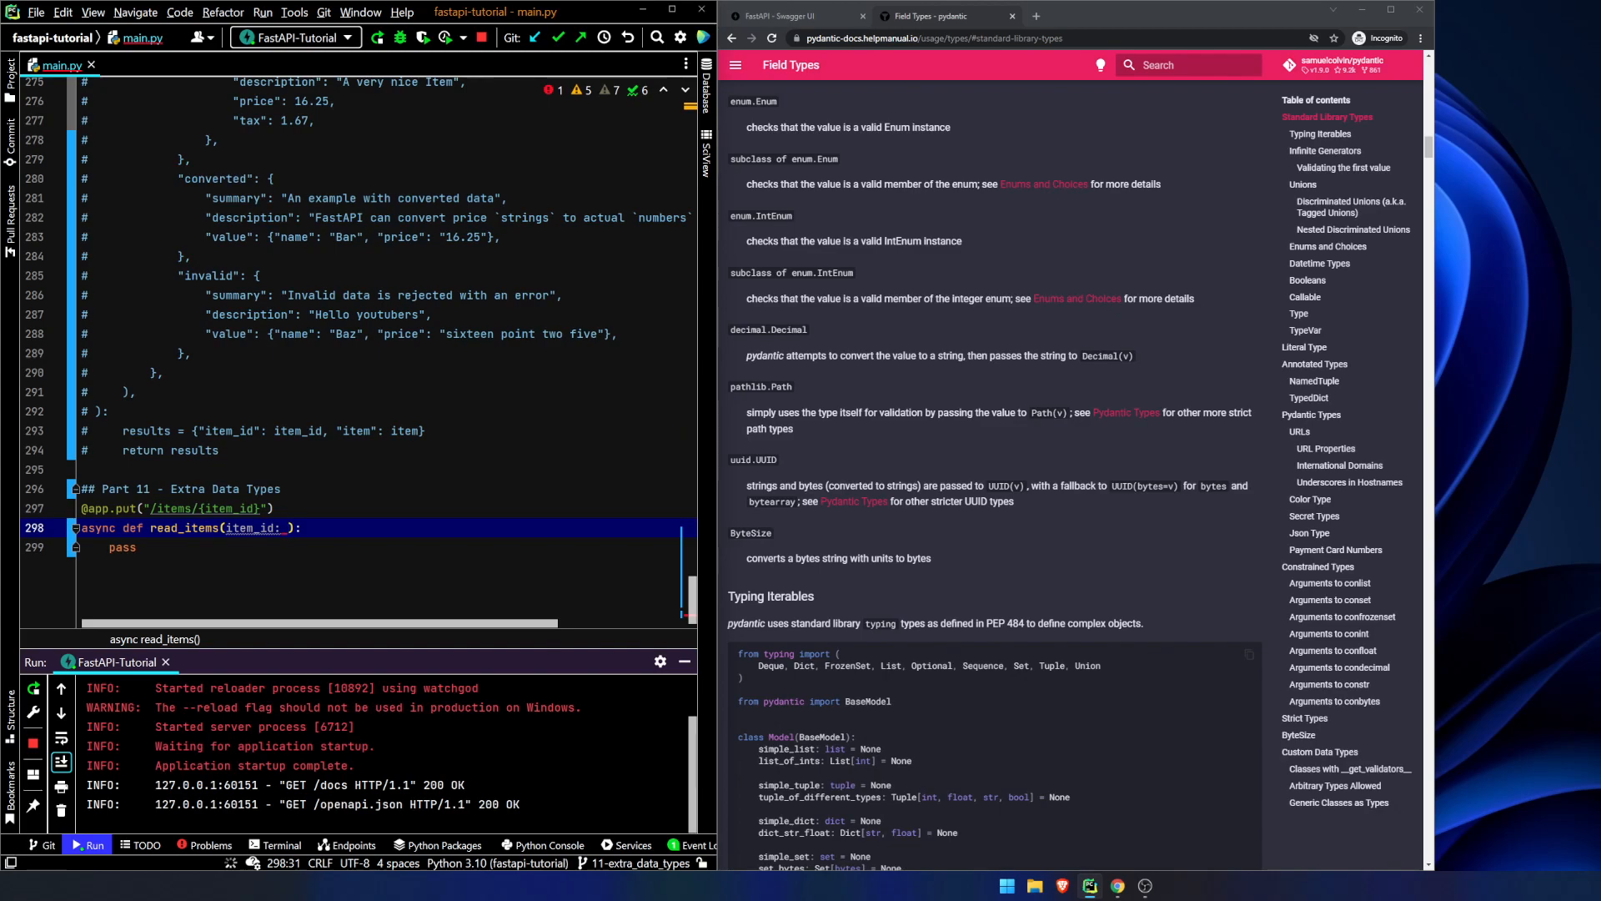
{"action": "type", "text": "UUID"}
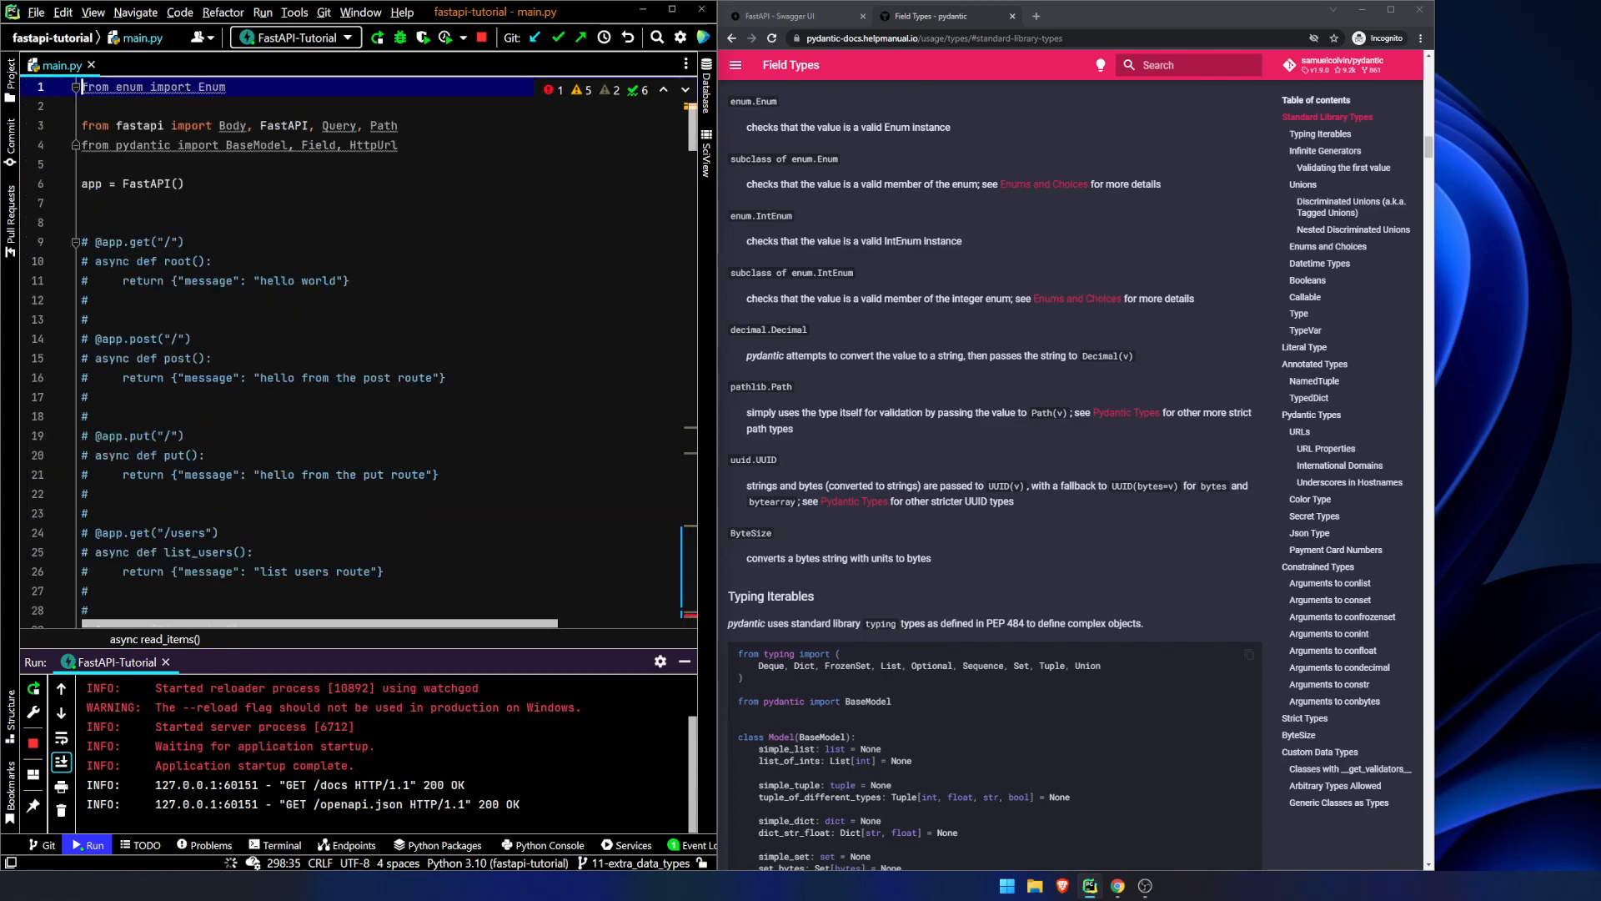
Import UUID, add start_date: datetime | None = None, and begin the datetime import.
{"action": "type", "text": "fro"}
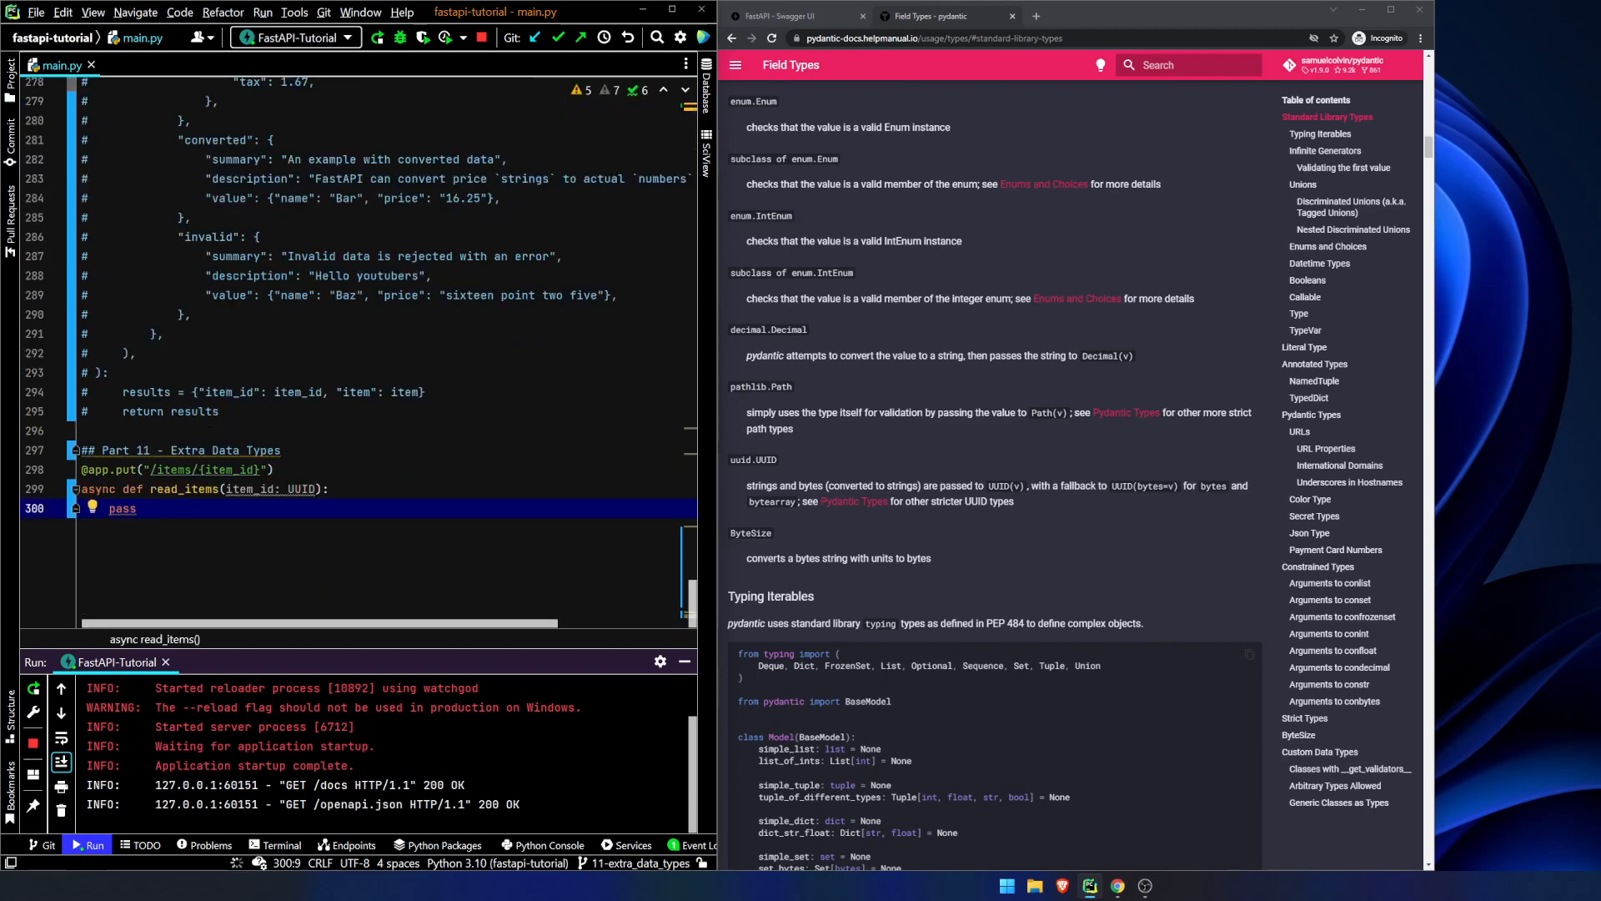
{"action": "key", "text": "Enter"}
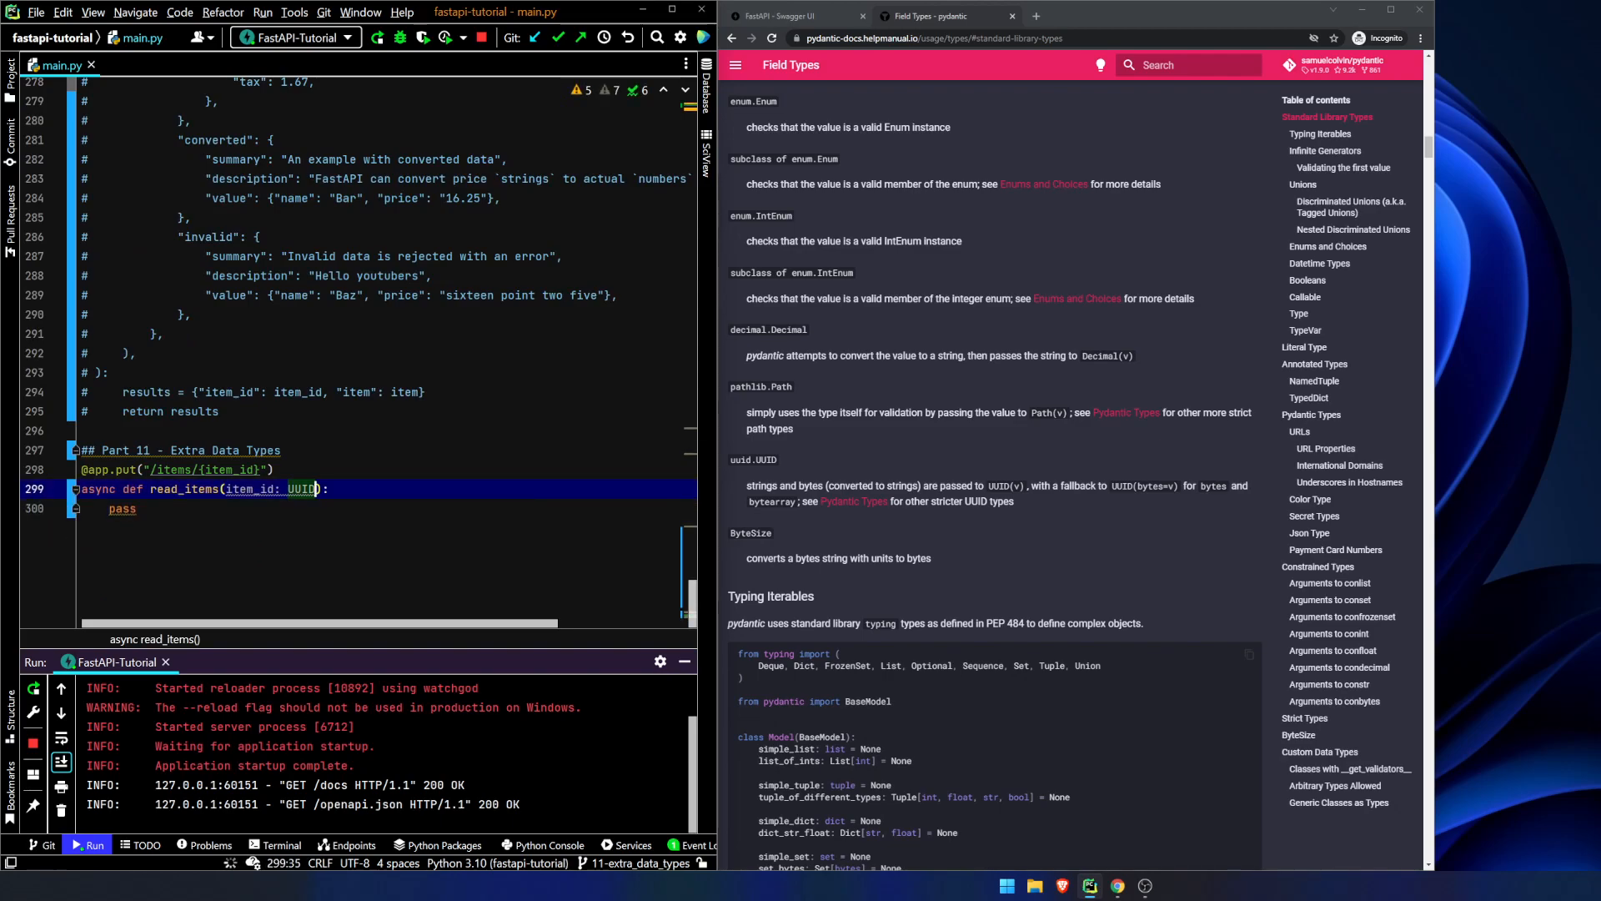
{"action": "type", "text": ", start_date"}
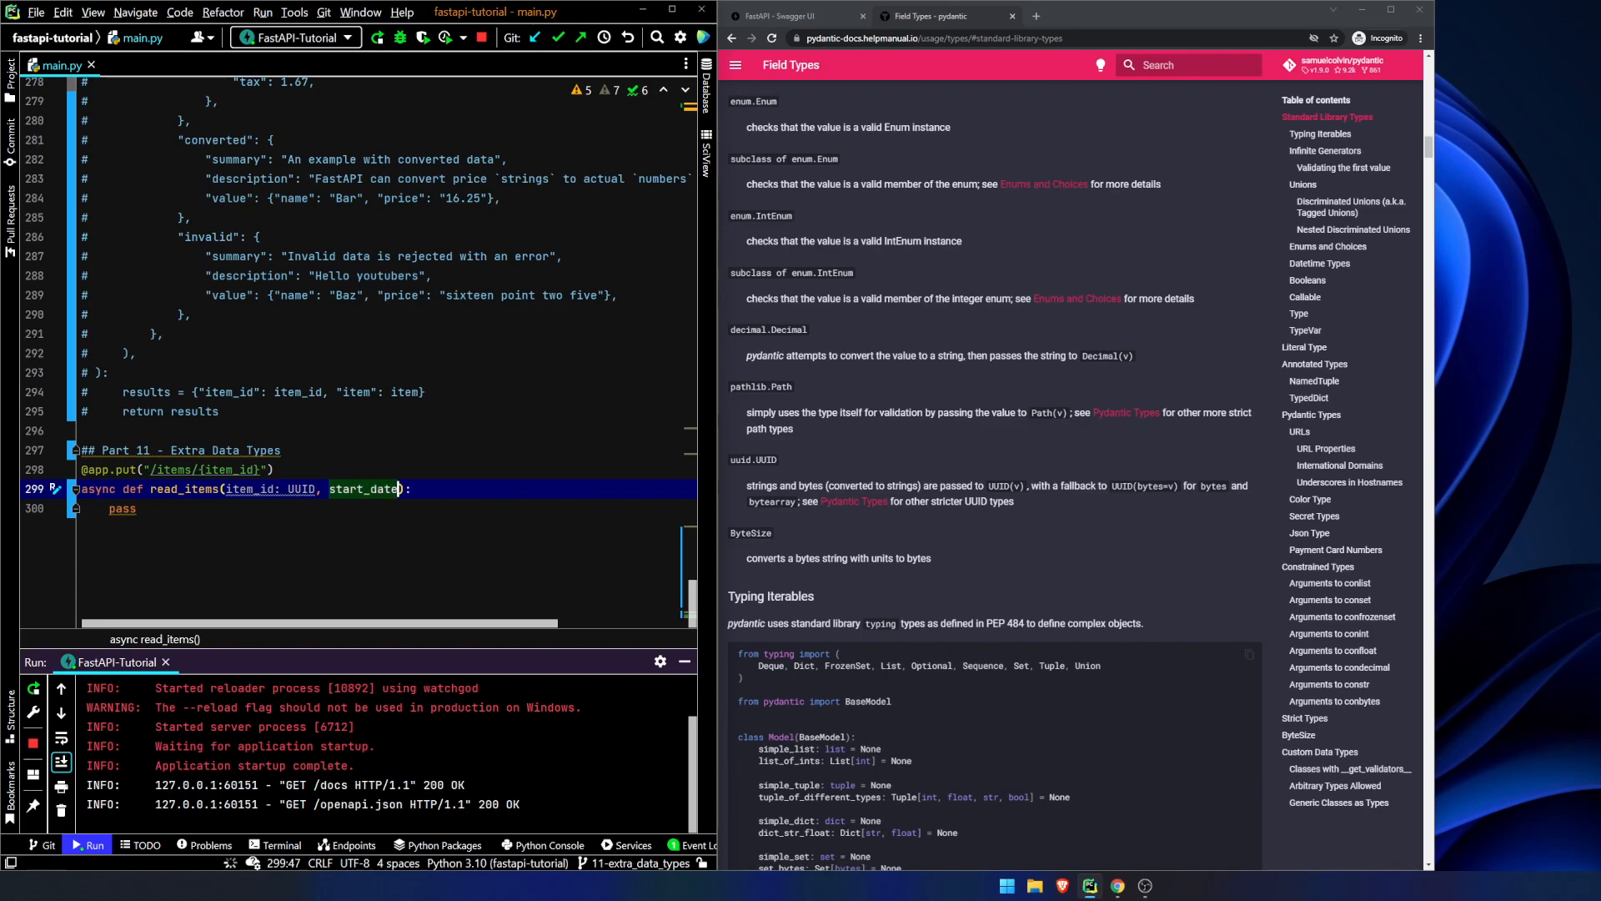
{"action": "type", "text": ": datetime"}
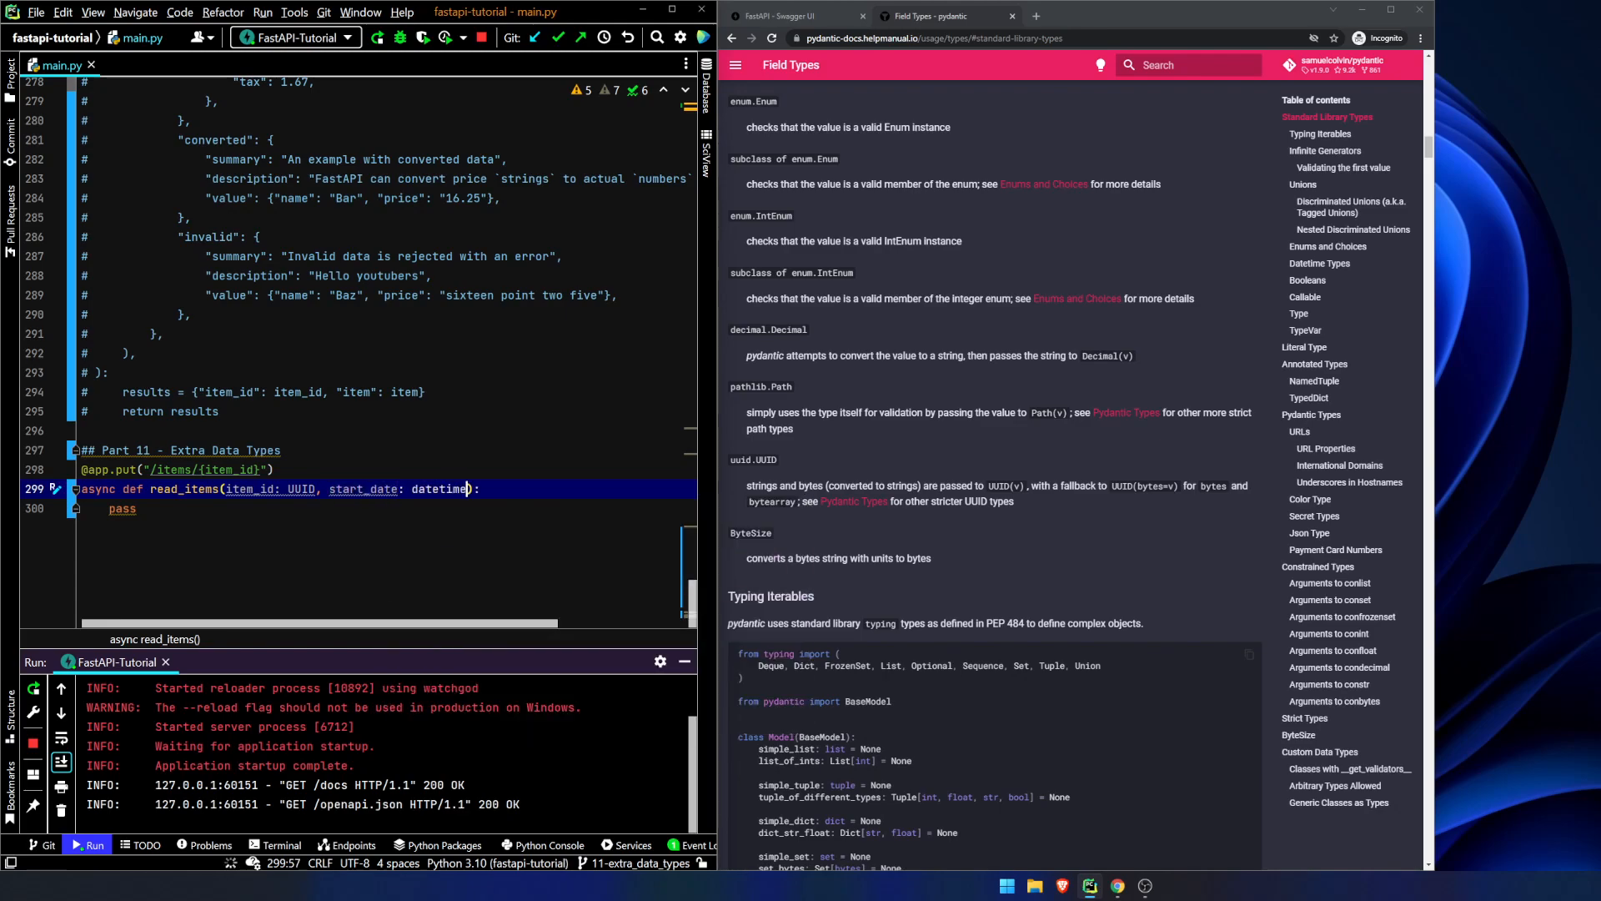
{"action": "type", "text": "| None ="}
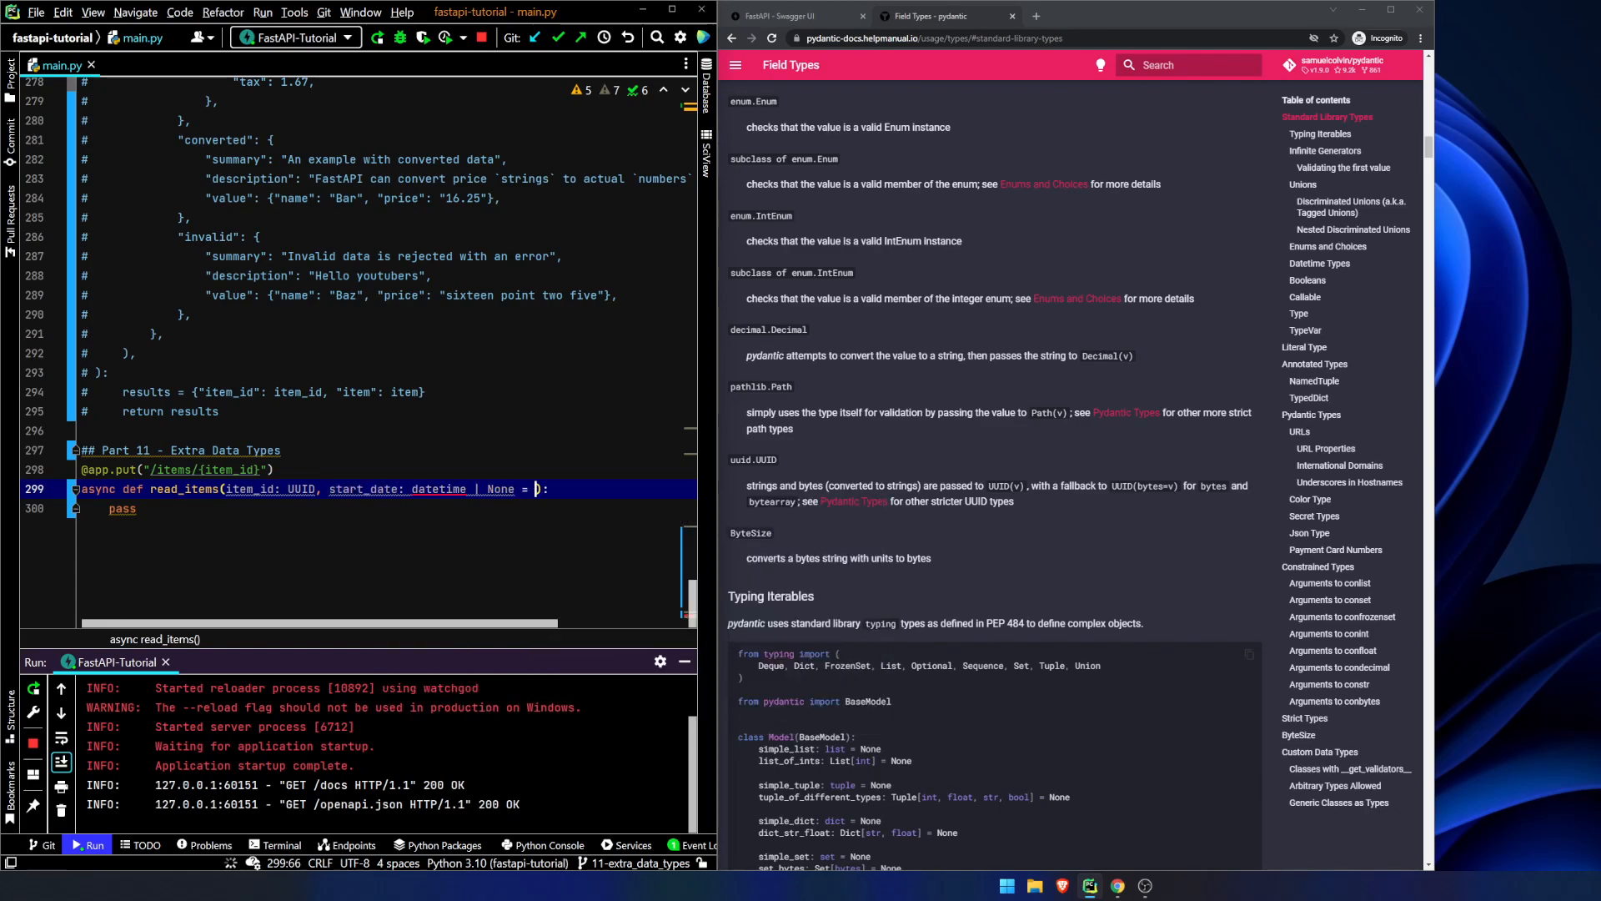
{"action": "type", "text": "None"}
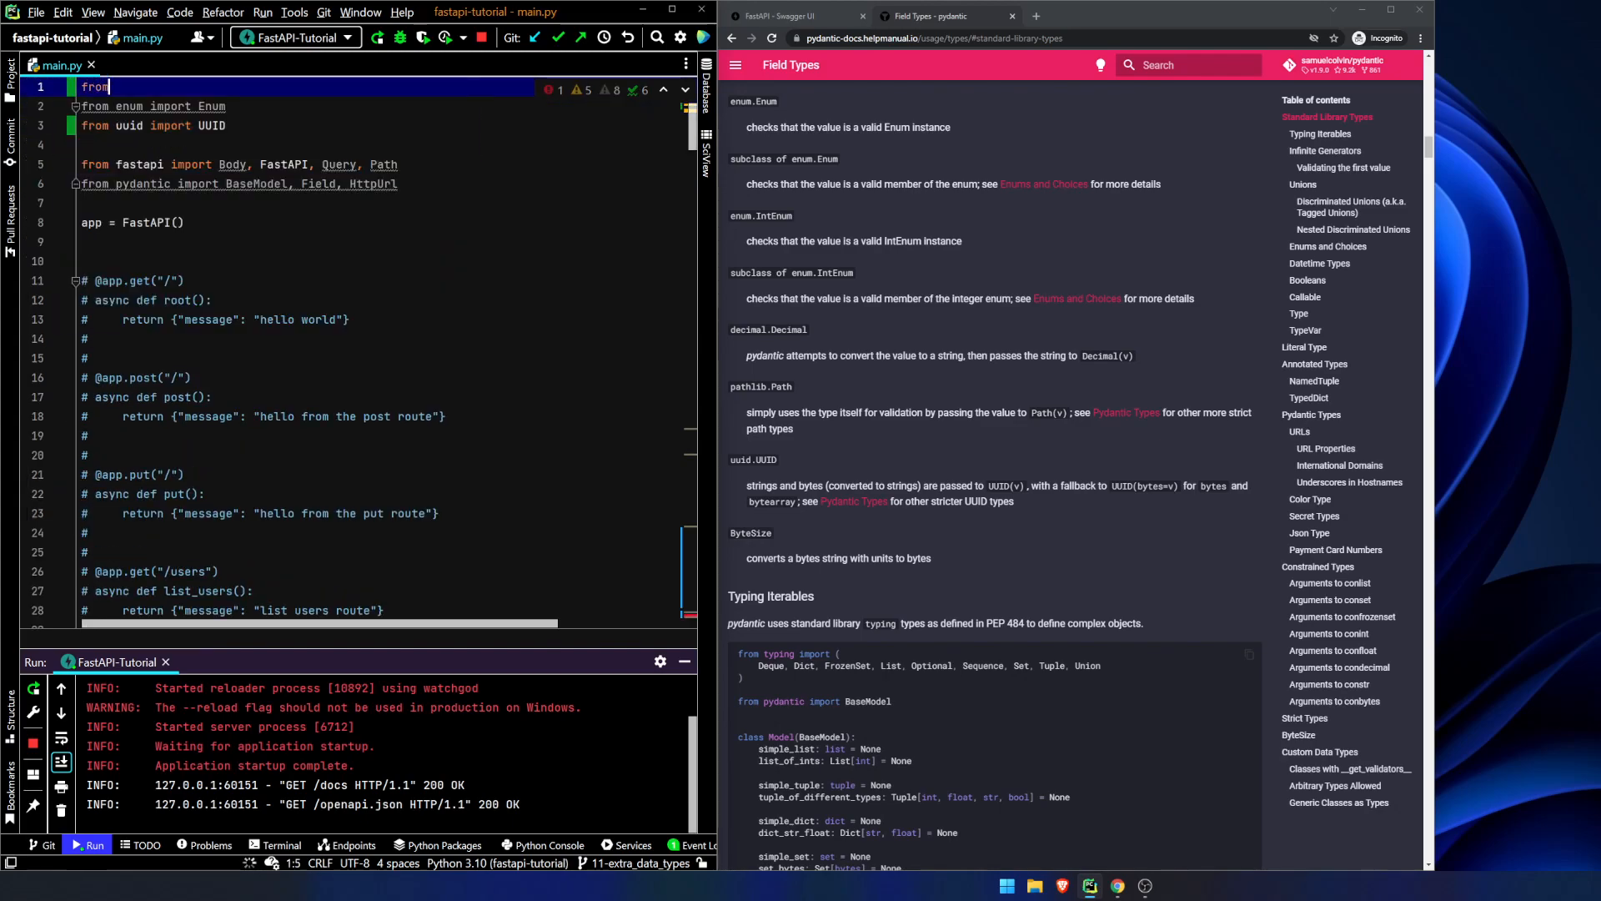
{"action": "type", "text": "datetime imp"}
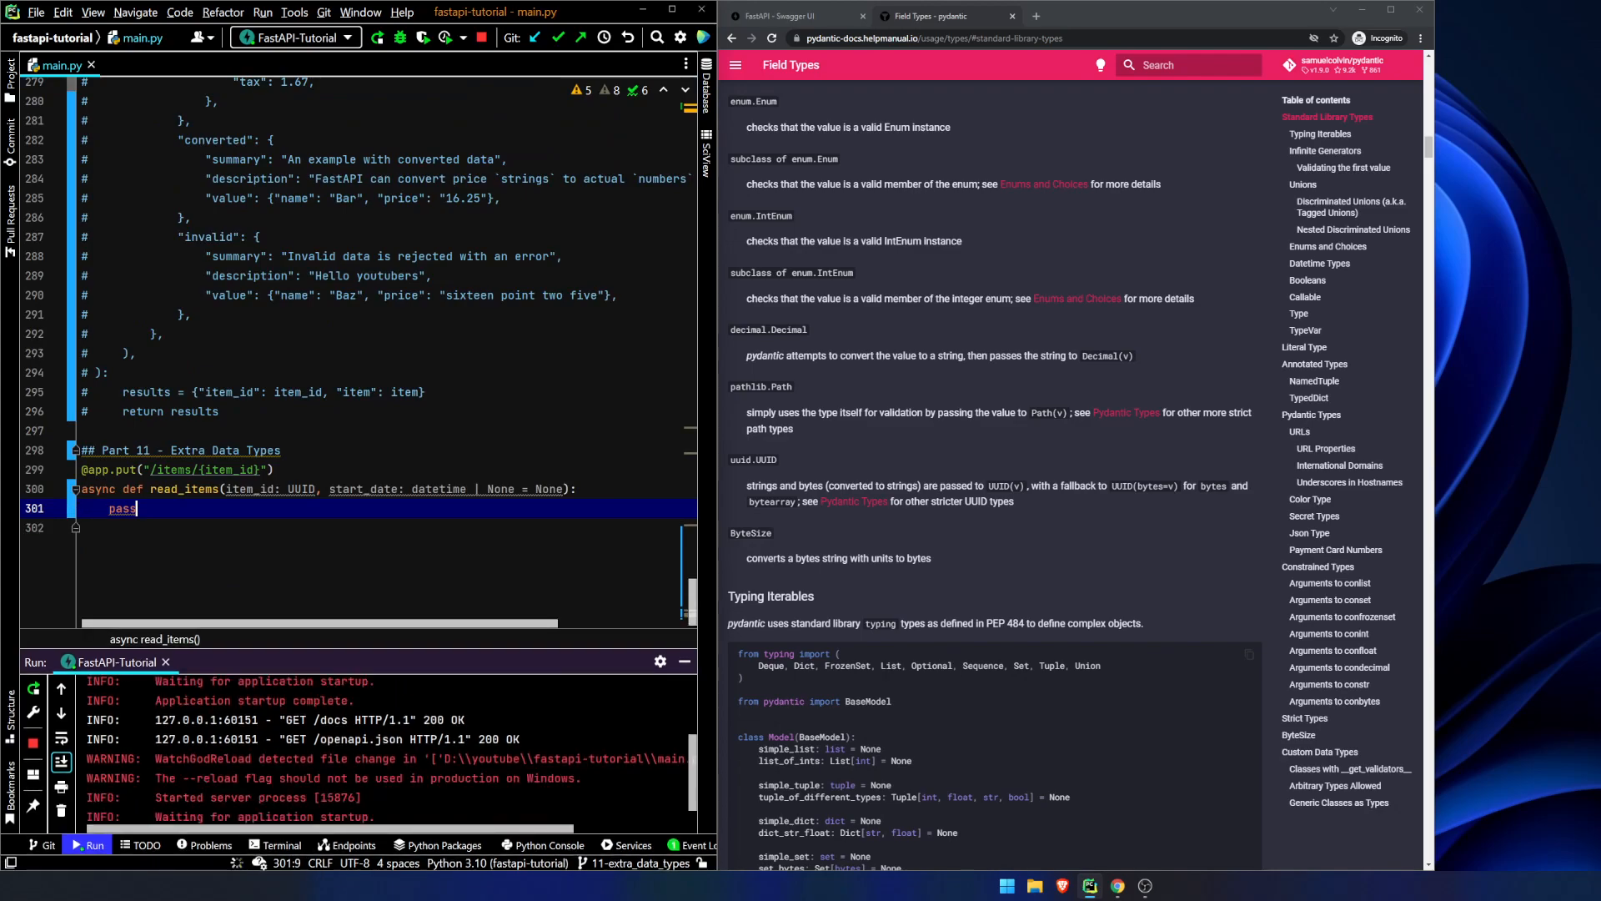
Return {"item_id": item_id, "start_date": start_date} from read_items and reload the docs.
{"action": "type", "text": "return"}
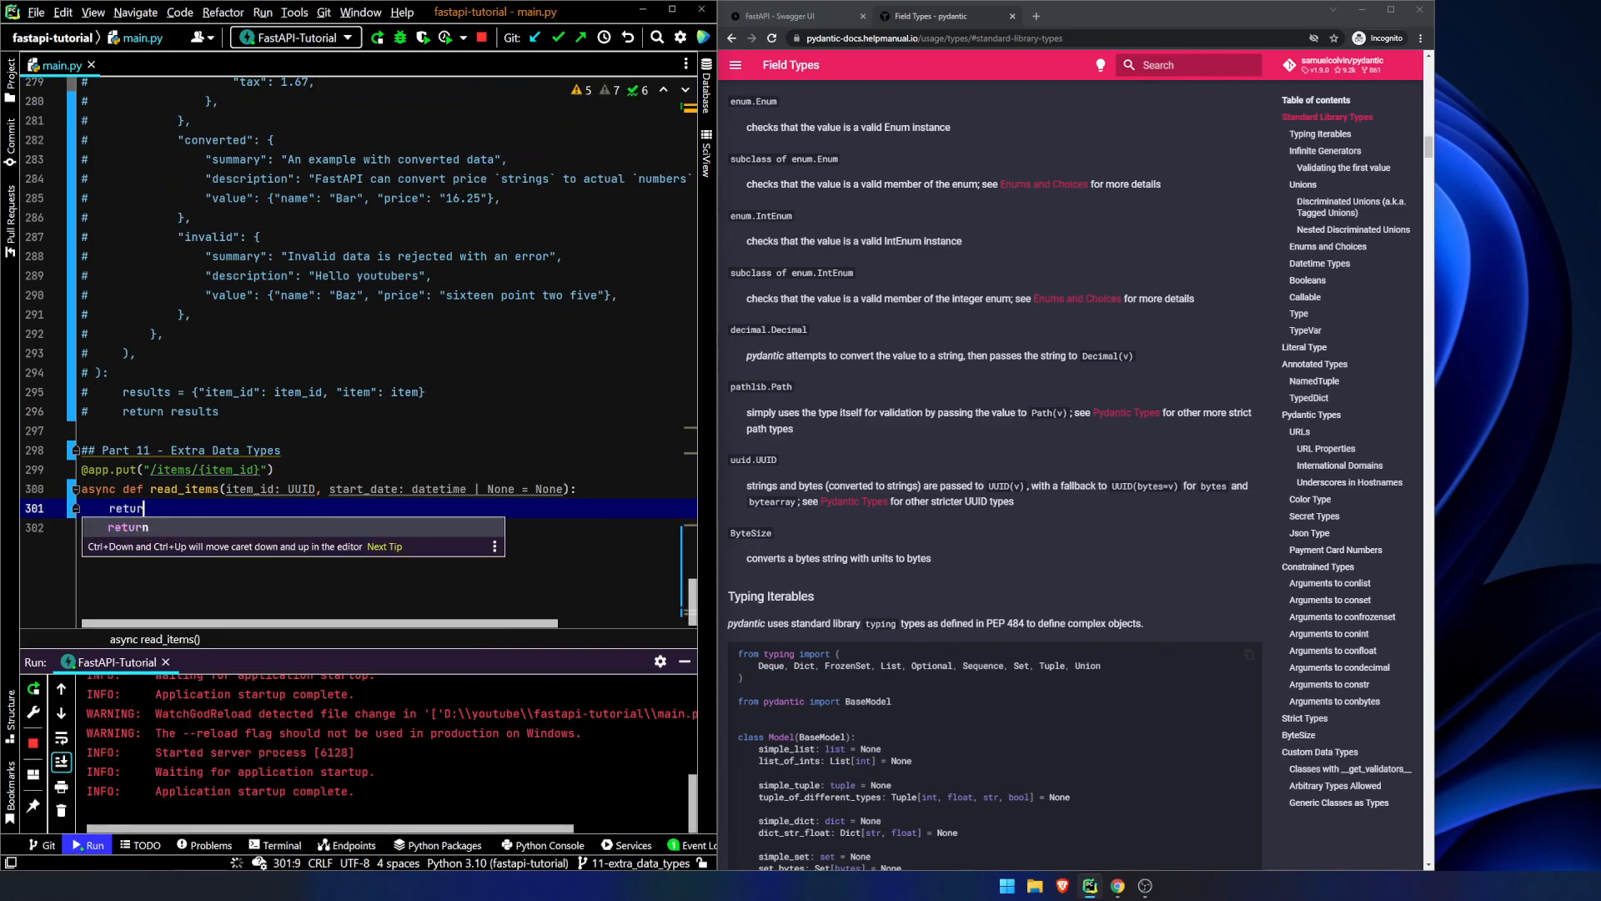
{"action": "type", "text": "{\"item_id\"}"}
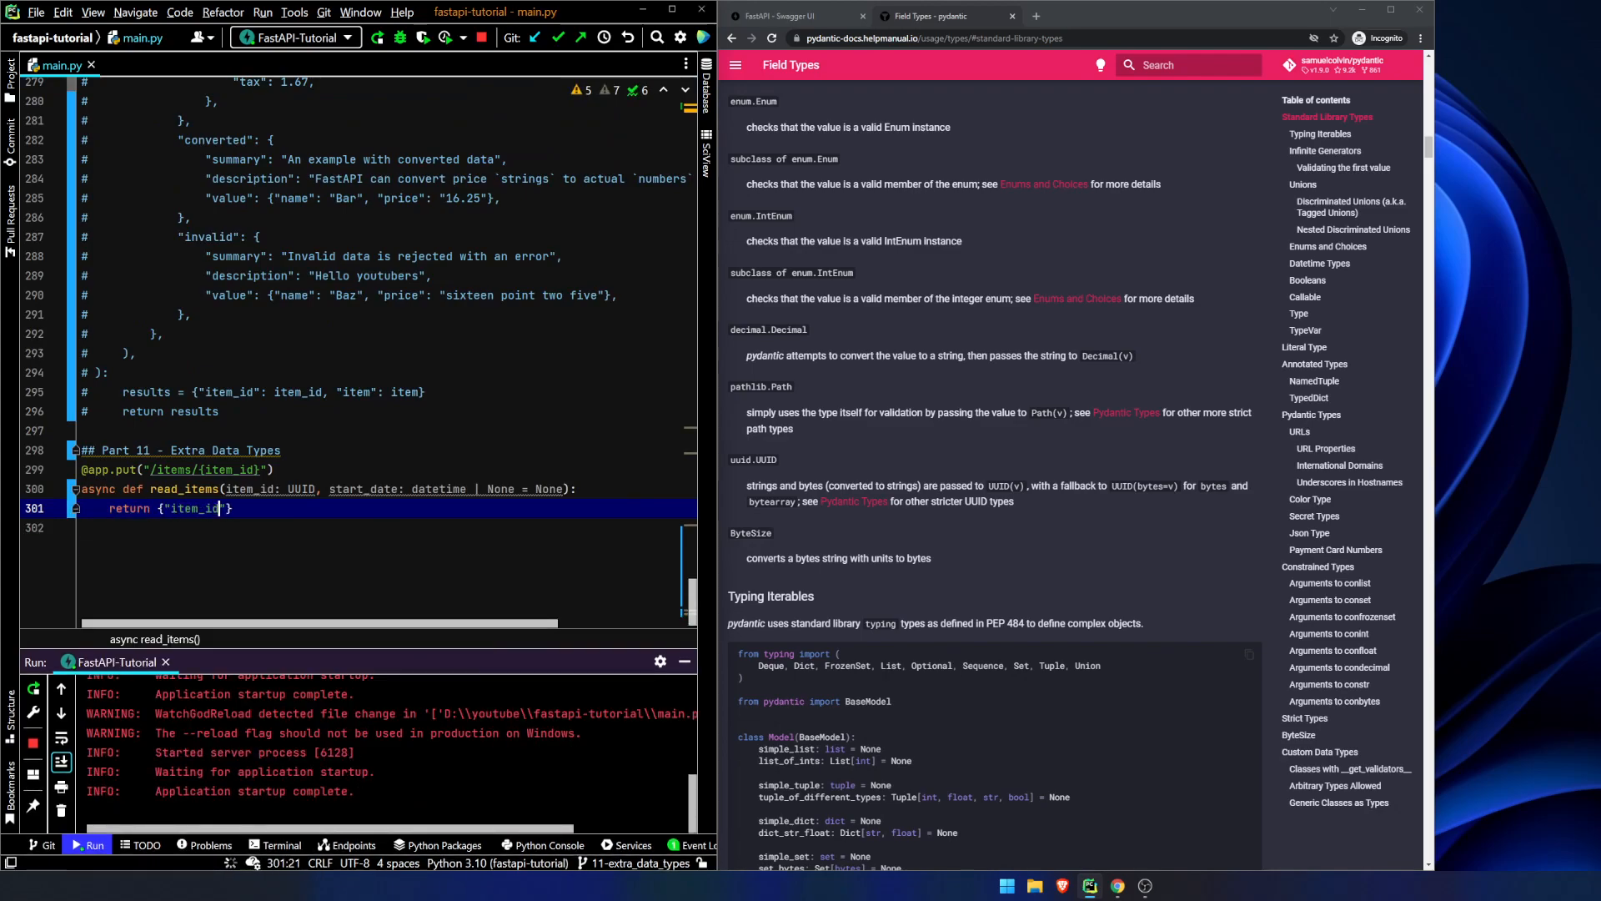
{"action": "type", "text": "item_id, \"start_dat"}
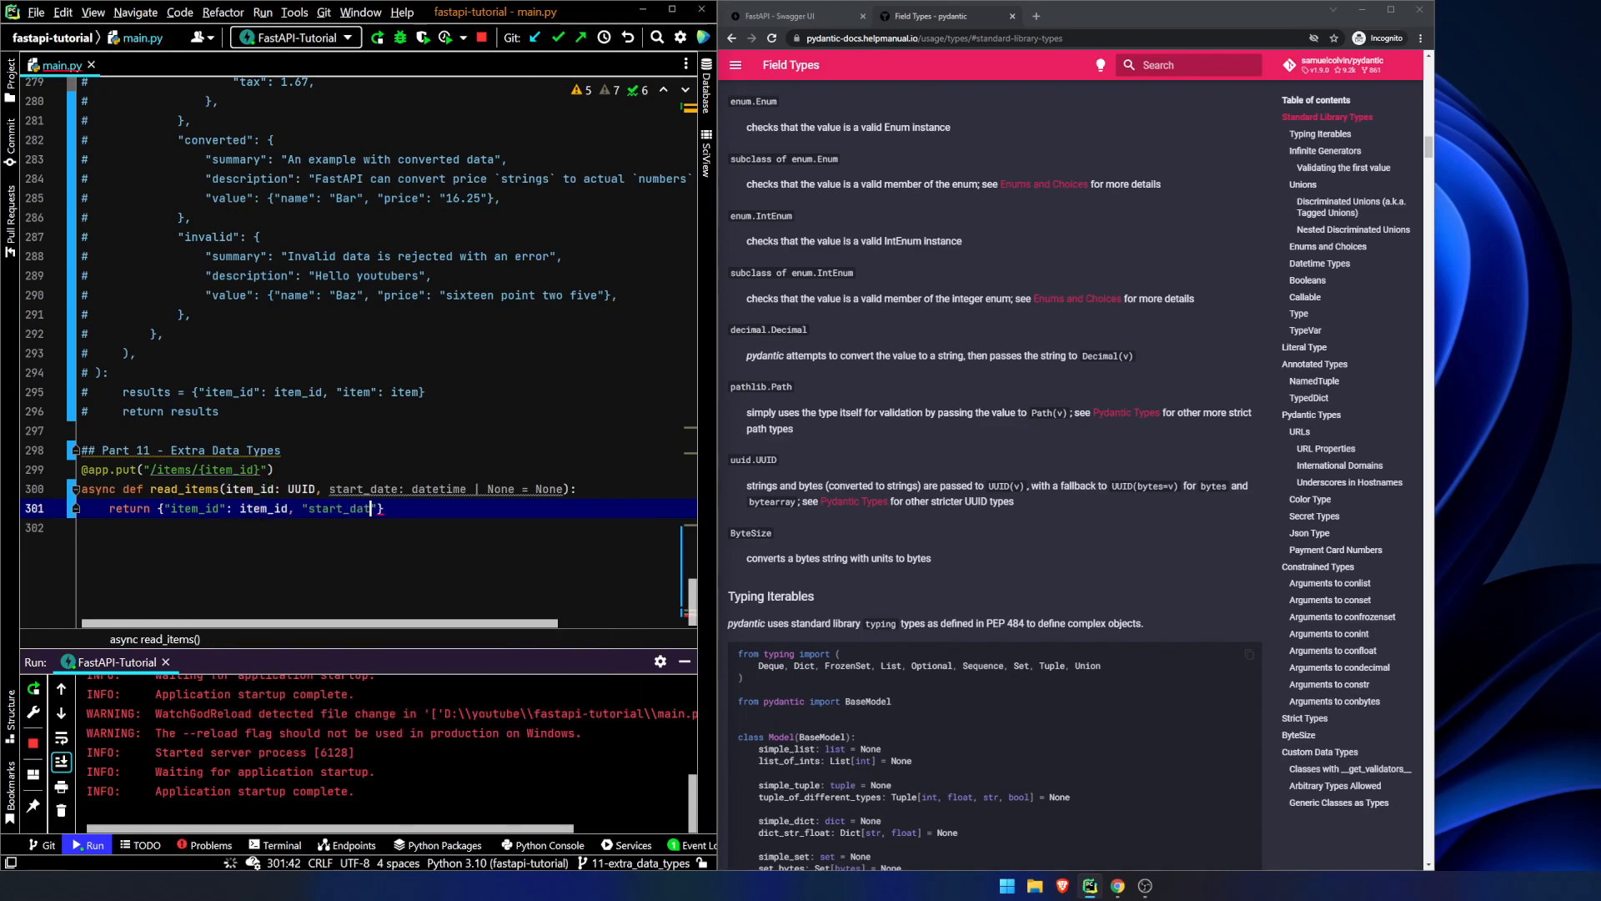
{"action": "type", "text": "start_date"}
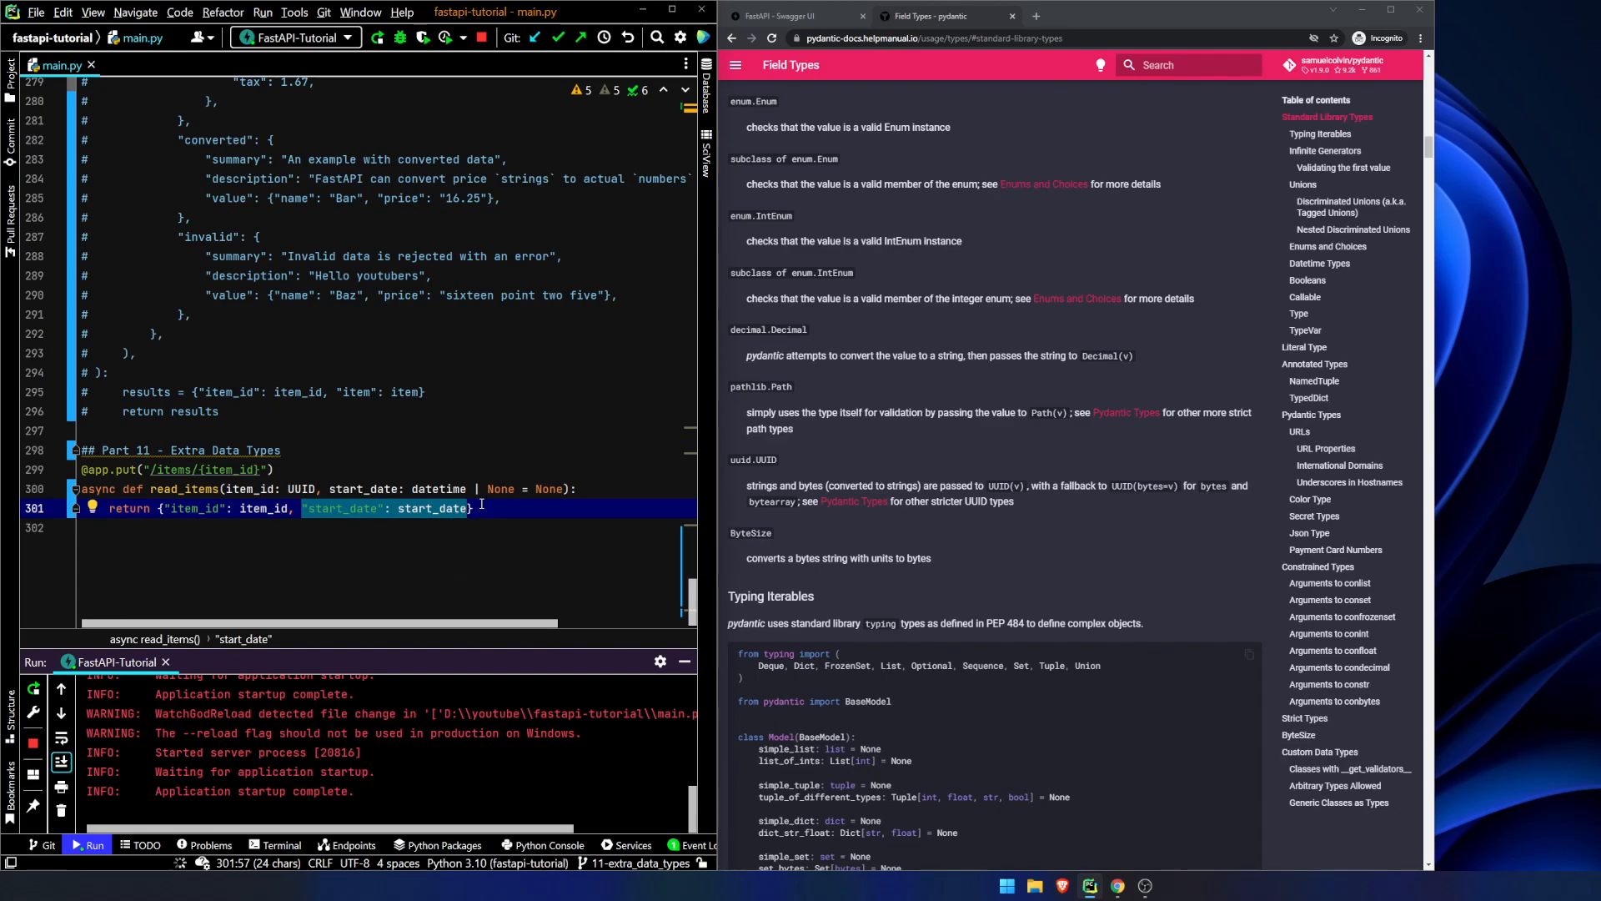
{"action": "left_click", "coordinate": [791, 15]}
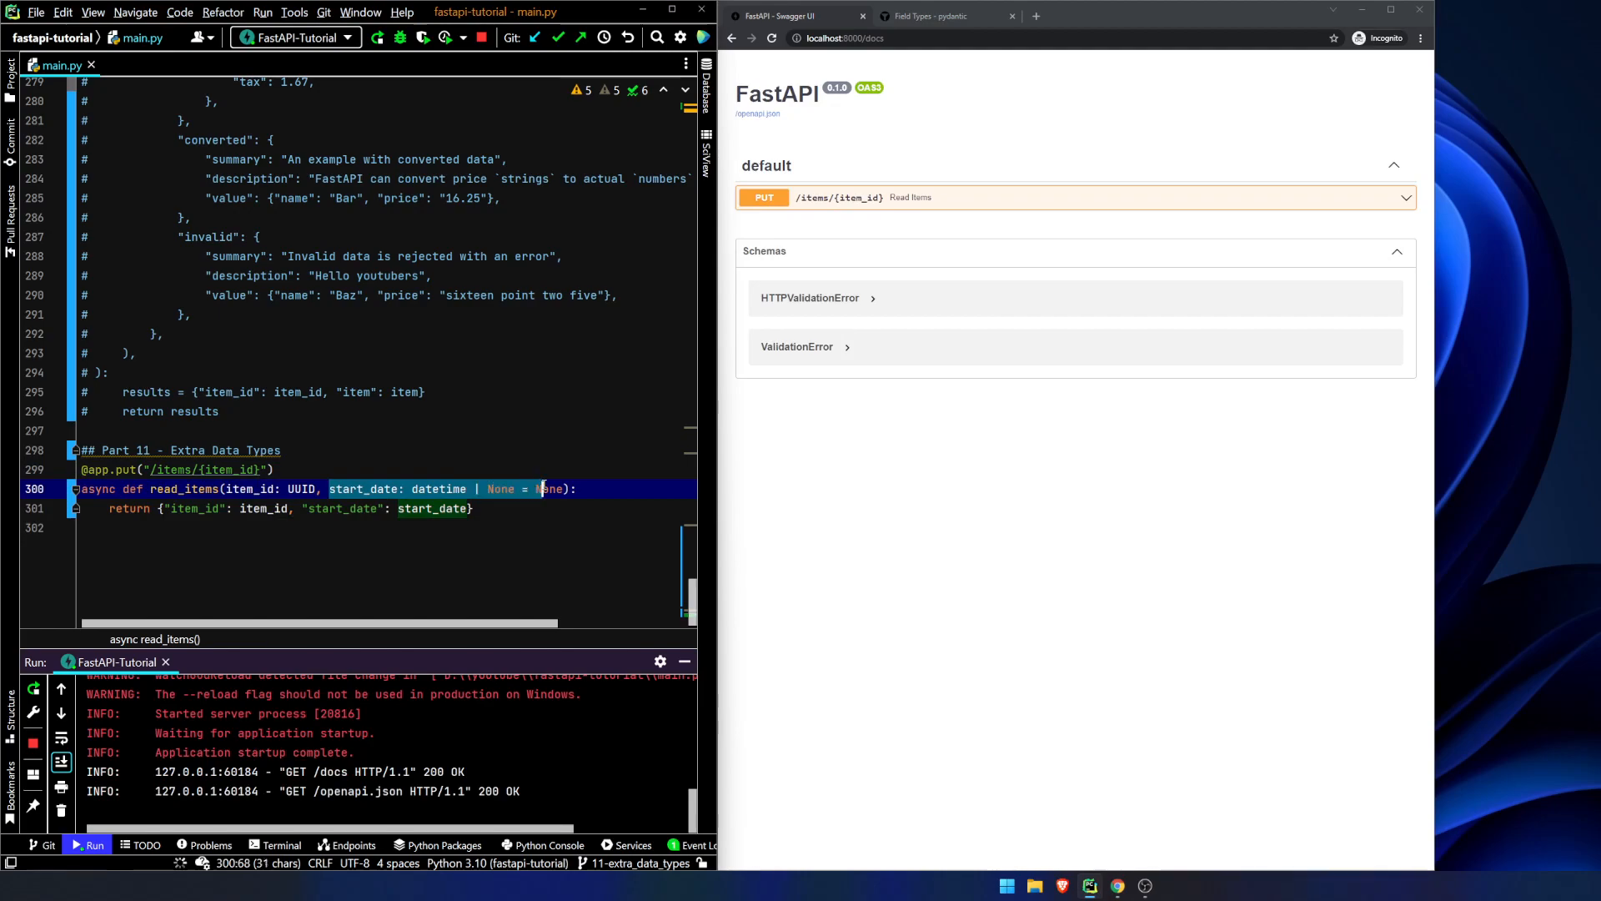
Inspect the PUT route's parameters in Swagger UI, then default start_date to Body(None).
{"action": "type", "text": "None"}
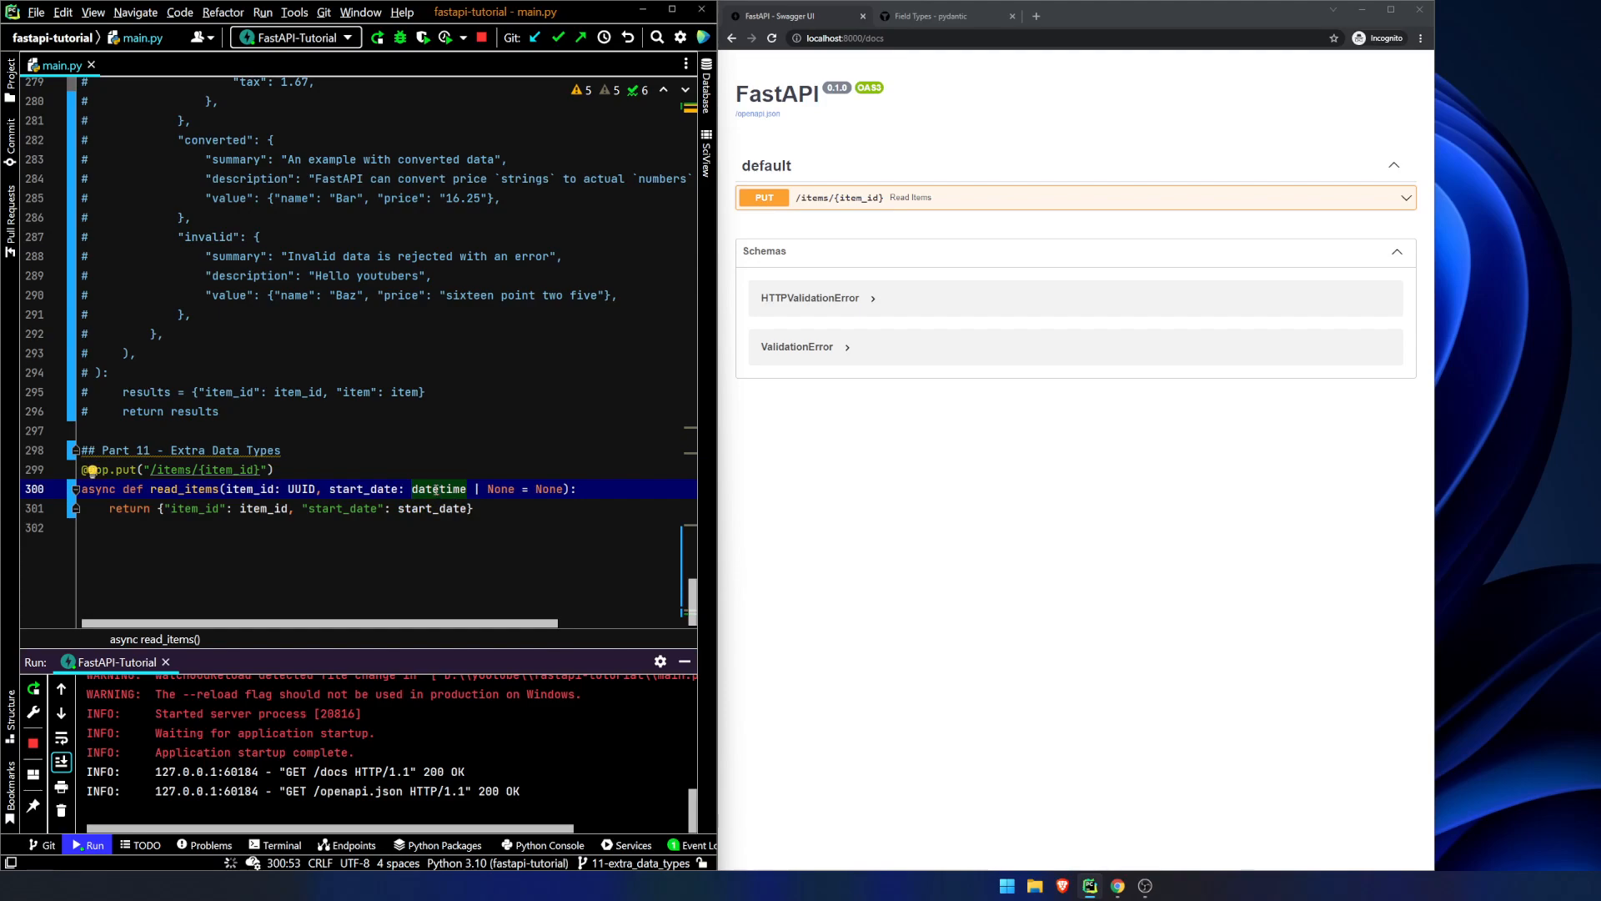
{"action": "mouse_move", "coordinate": [398, 419]}
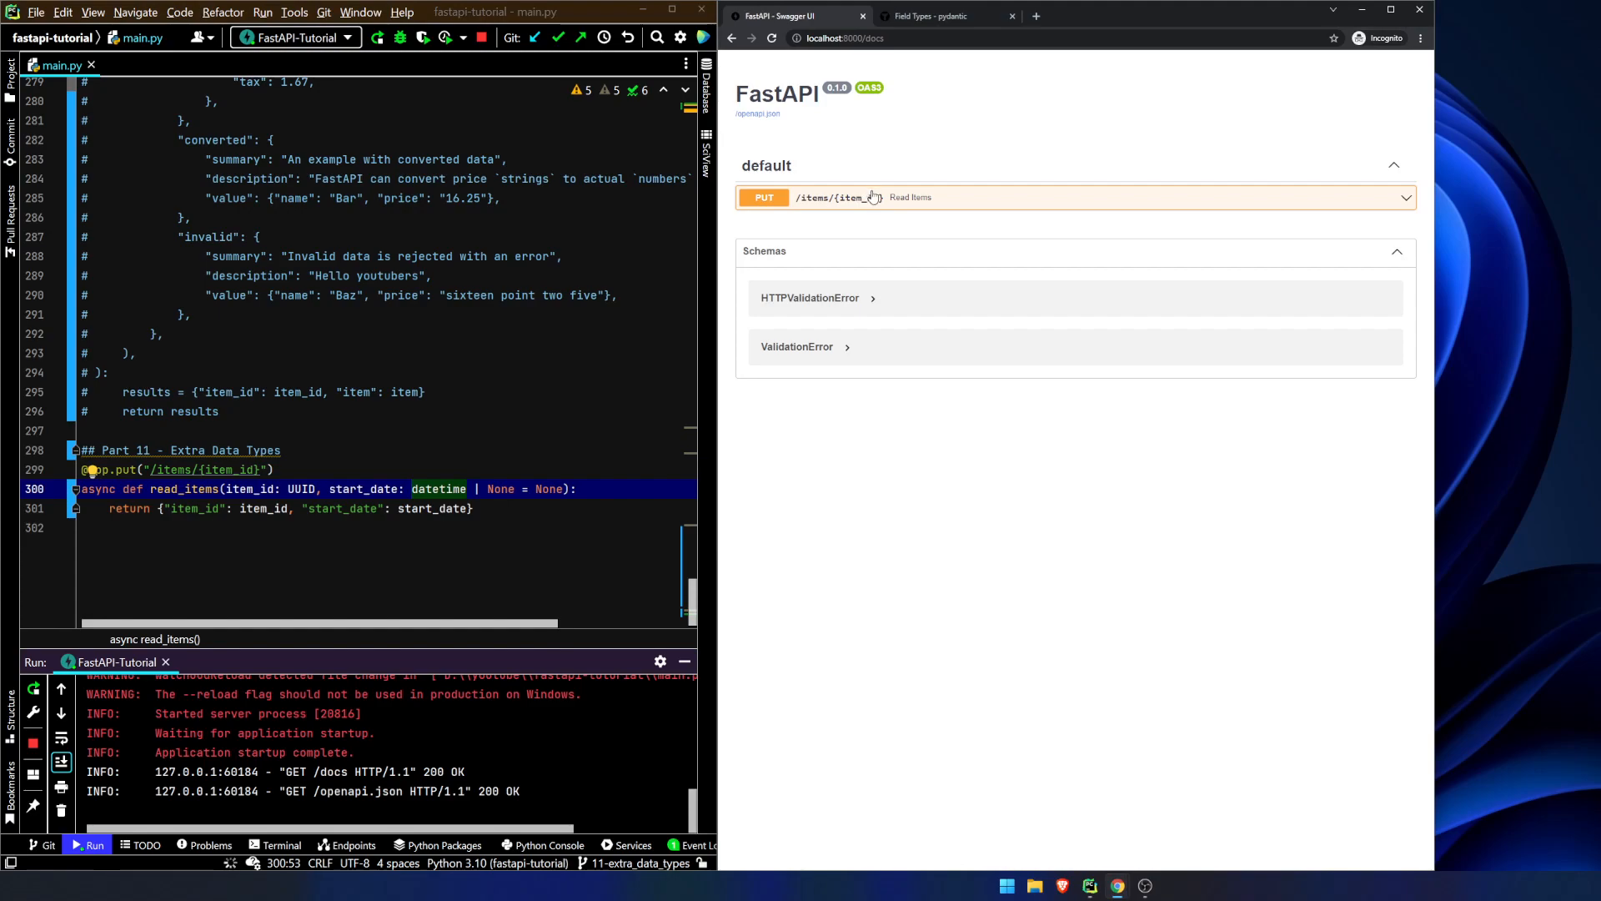
{"action": "left_click", "coordinate": [869, 197]}
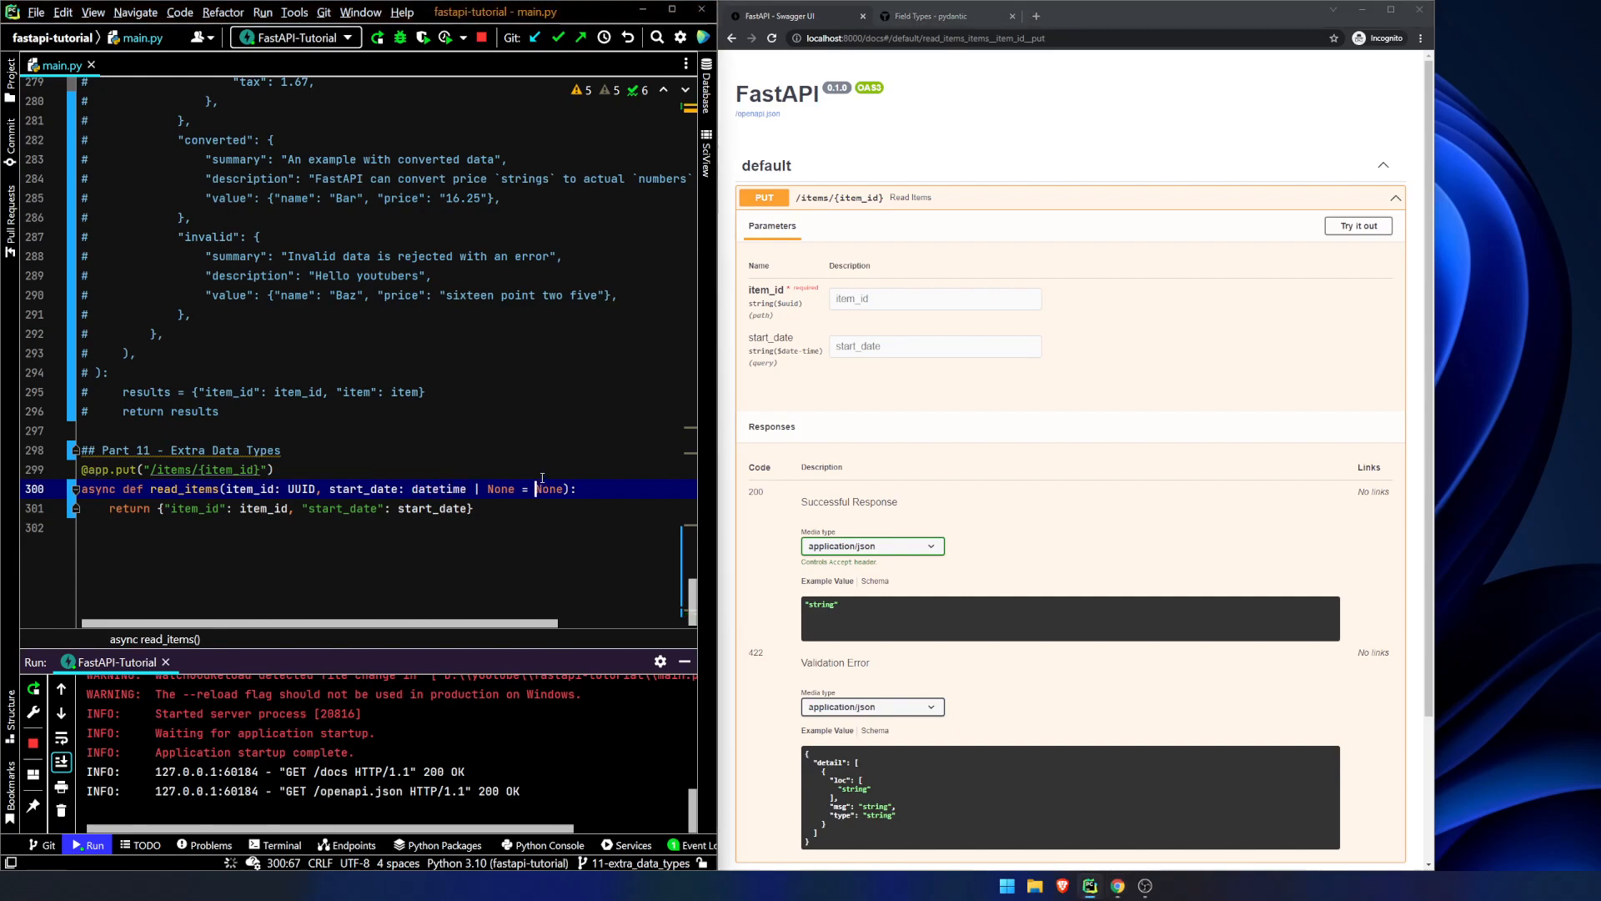
{"action": "type", "text": "Body("}
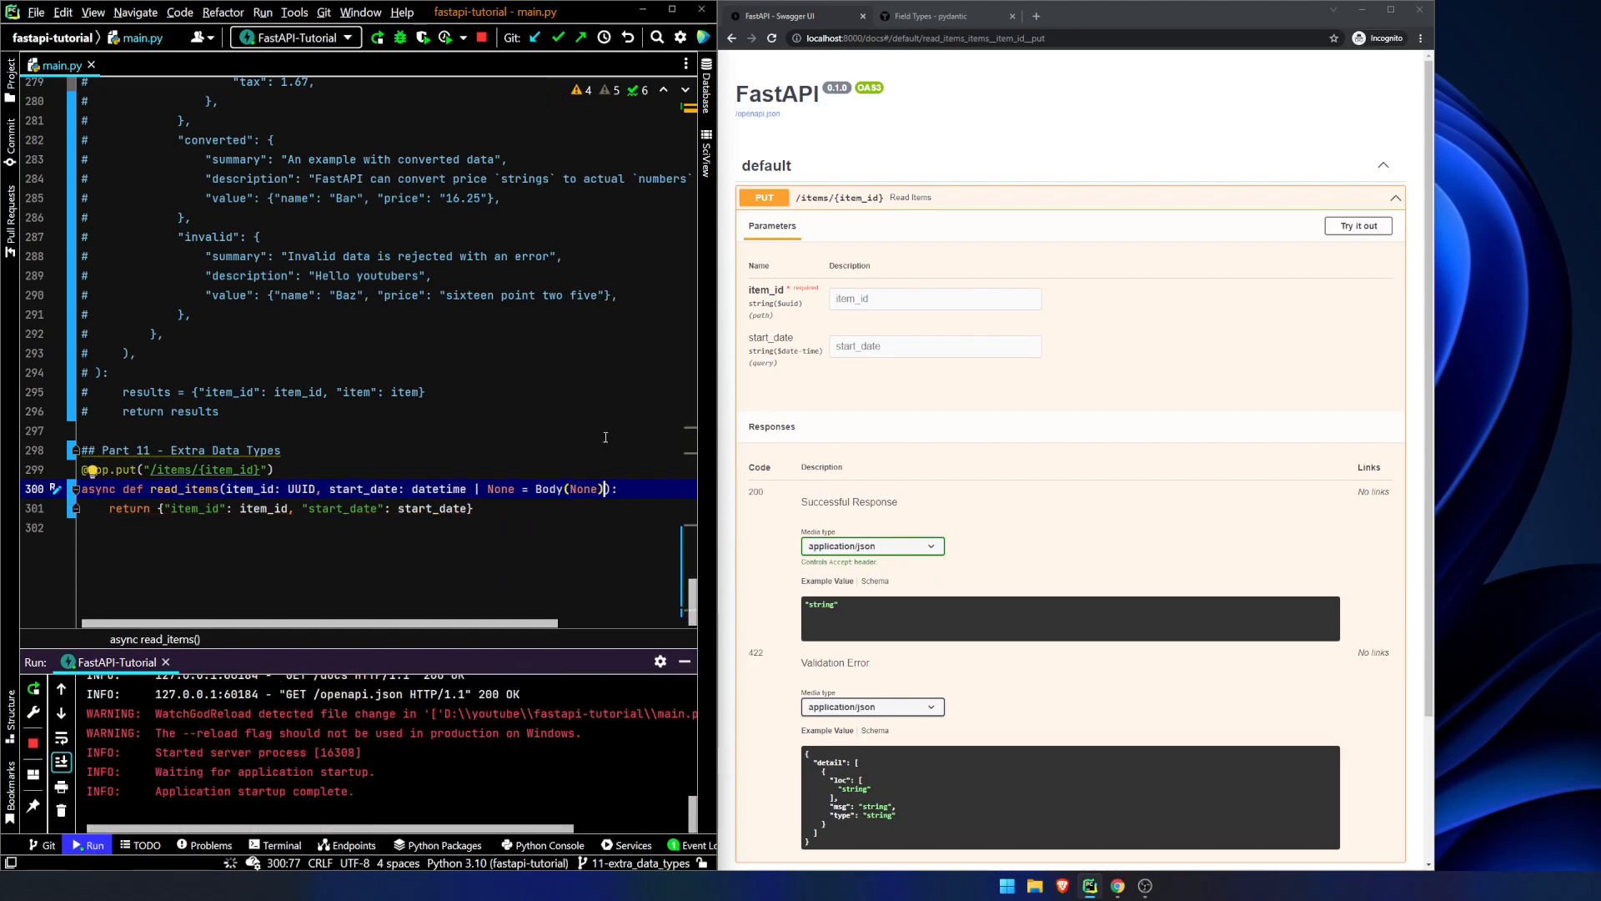
{"action": "left_click", "coordinate": [772, 37]}
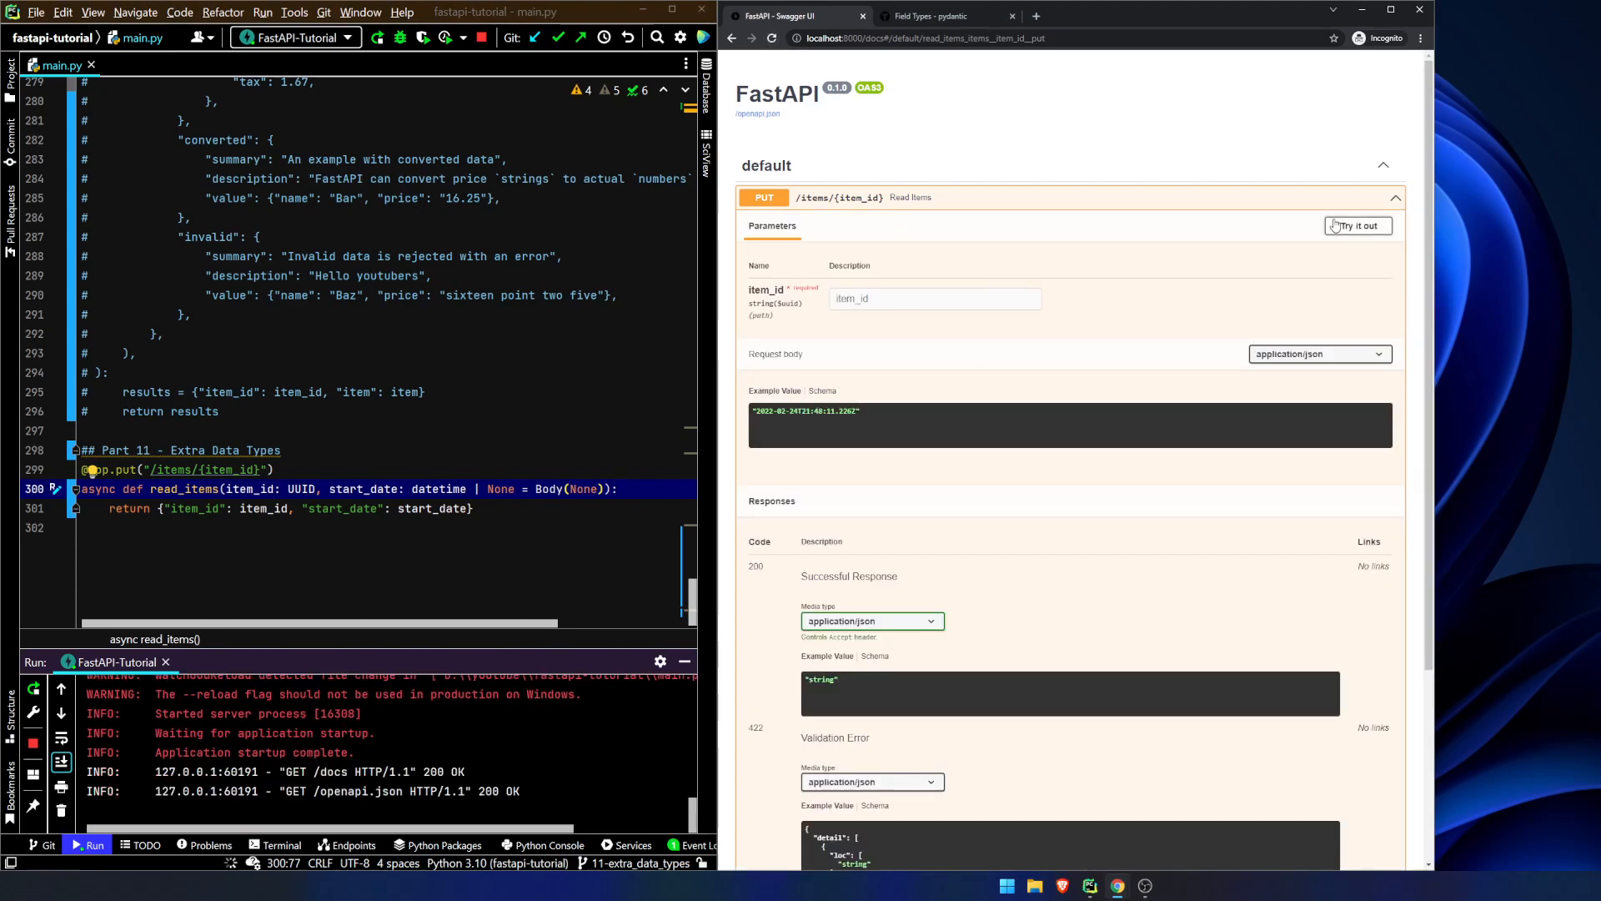
Split the signature one parameter per line and add end_date: datetime | None = Body(None).
{"action": "left_click", "coordinate": [1356, 226]}
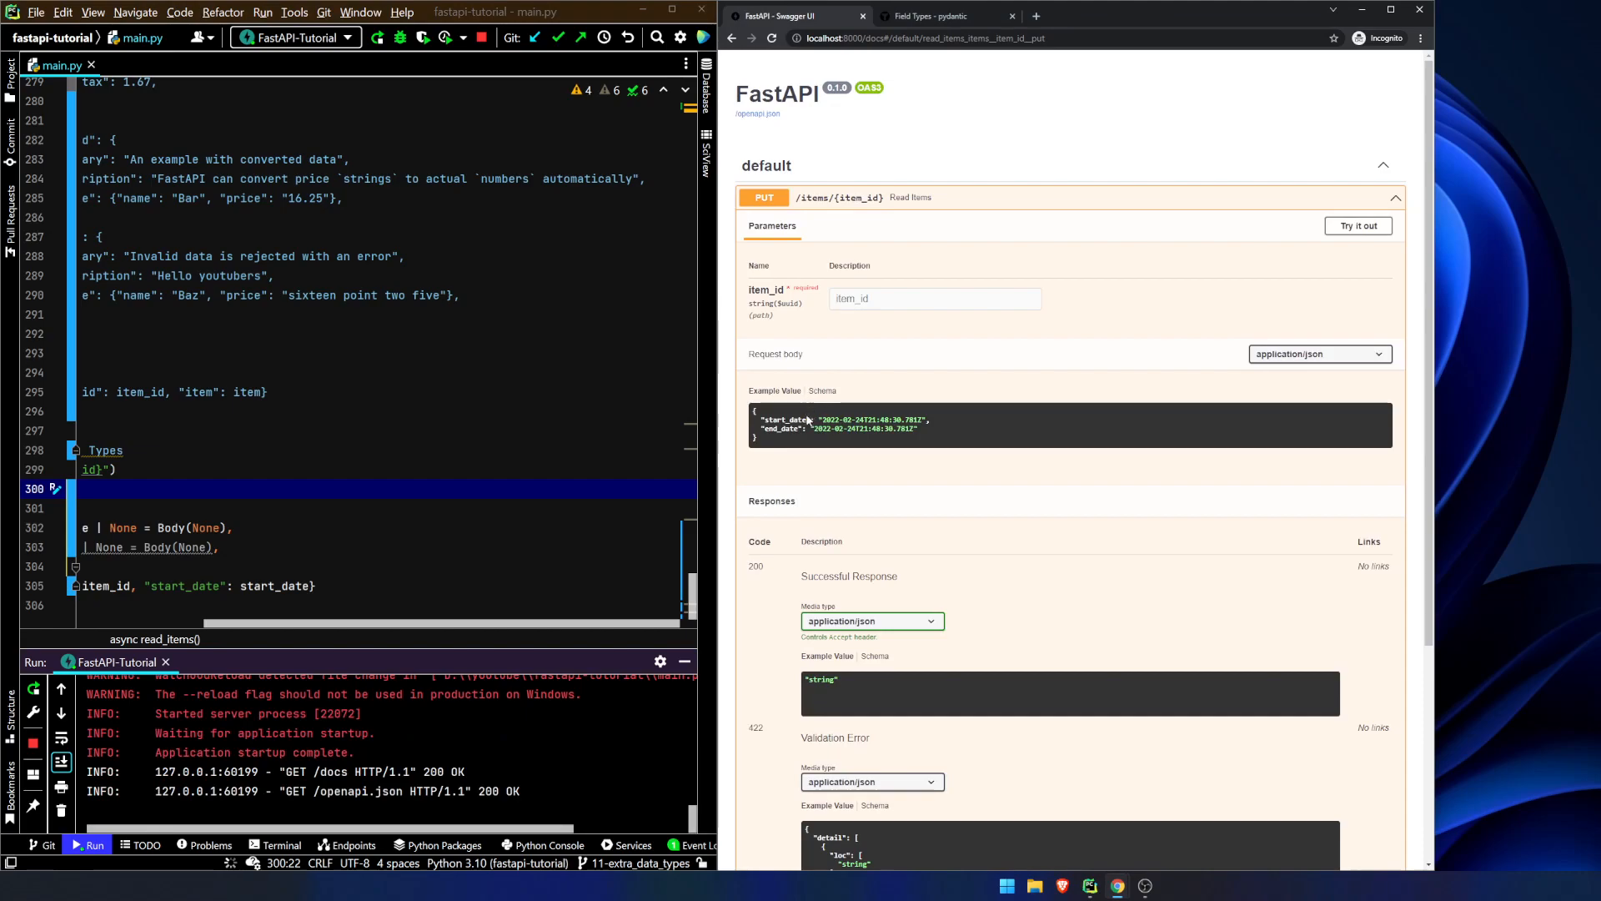
{"action": "scroll", "scroll_direction": "down", "scroll_amount": 3}
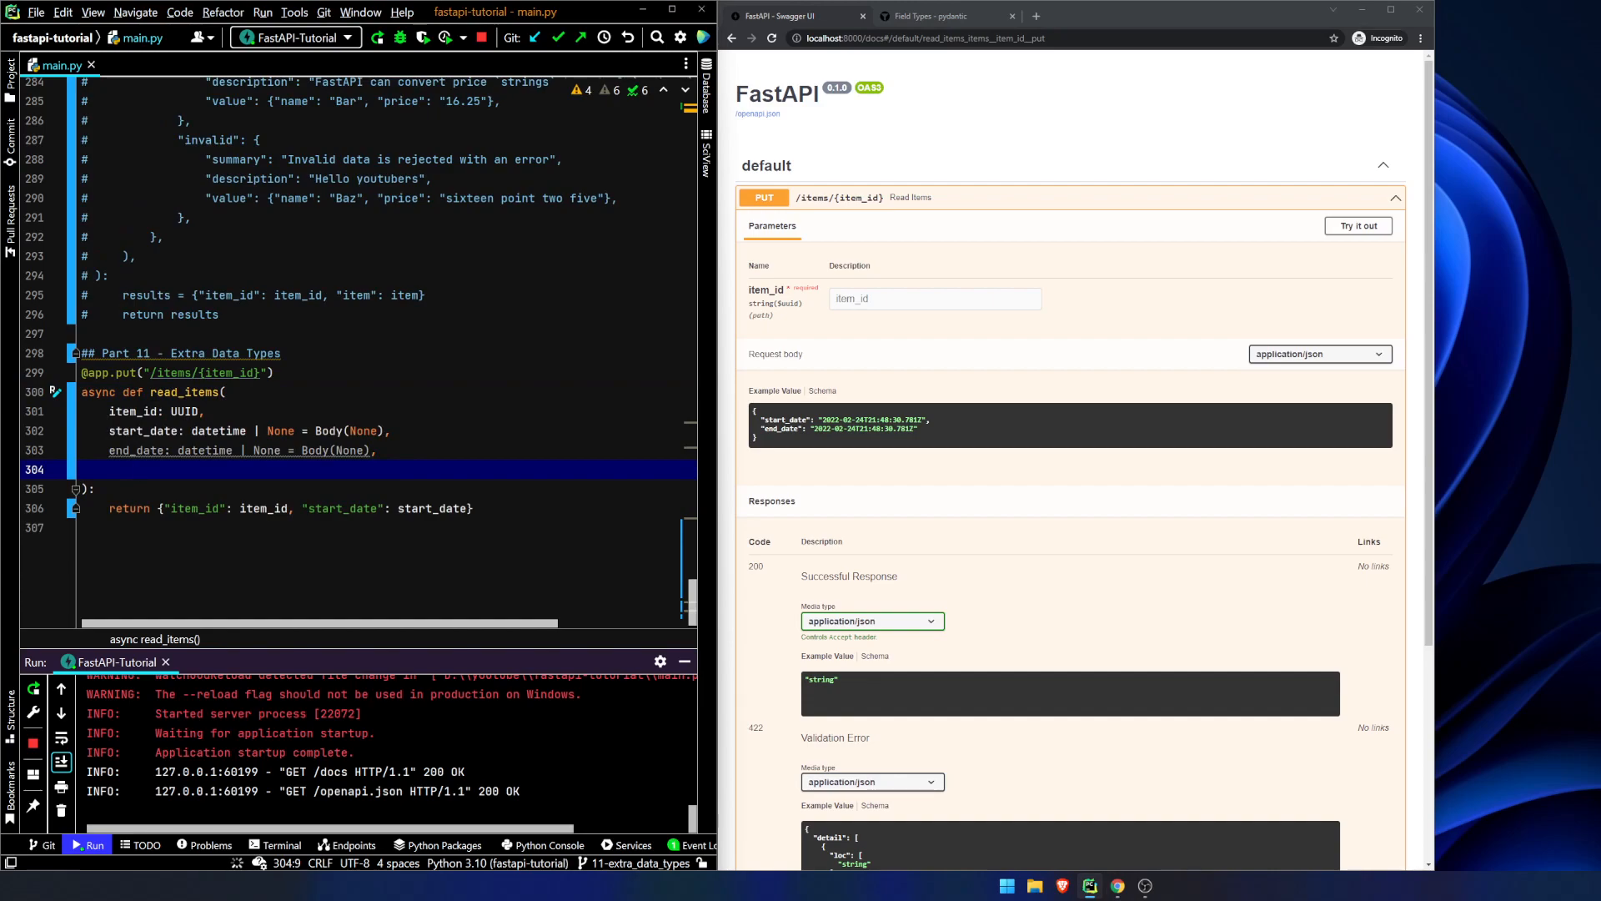
Add repeat_at: time and process_after: timedelta parameters, both defaulting to Body(None).
{"action": "type", "text": "repeat_at:"}
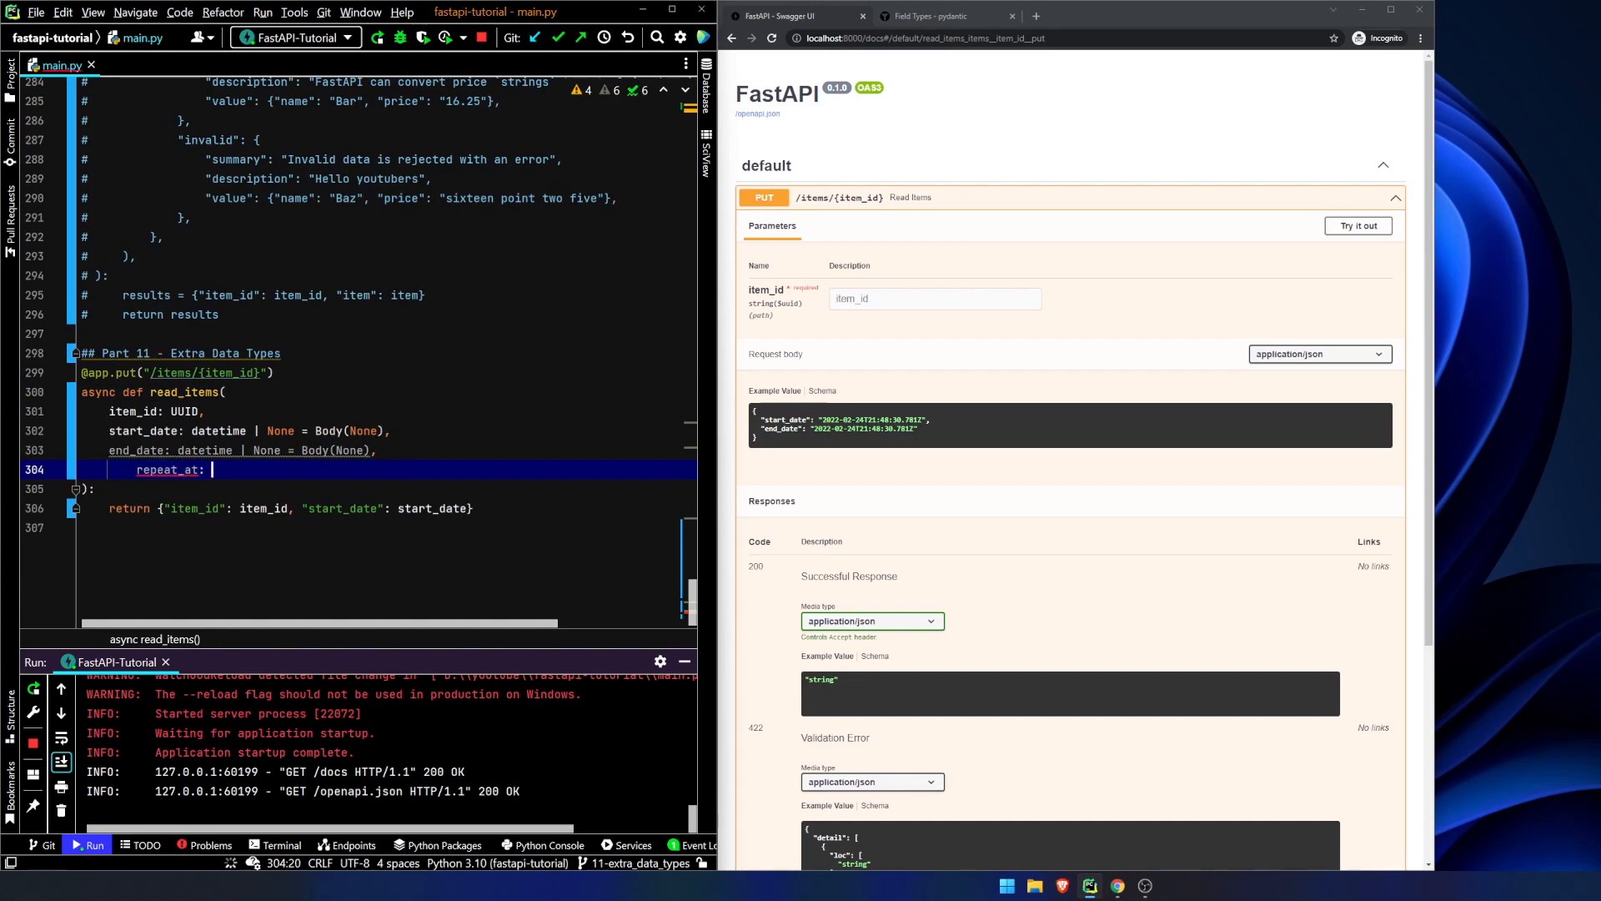
{"action": "type", "text": "time | None ="}
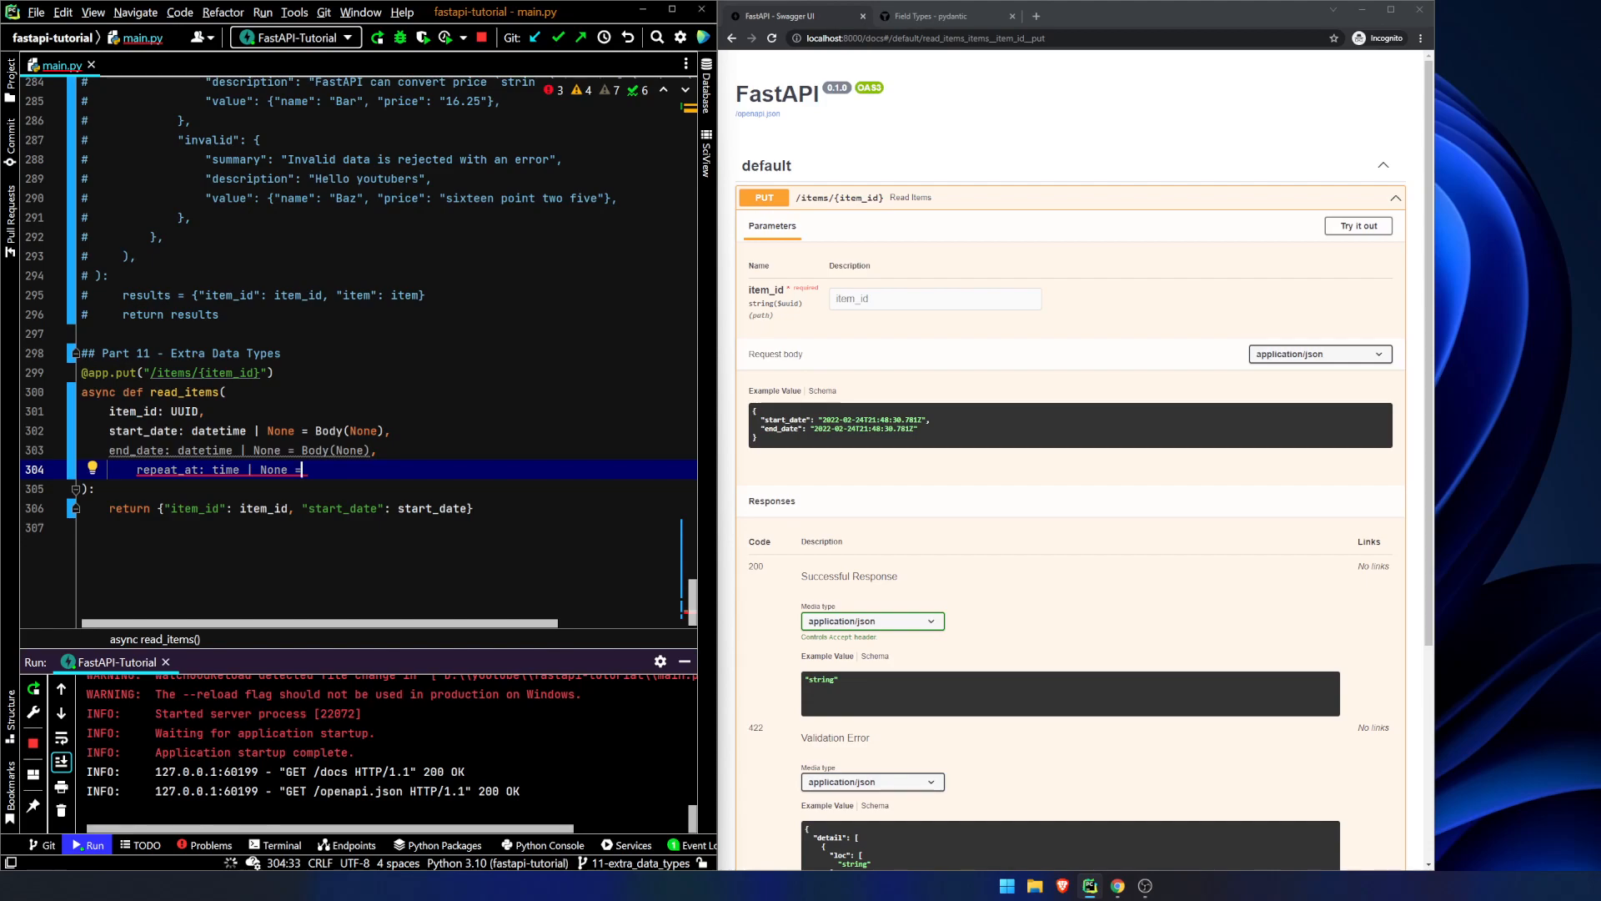
{"action": "type", "text": "Body()"}
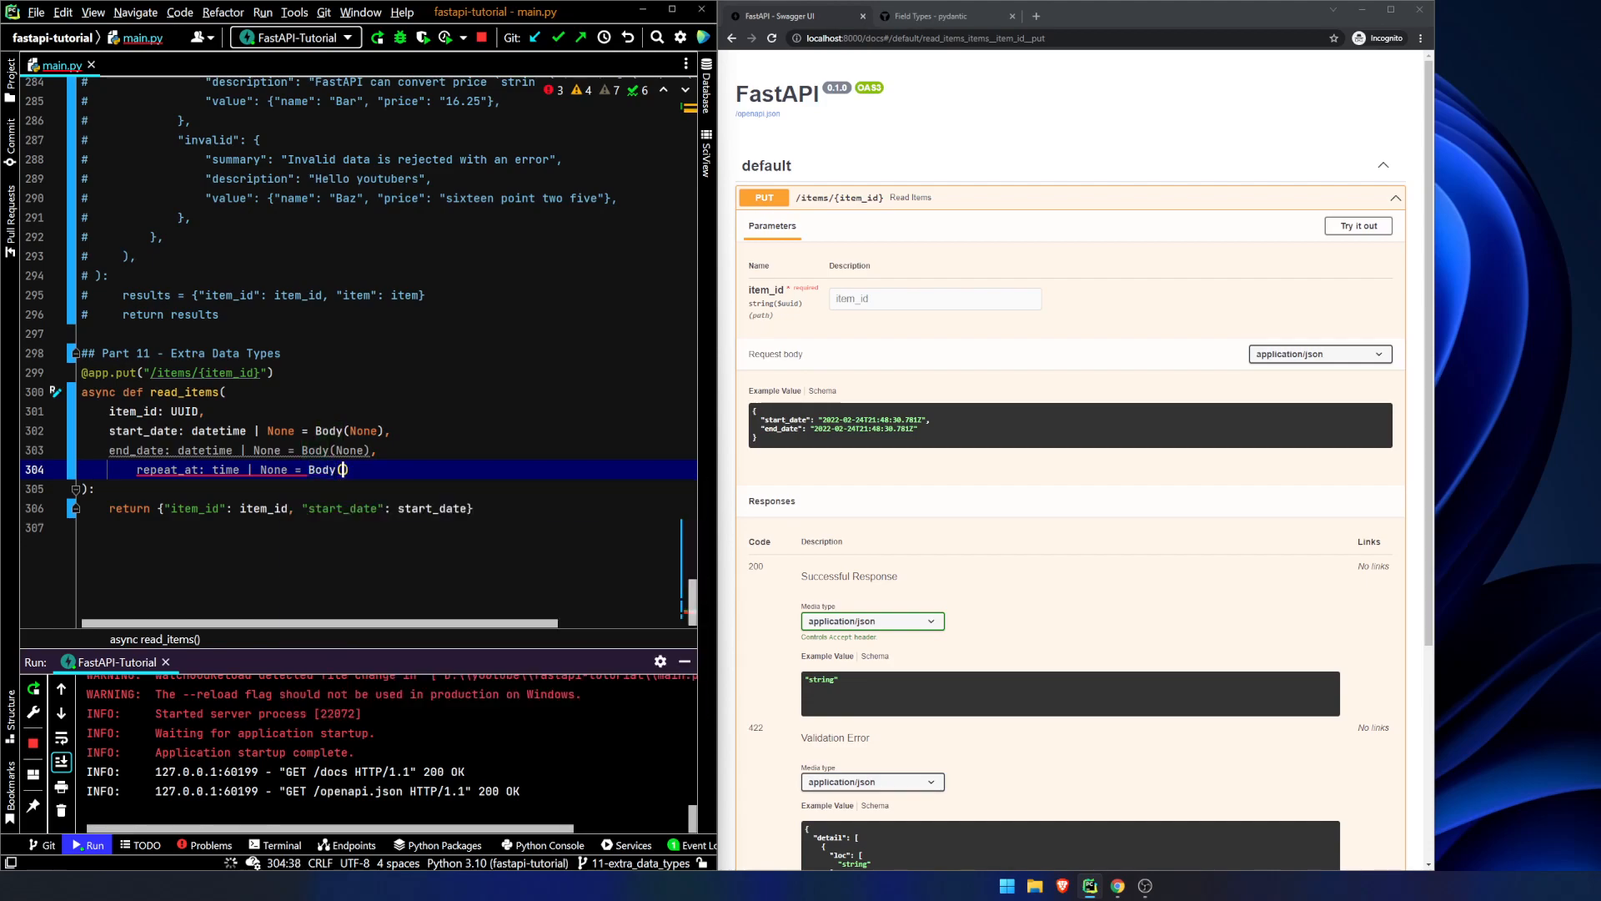
{"action": "type", "text": "None"}
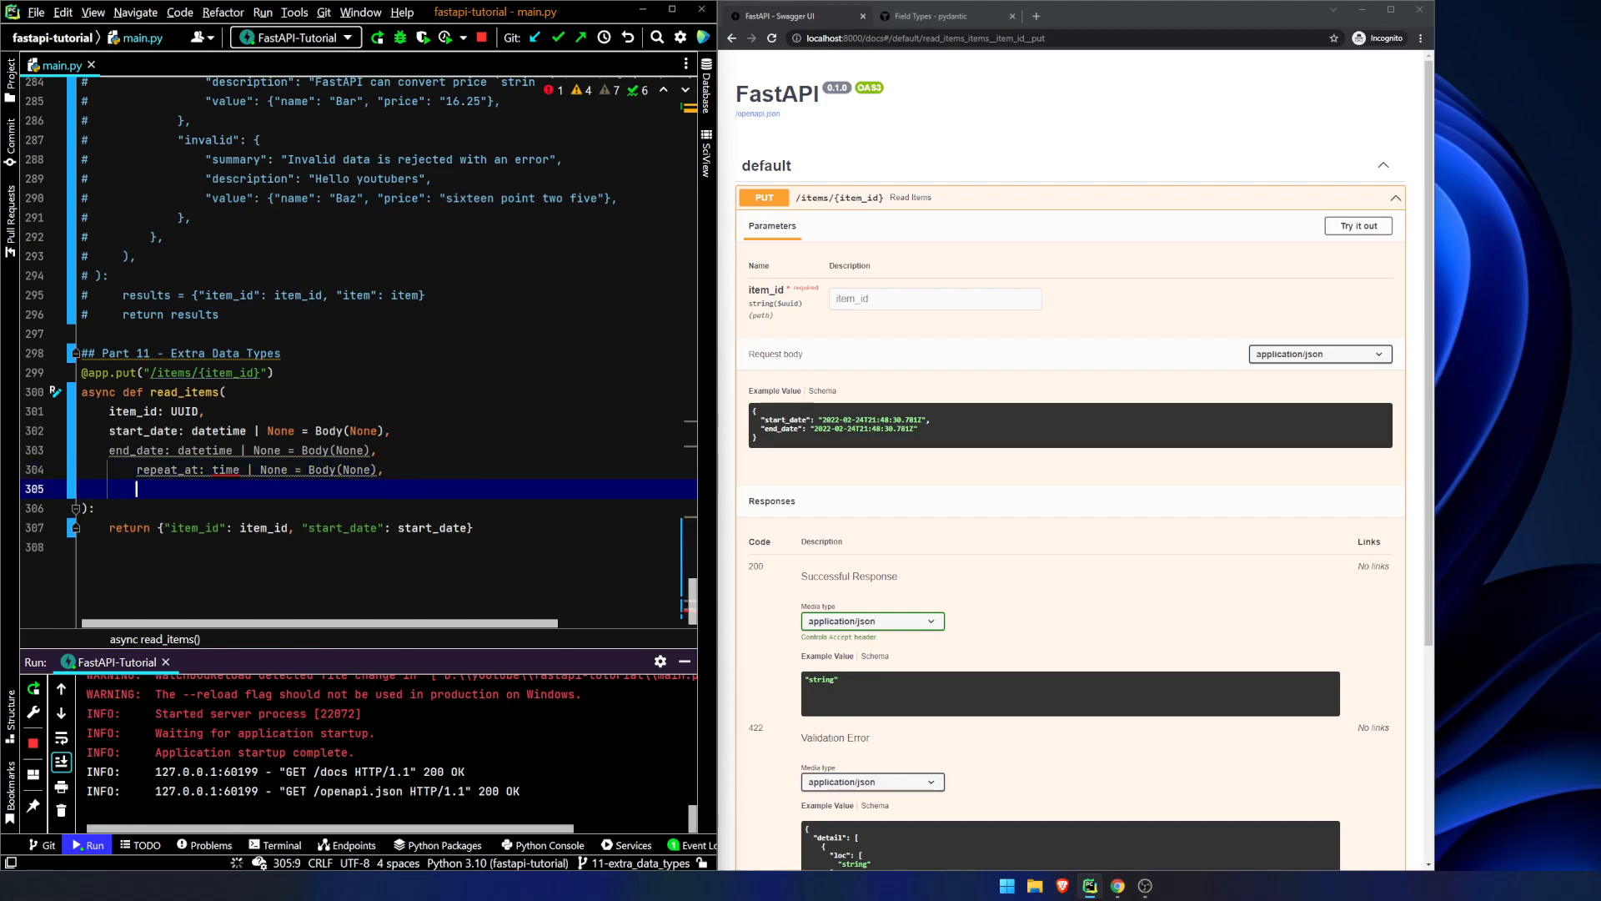
{"action": "type", "text": "process_after"}
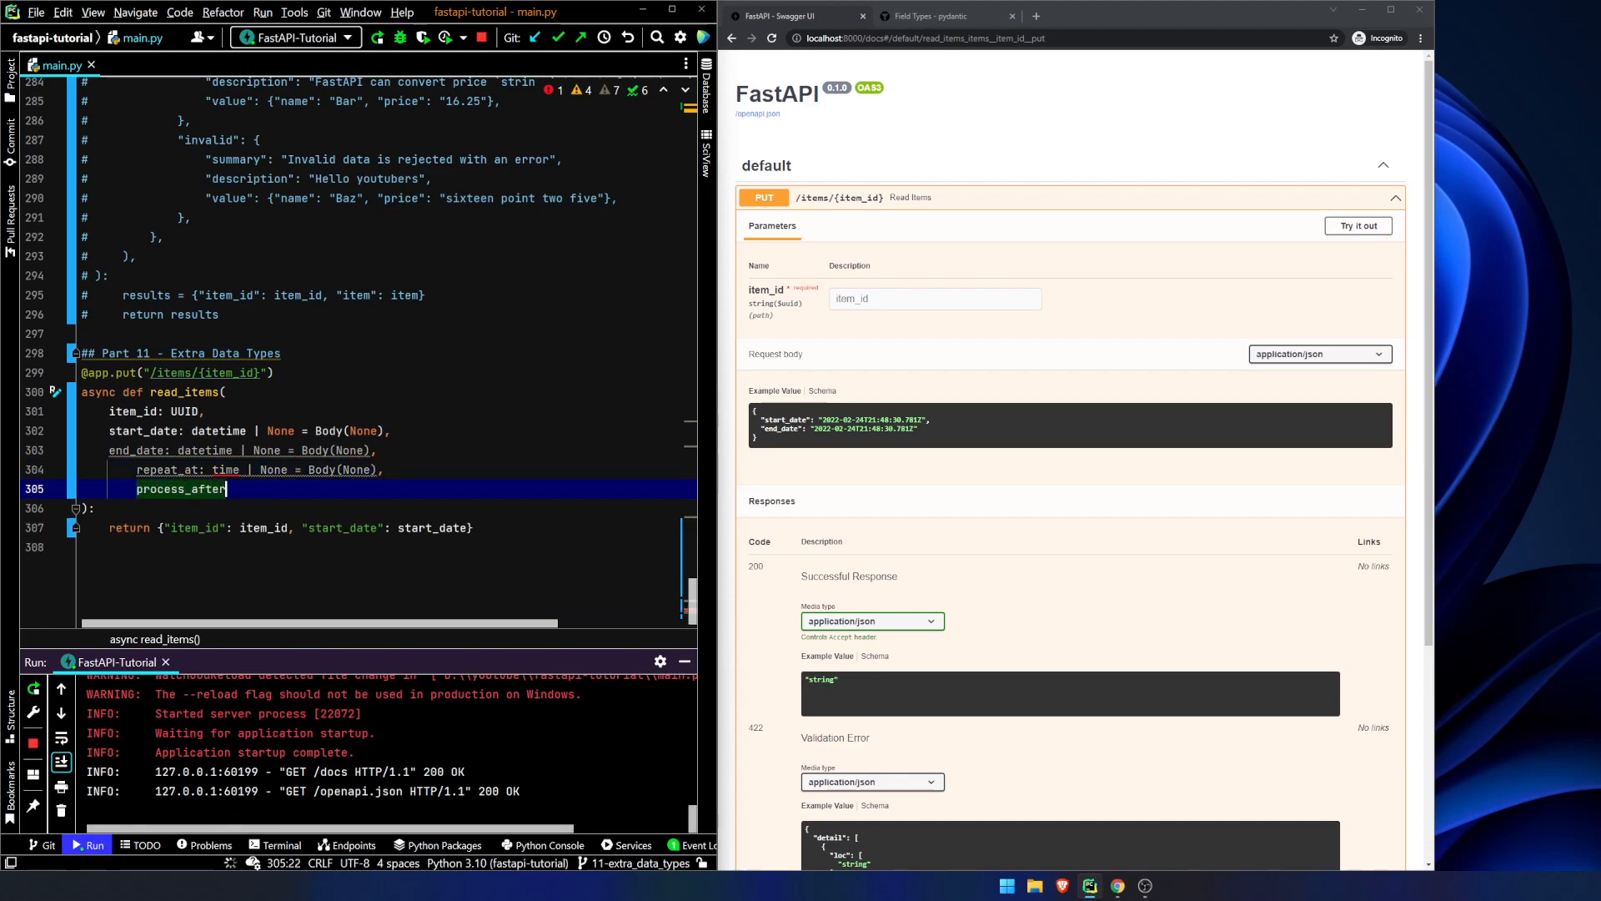
{"action": "type", "text": ": time"}
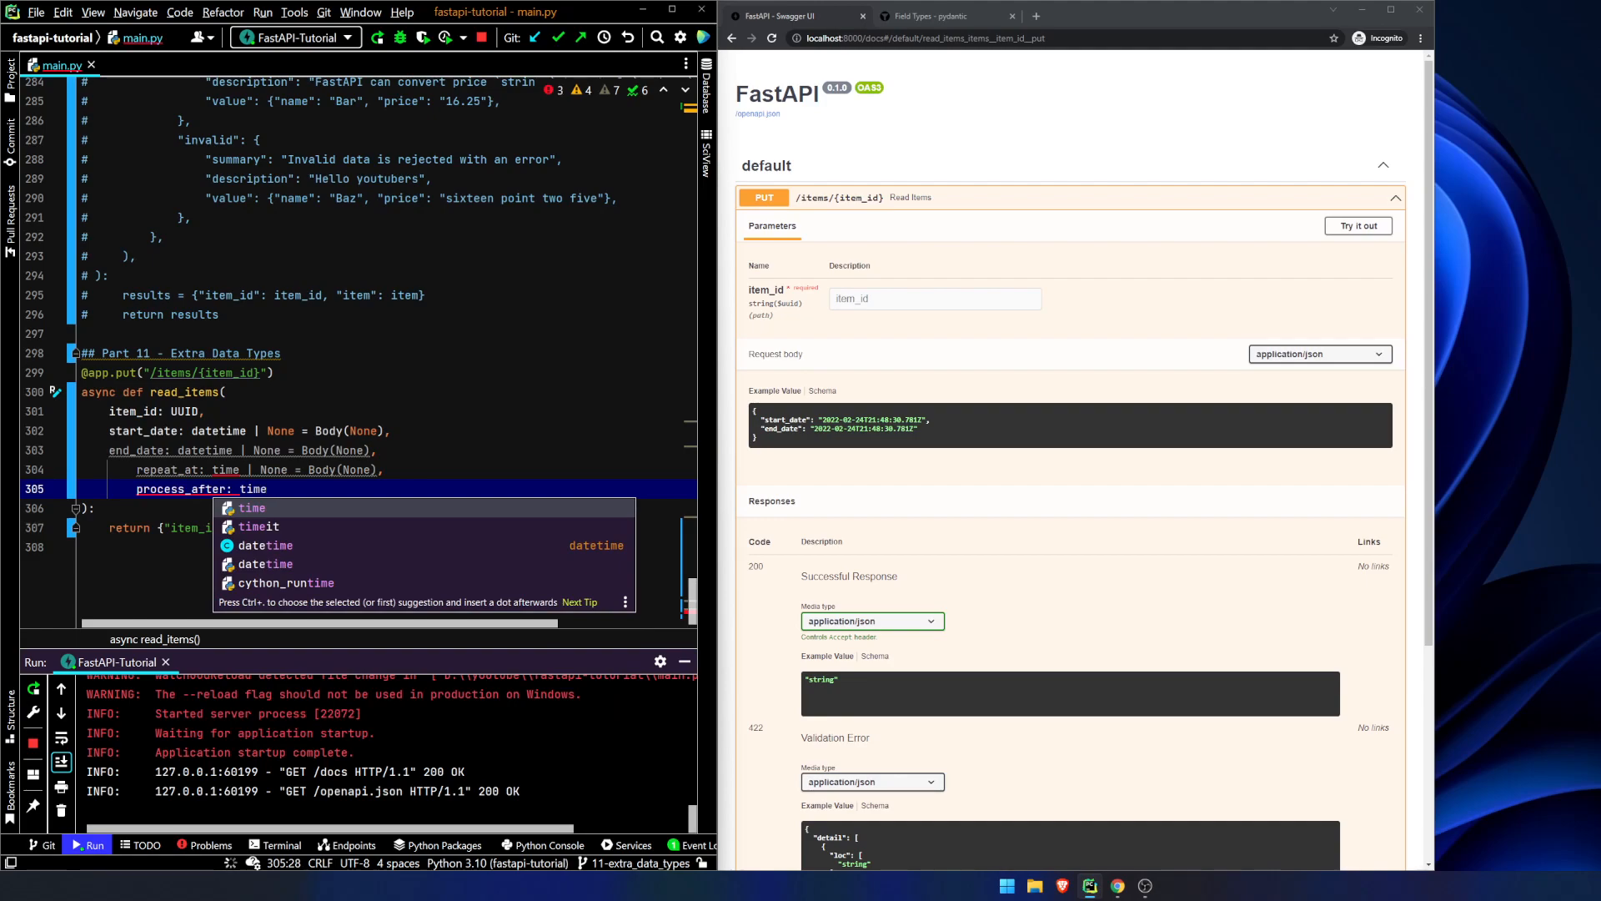
{"action": "type", "text": "delta | None = Body(None),"}
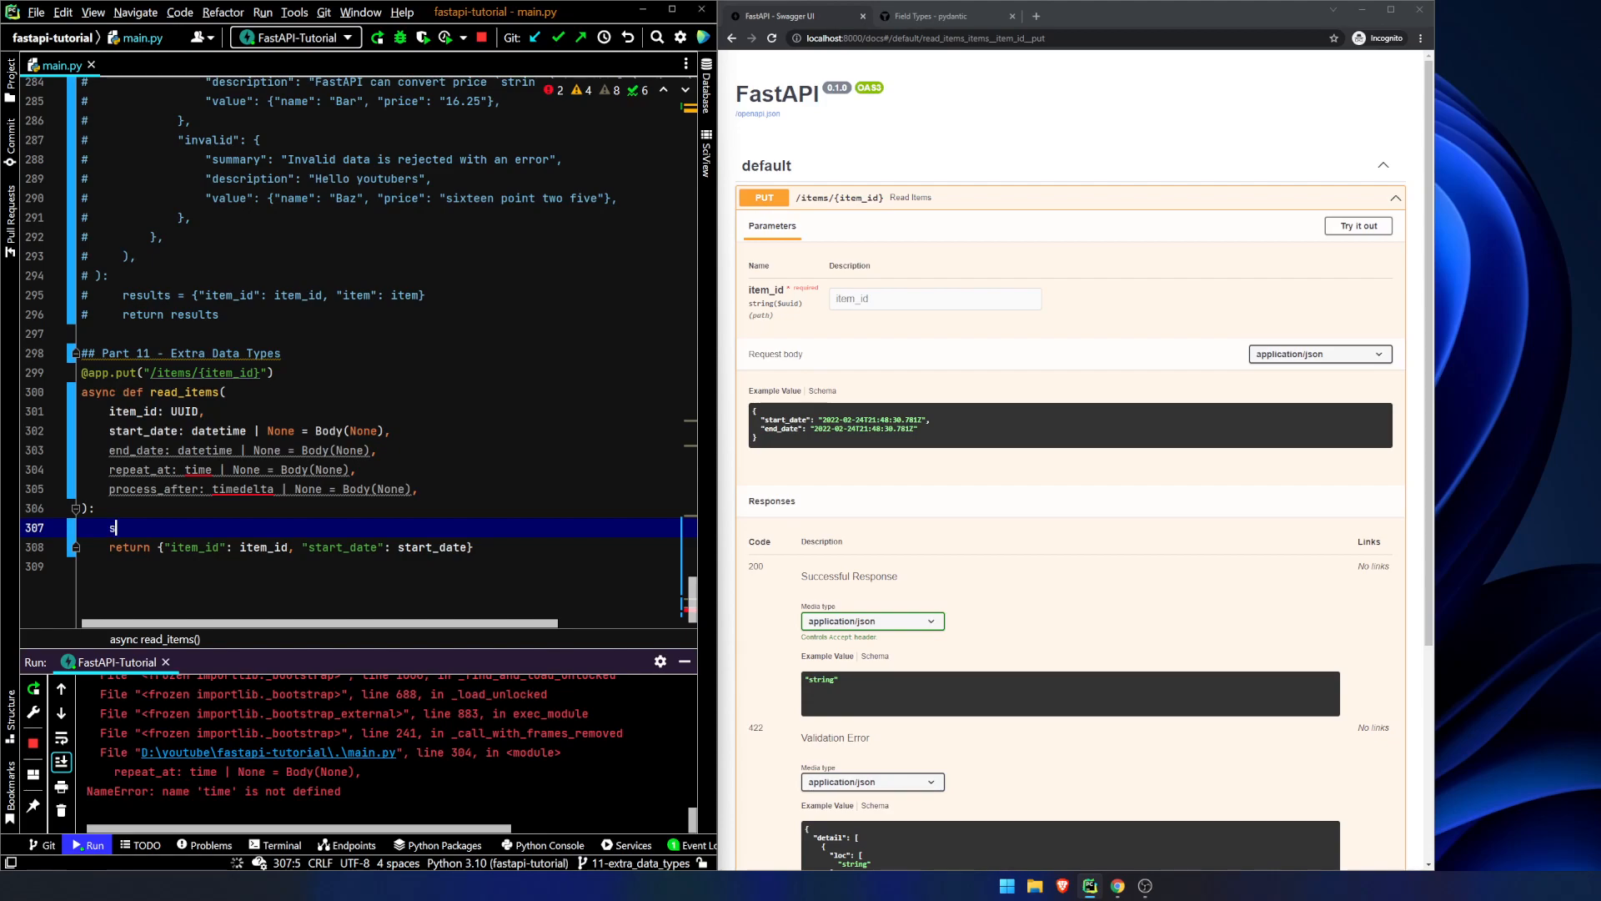
Compute start_process = start_date + process_after and duration = end_date - start_process.
{"action": "type", "text": "tart_process"}
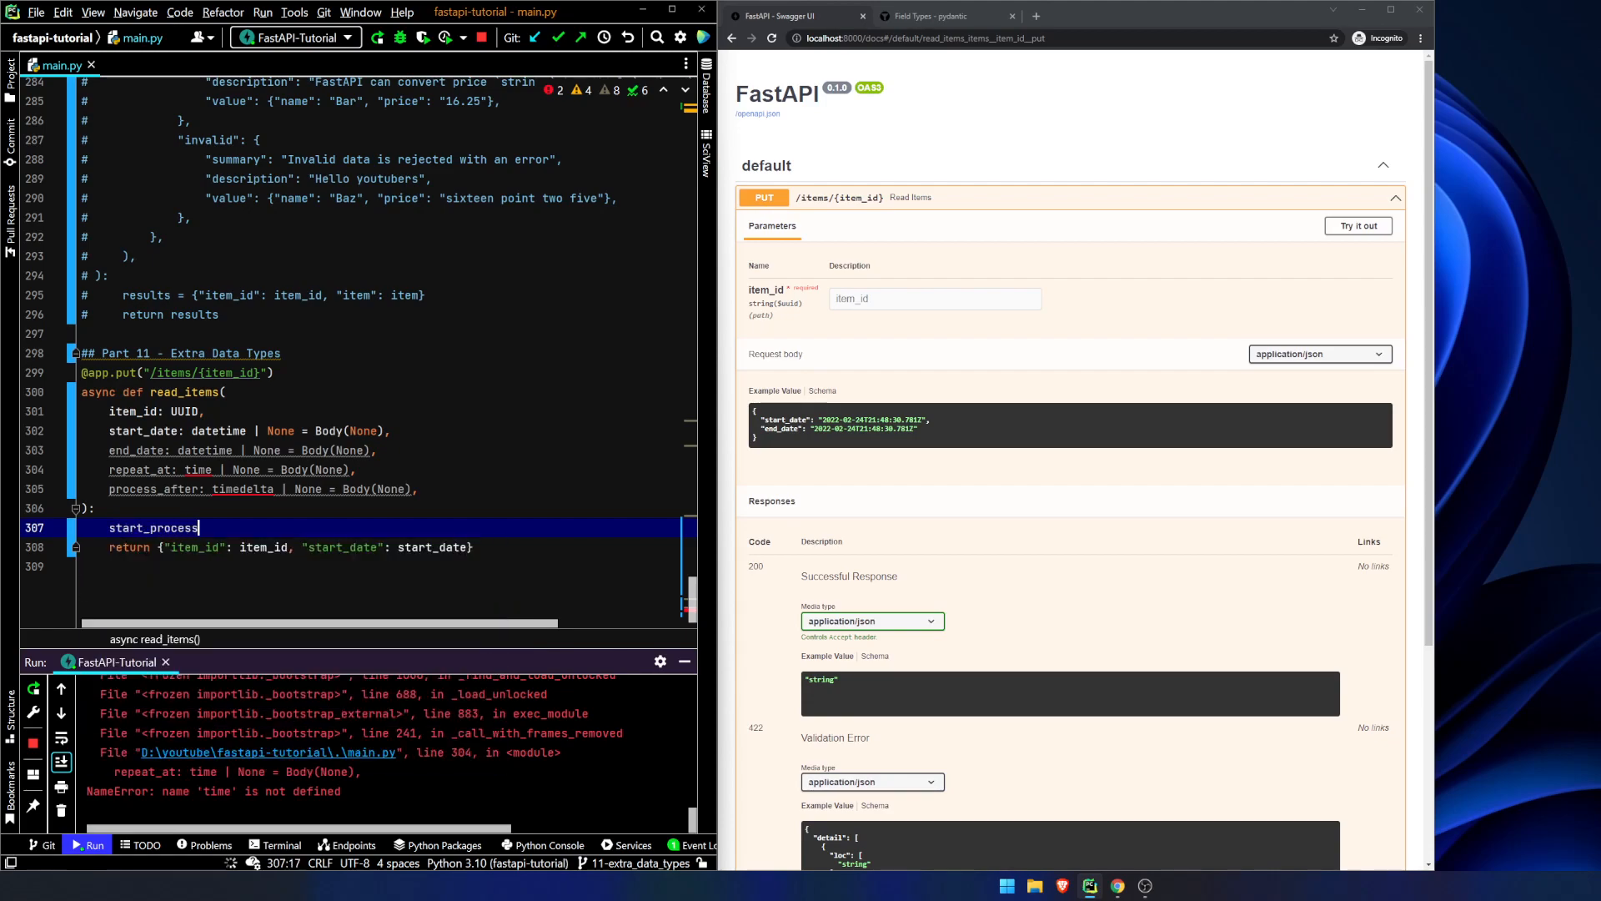
{"action": "type", "text": "= _start_date + process_after"}
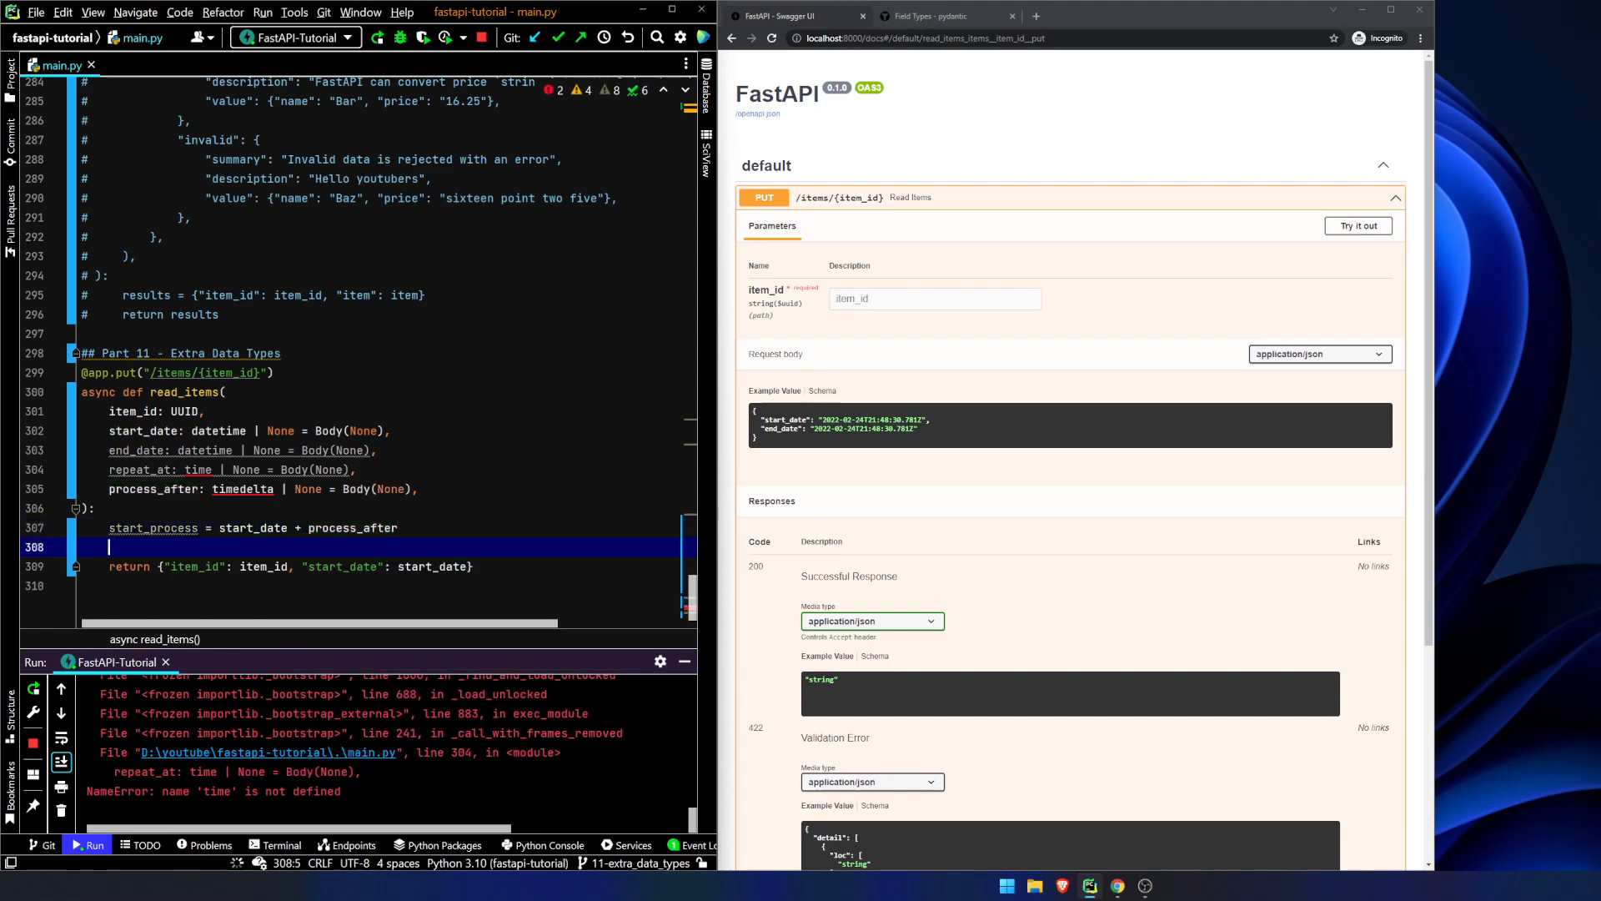
{"action": "type", "text": "duration = end_date -"}
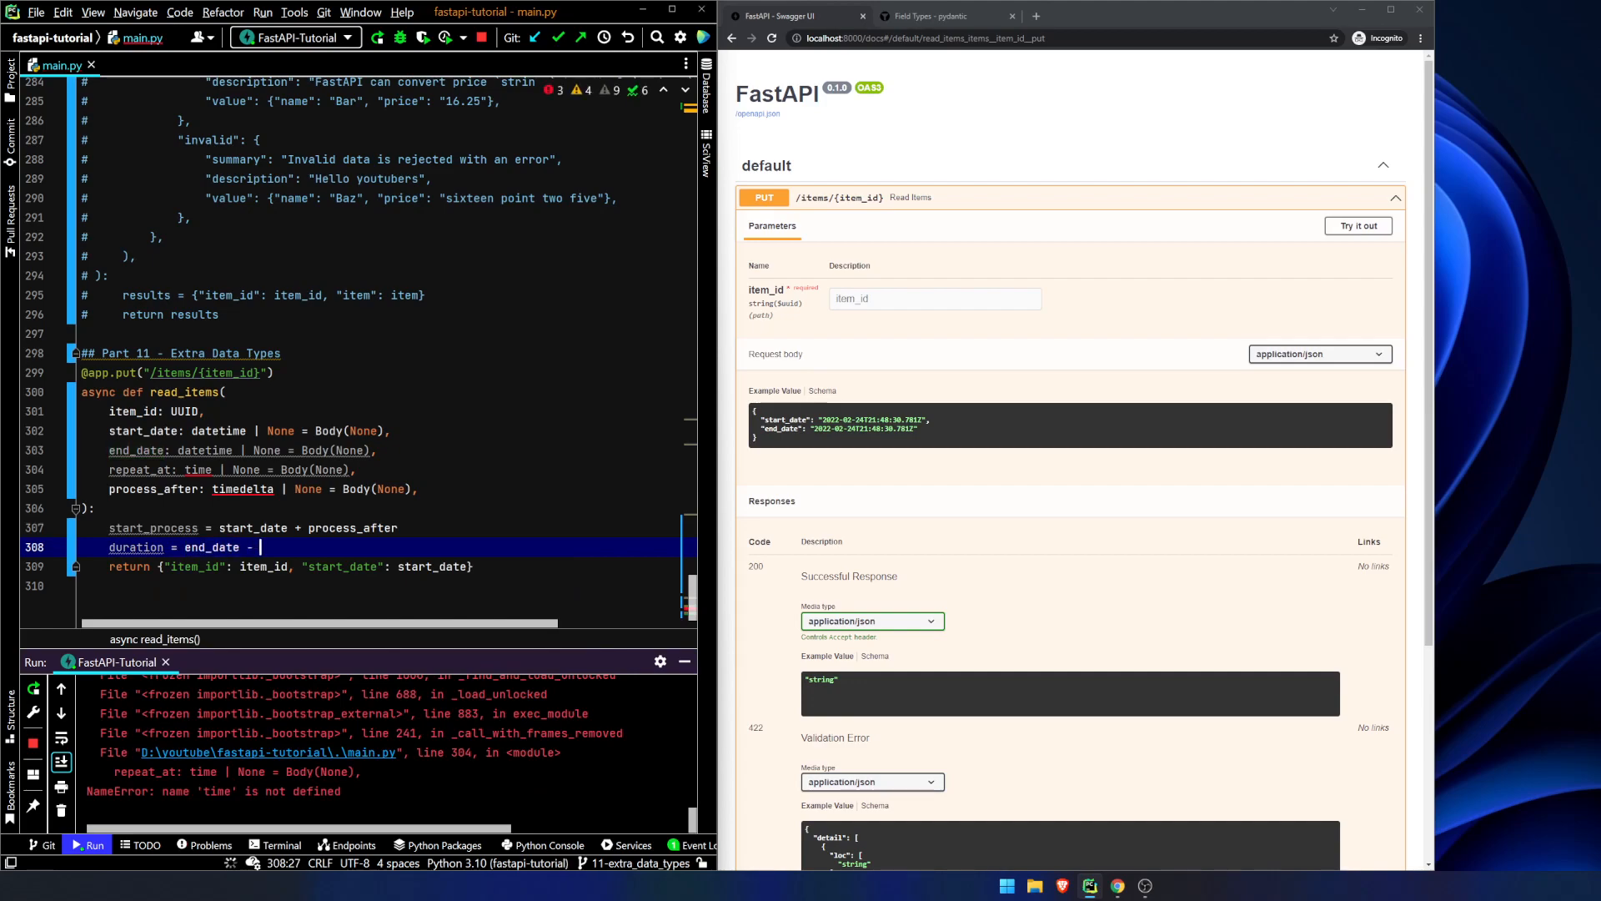
{"action": "type", "text": "start_process"}
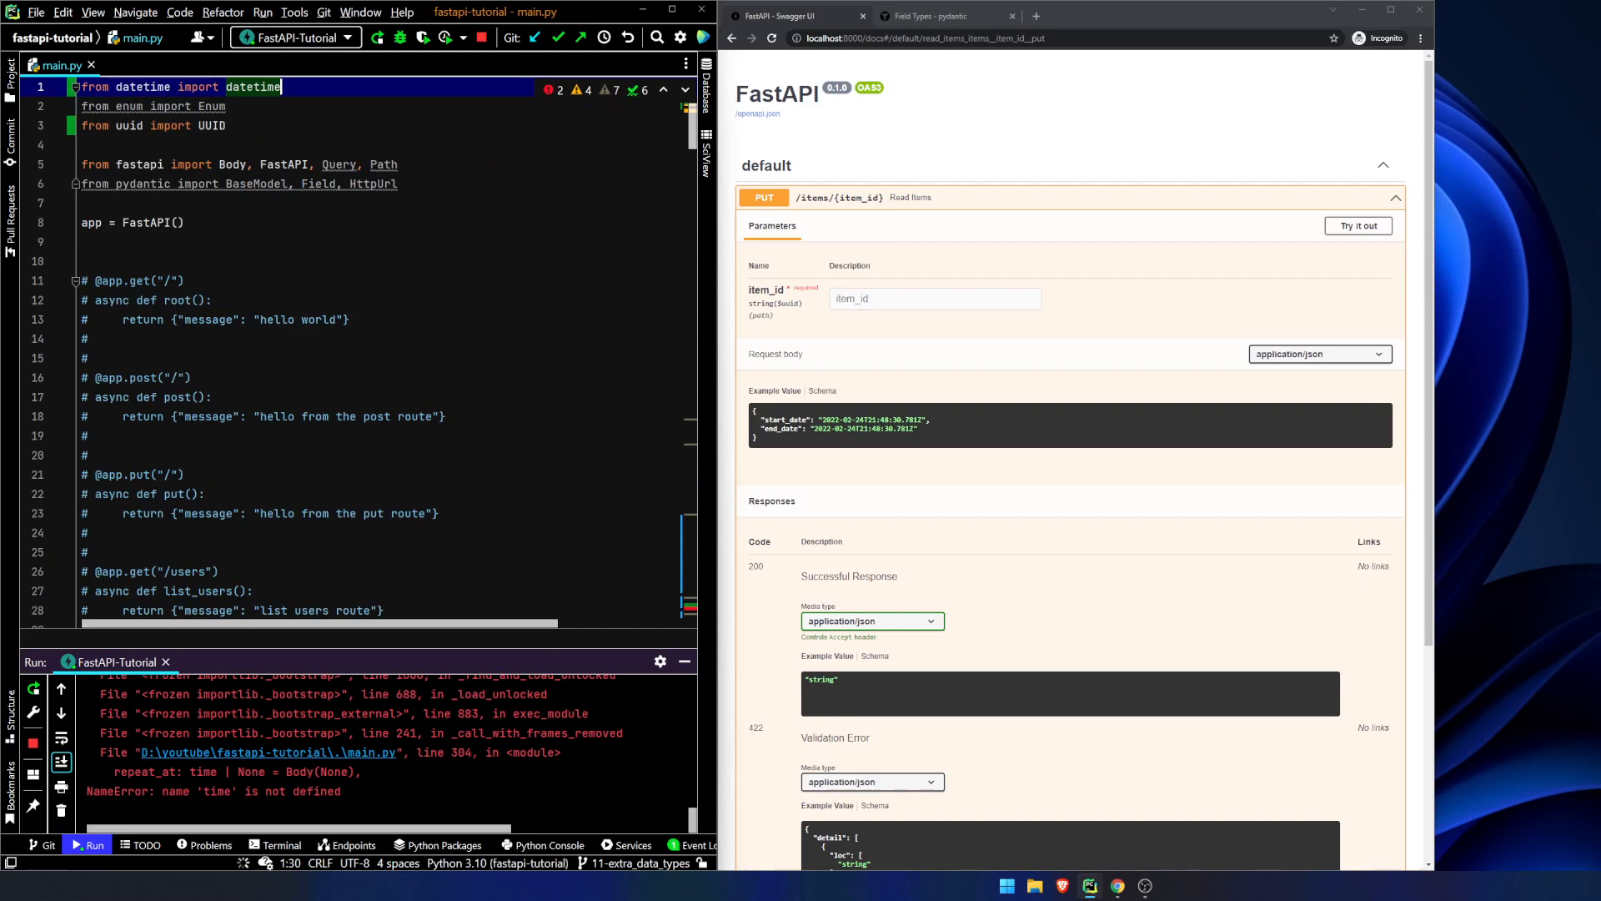
Change line 1 to 'from datetime import datetime, time, timedelta'.
{"action": "type", "text": ","}
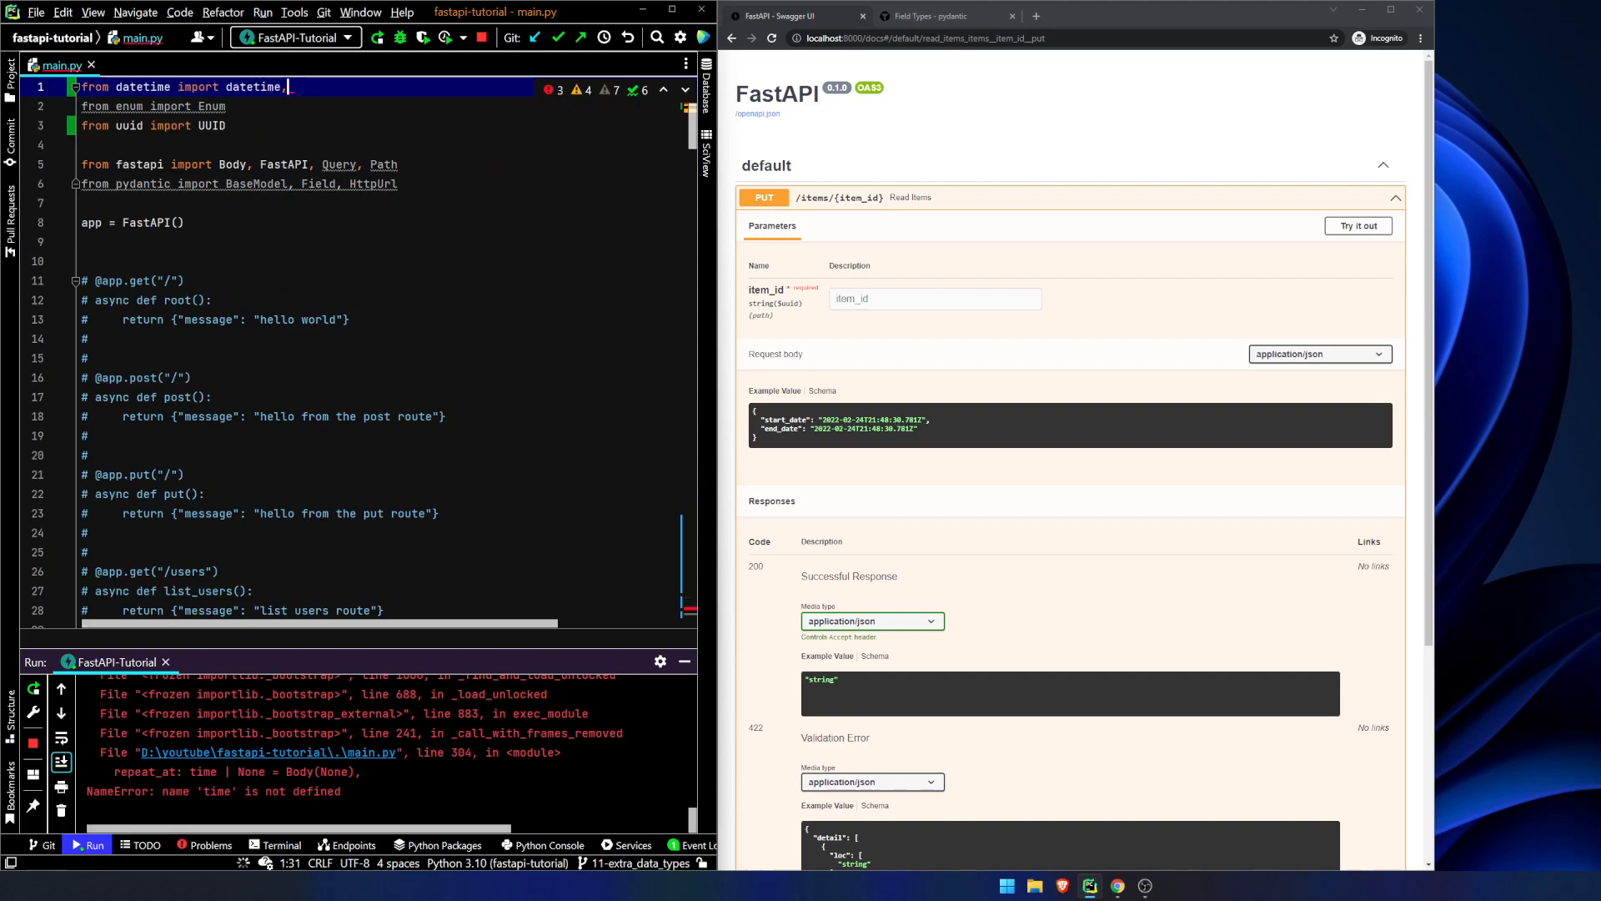
{"action": "type", "text": "time,"}
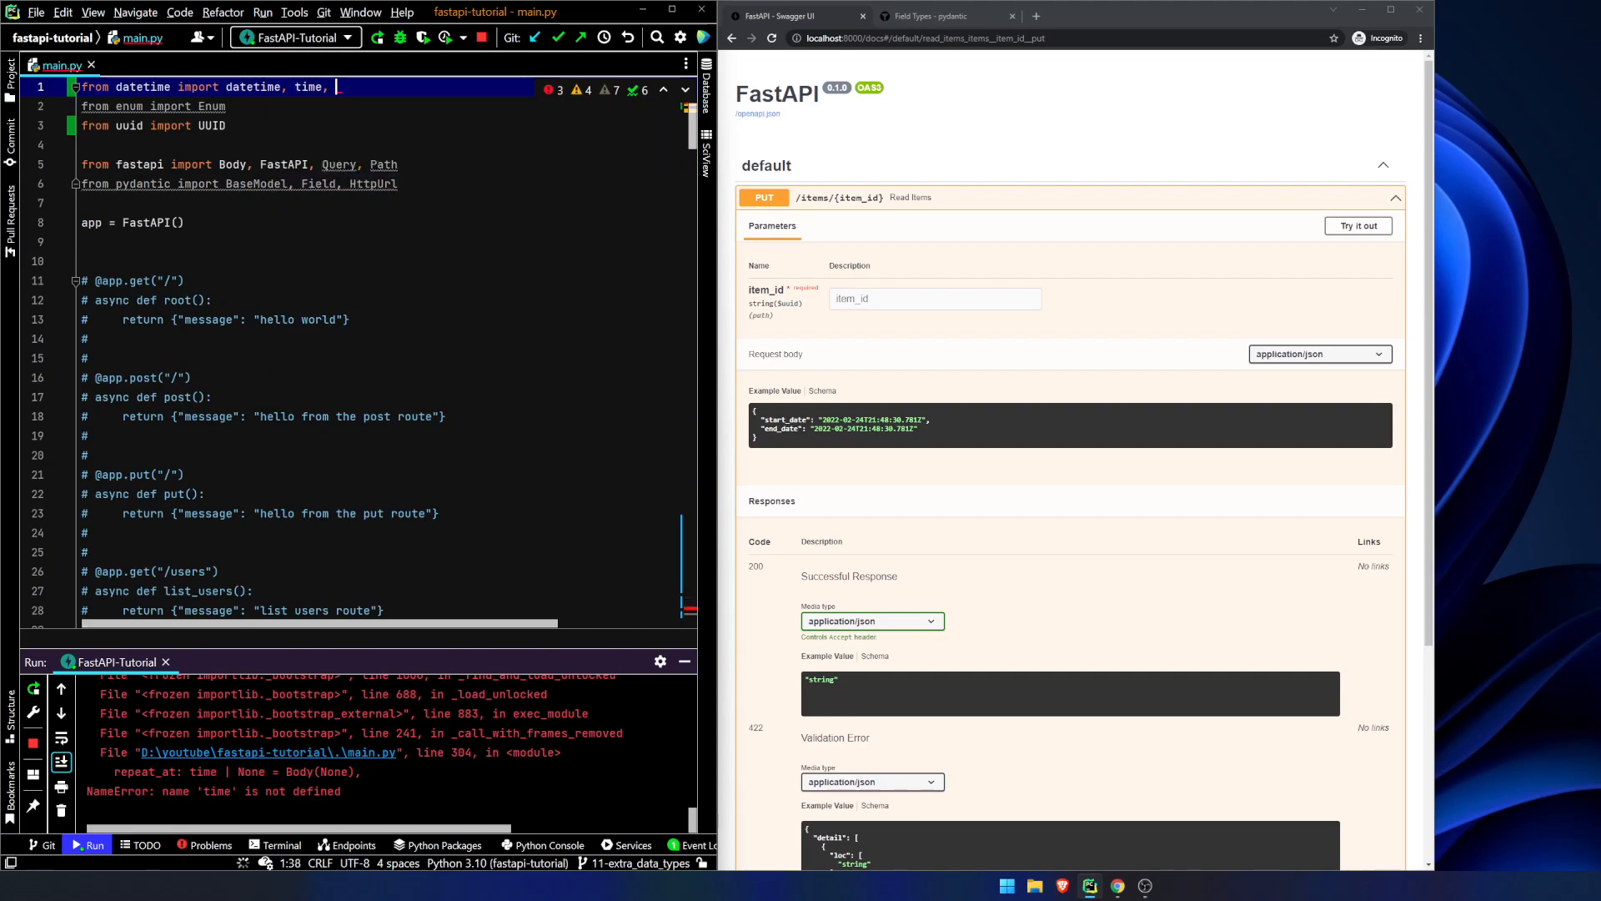
{"action": "type", "text": "timedelta"}
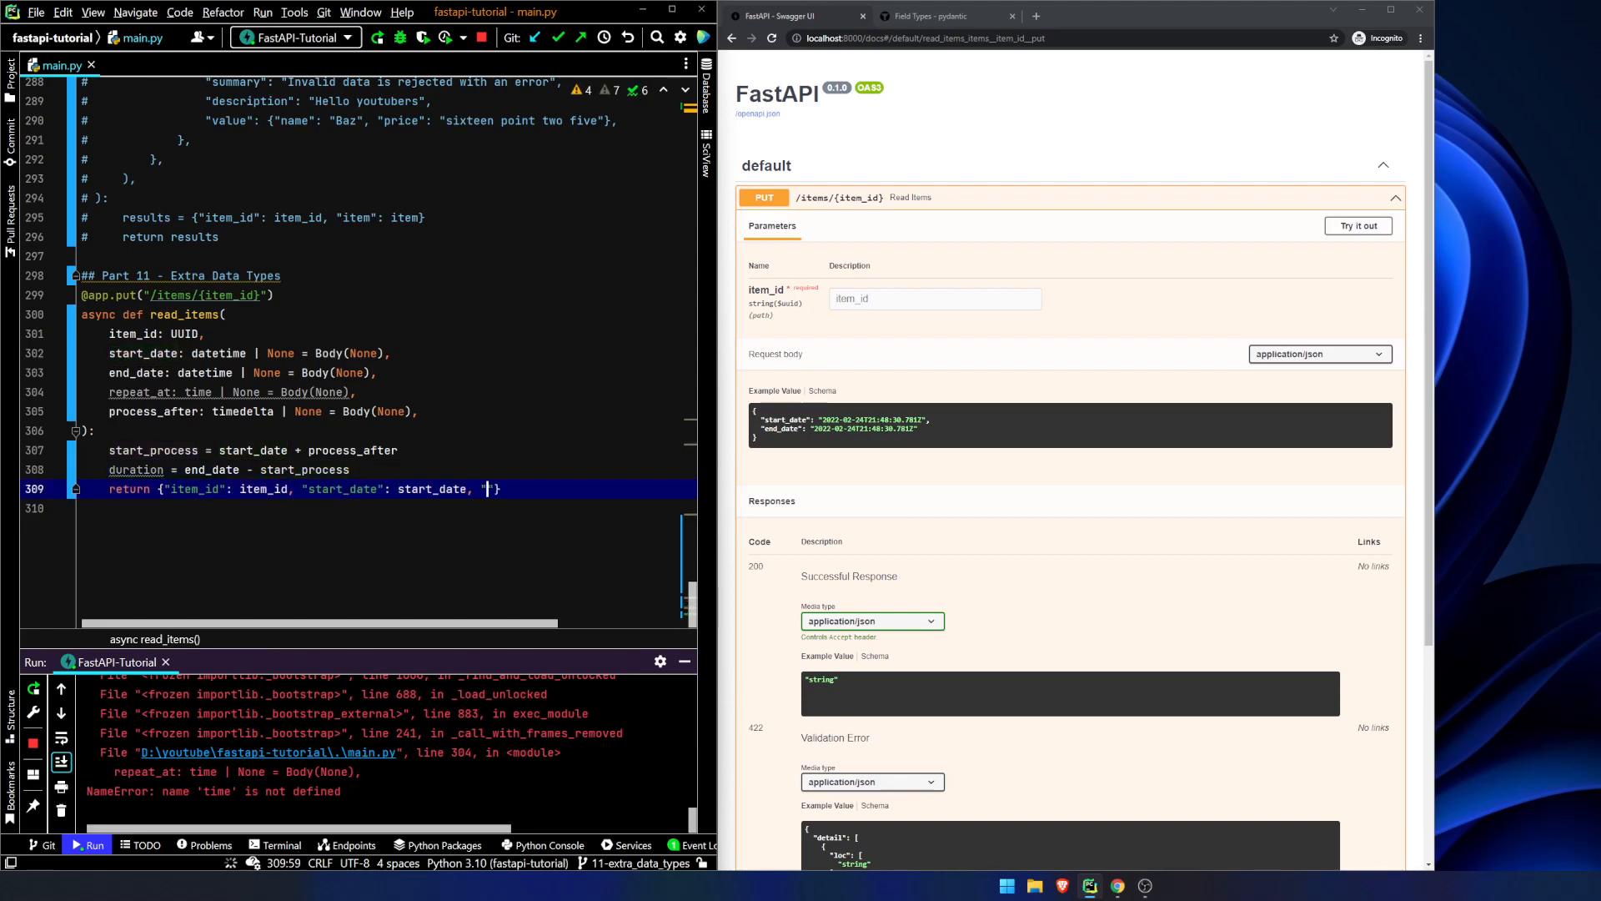
Add end_date, repeat_at, process_after, start_process and duration keys to the returned dictionary.
{"action": "type", "text": "\"end_date\": end_date,"}
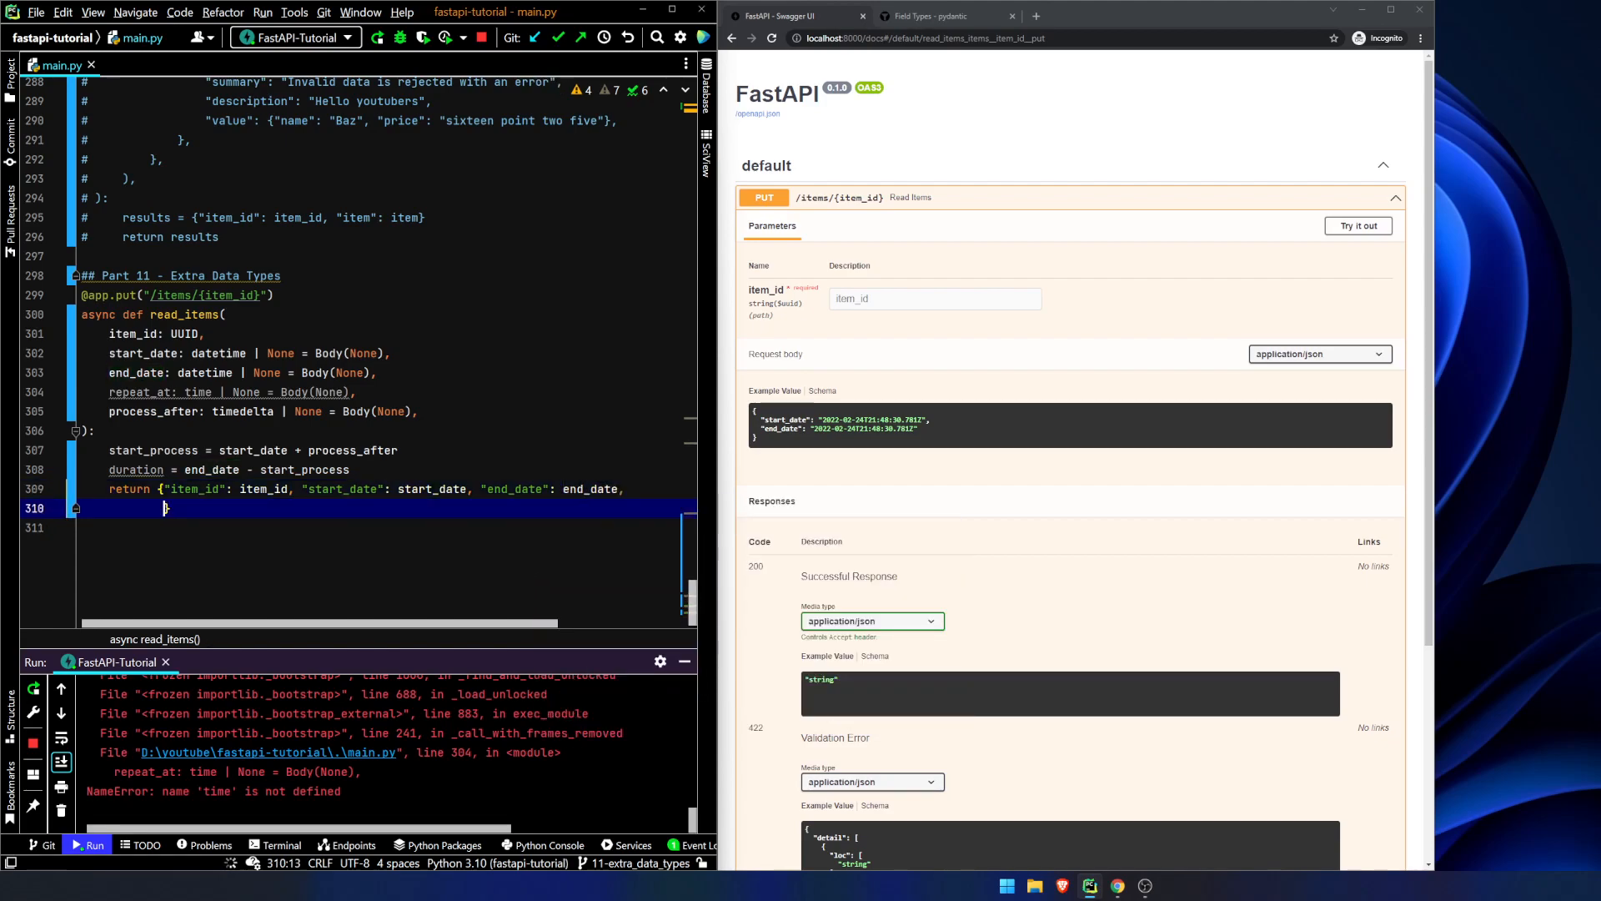
{"action": "type", "text": "\"repeat\""}
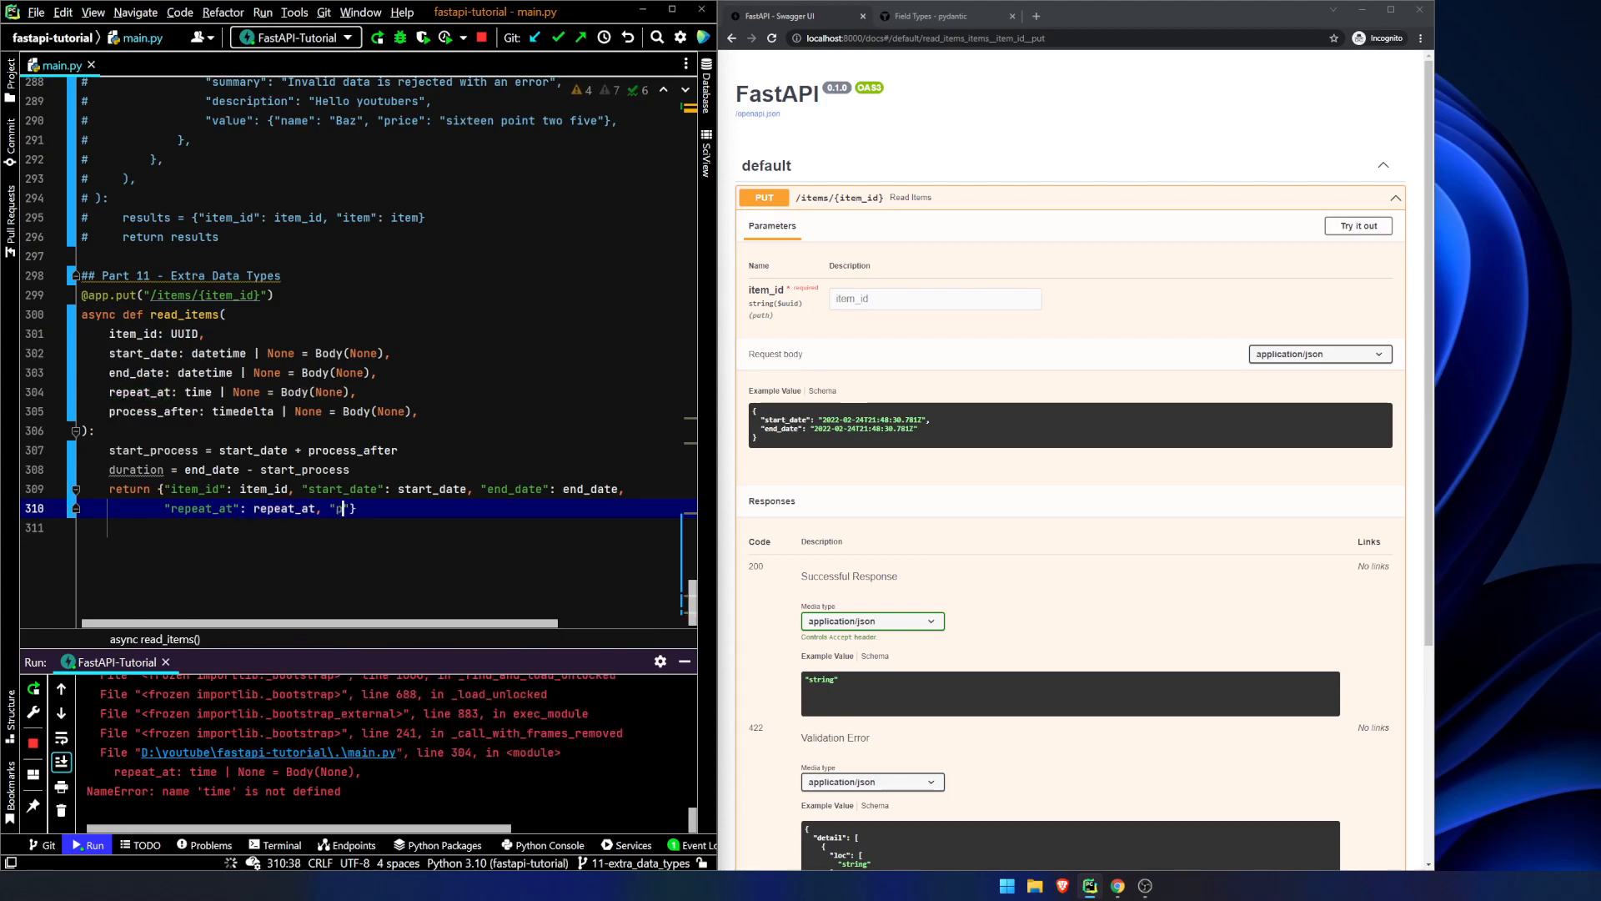
{"action": "type", "text": "rocess_after"}
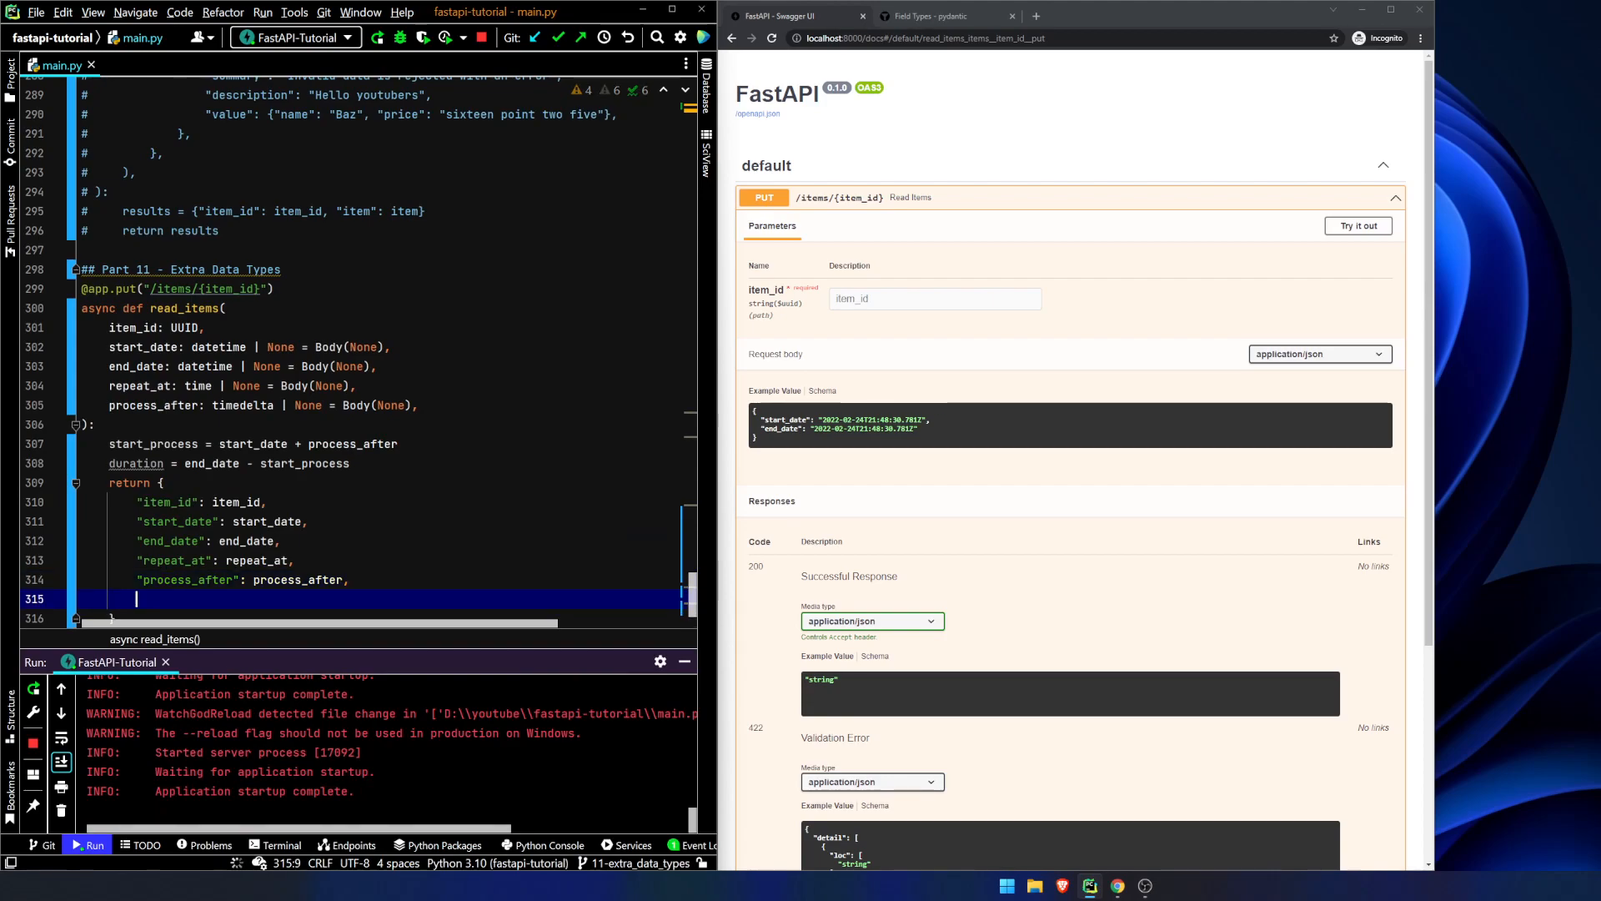
{"action": "type", "text": "\"start_process\": start_process"}
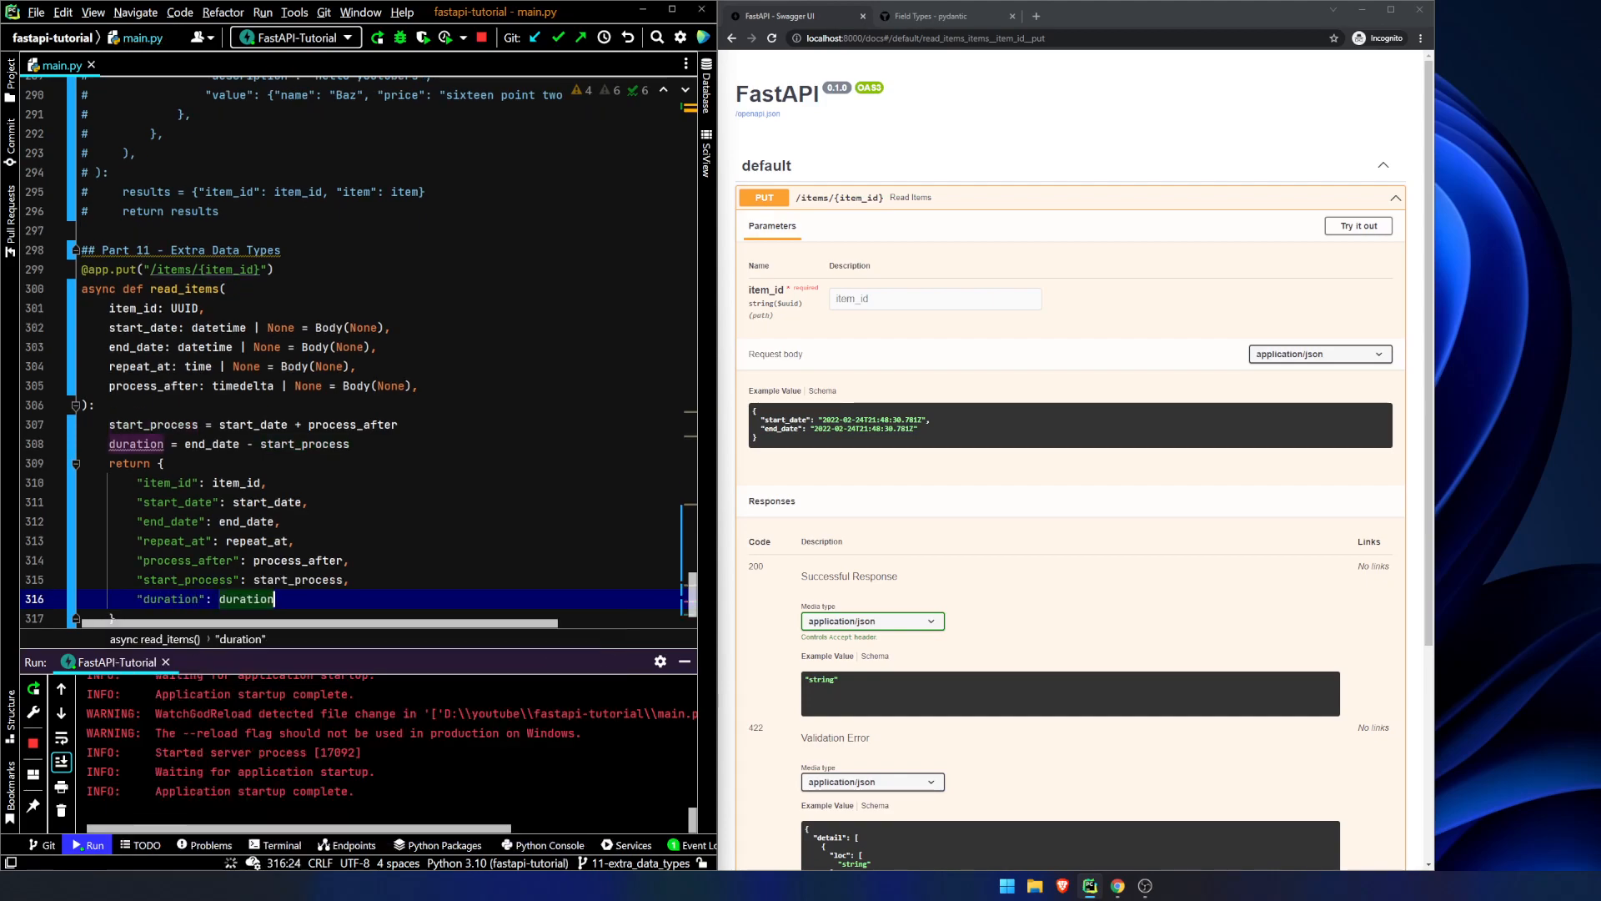
{"action": "type", "text": ","}
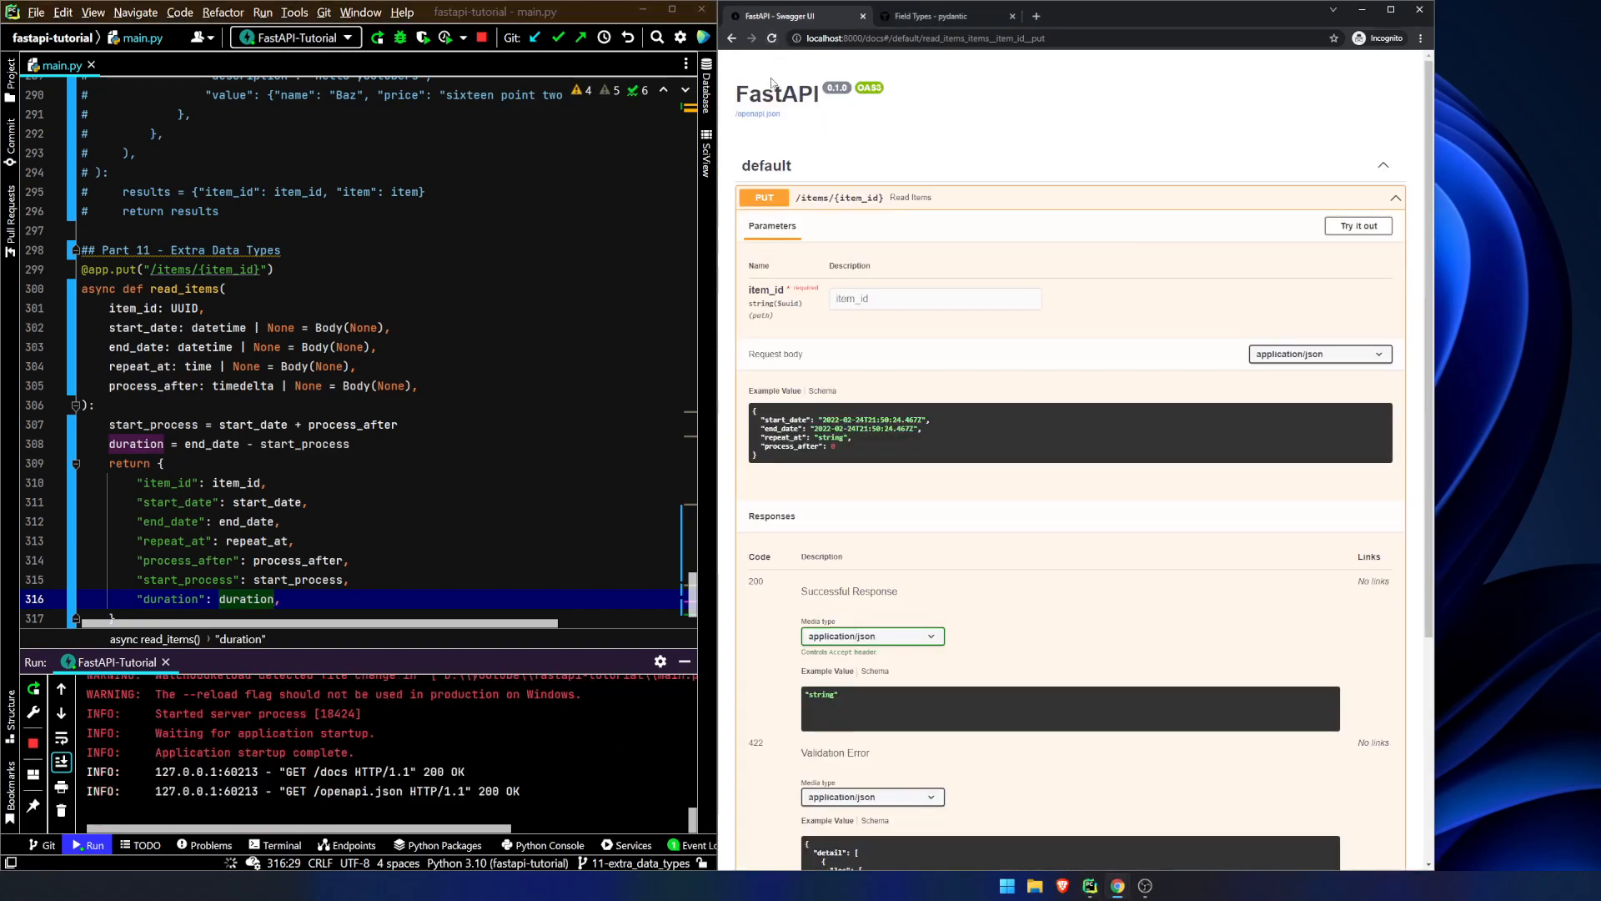
Execute the PUT request with item_id 123, then enter 'hello' as item_id.
{"action": "left_click", "coordinate": [1358, 226]}
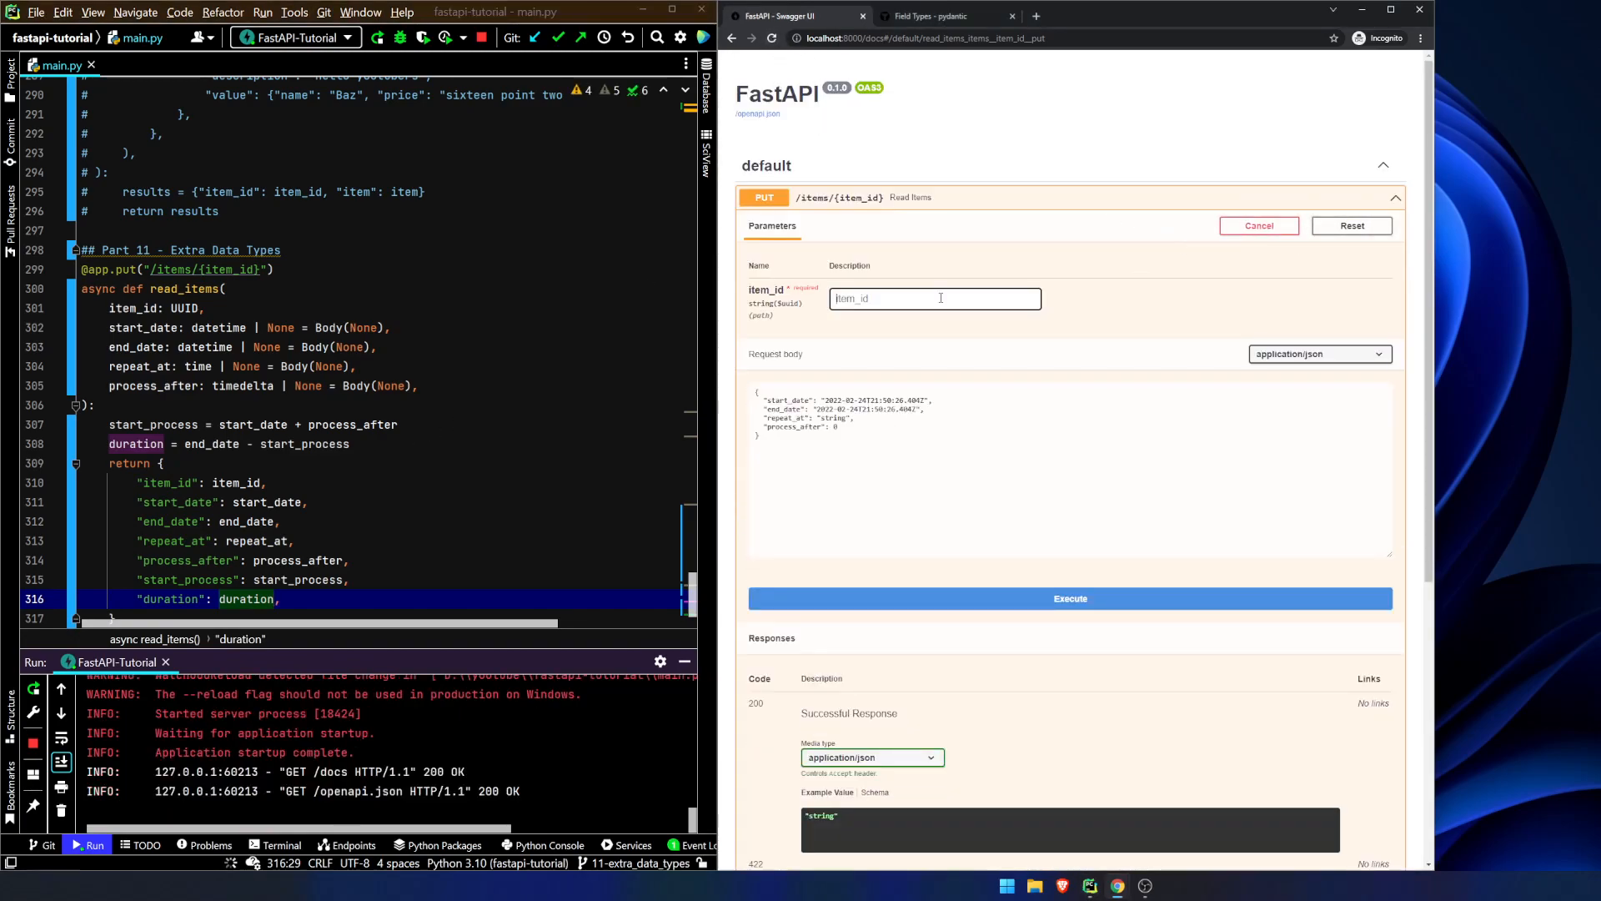
{"action": "type", "text": "123"}
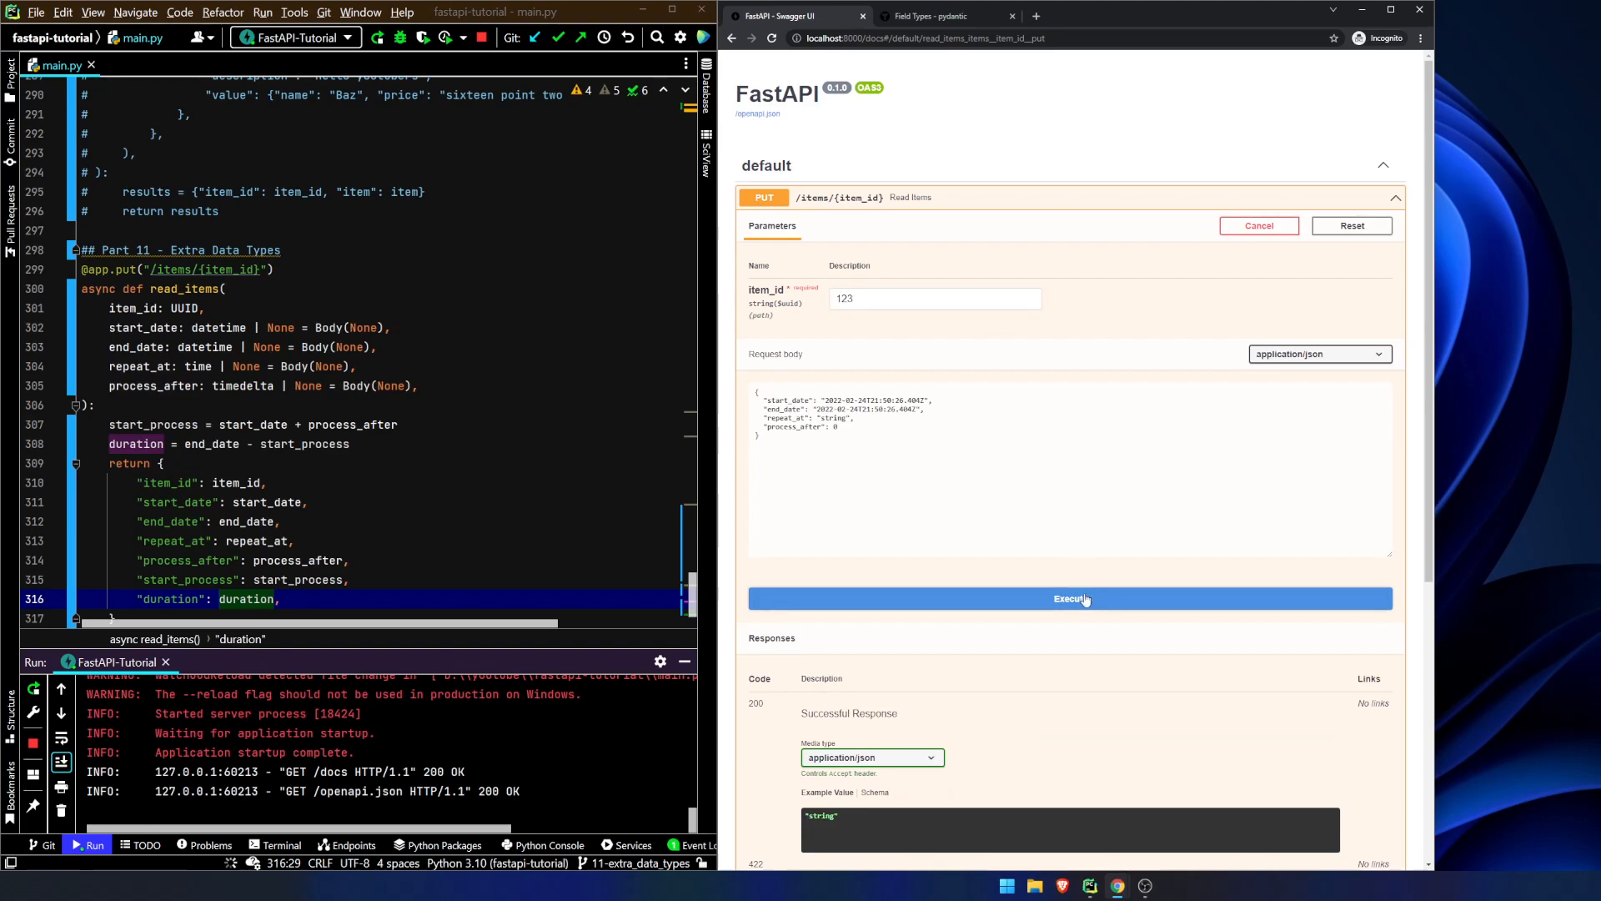
{"action": "left_click", "coordinate": [932, 297]}
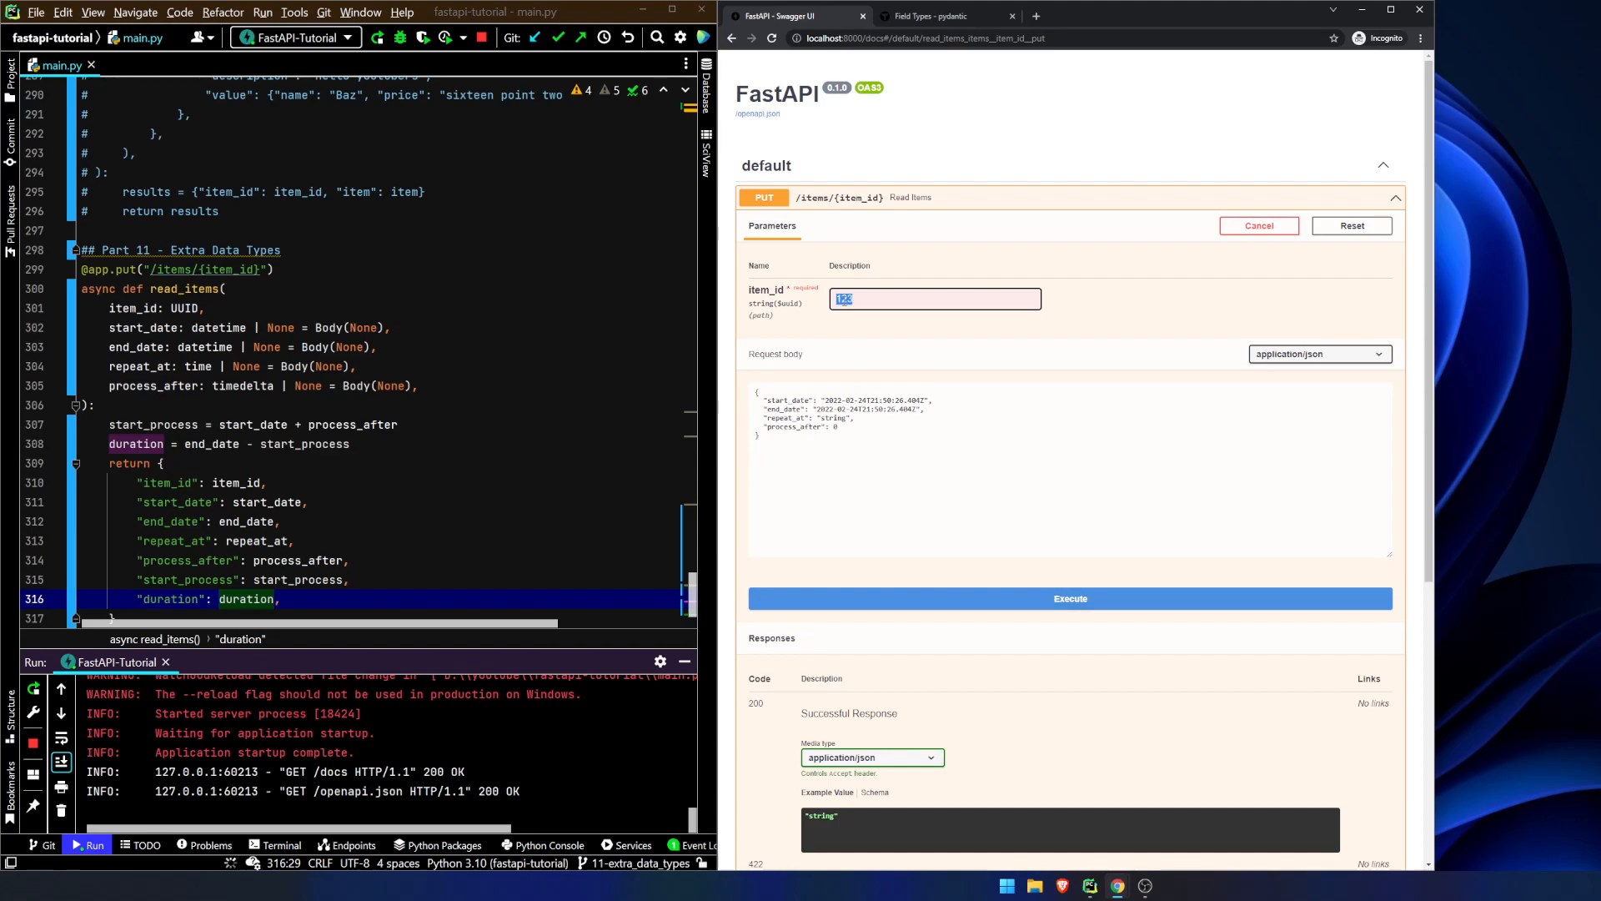
{"action": "type", "text": "hello"}
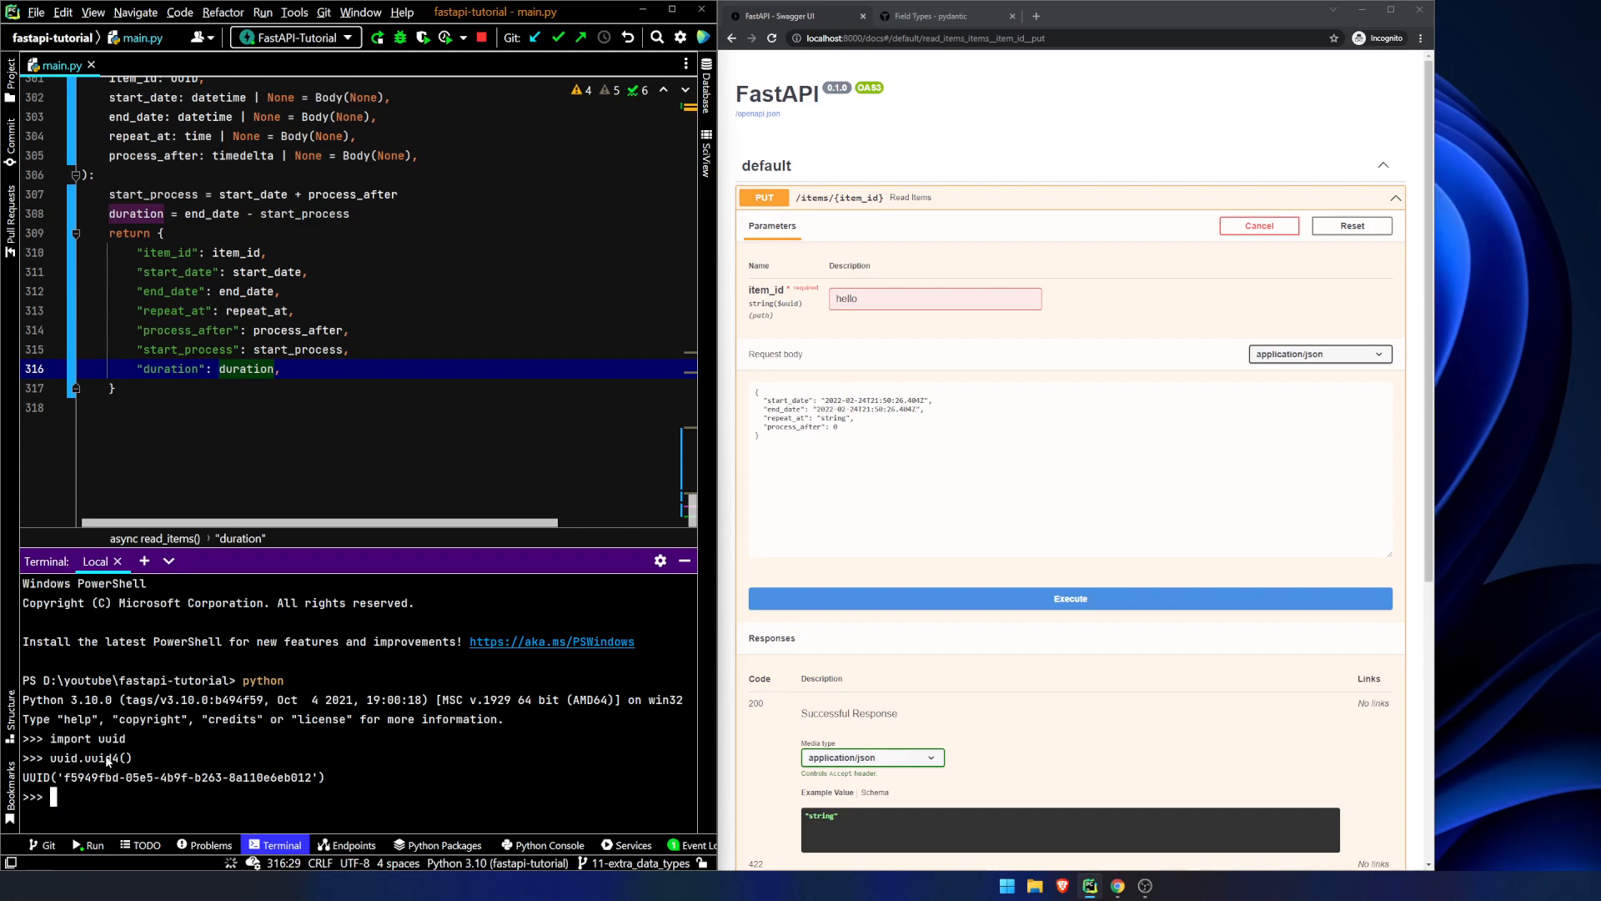
Restart the Python shell, import uuid4, generate a UUID and select it for copying.
{"action": "type", "text": "quit()"}
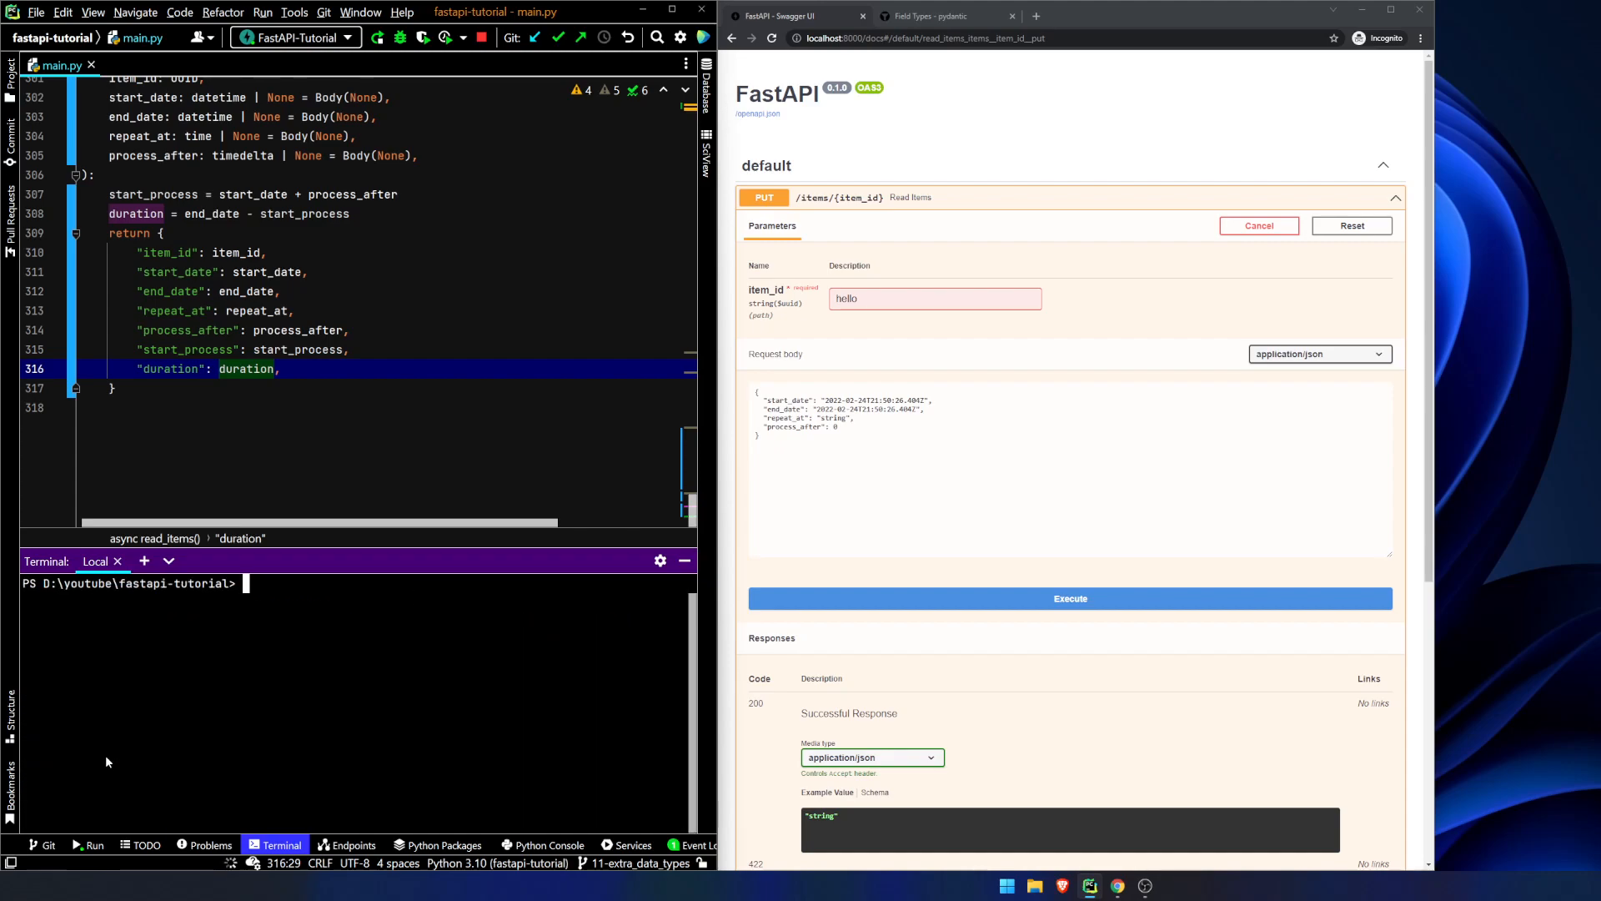
{"action": "type", "text": "python"}
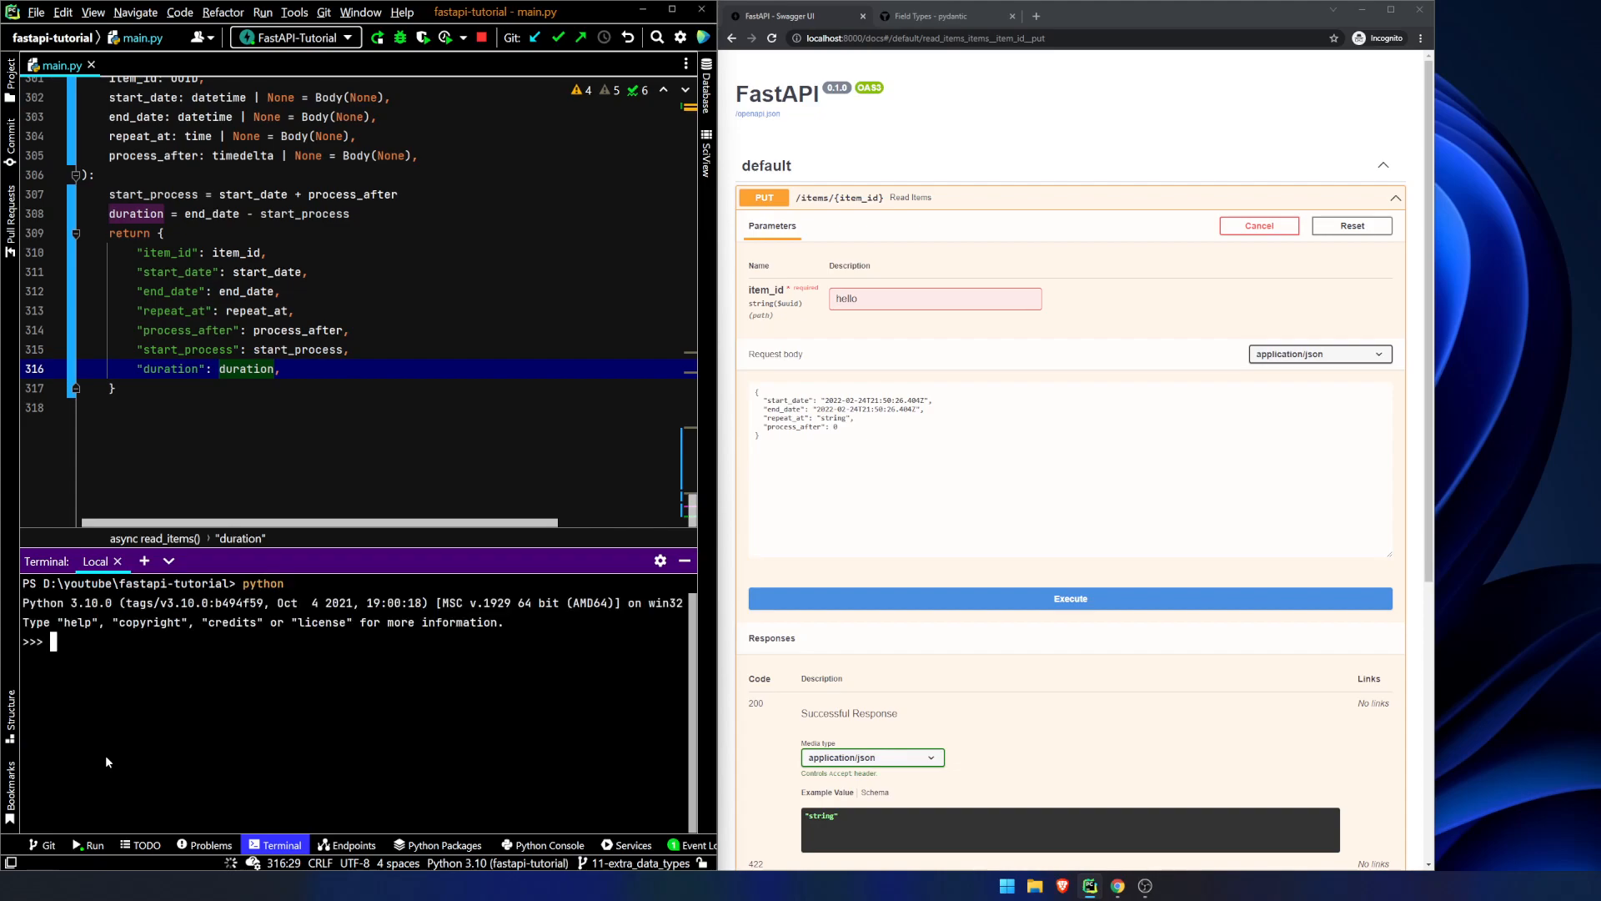
{"action": "type", "text": "import uuid"}
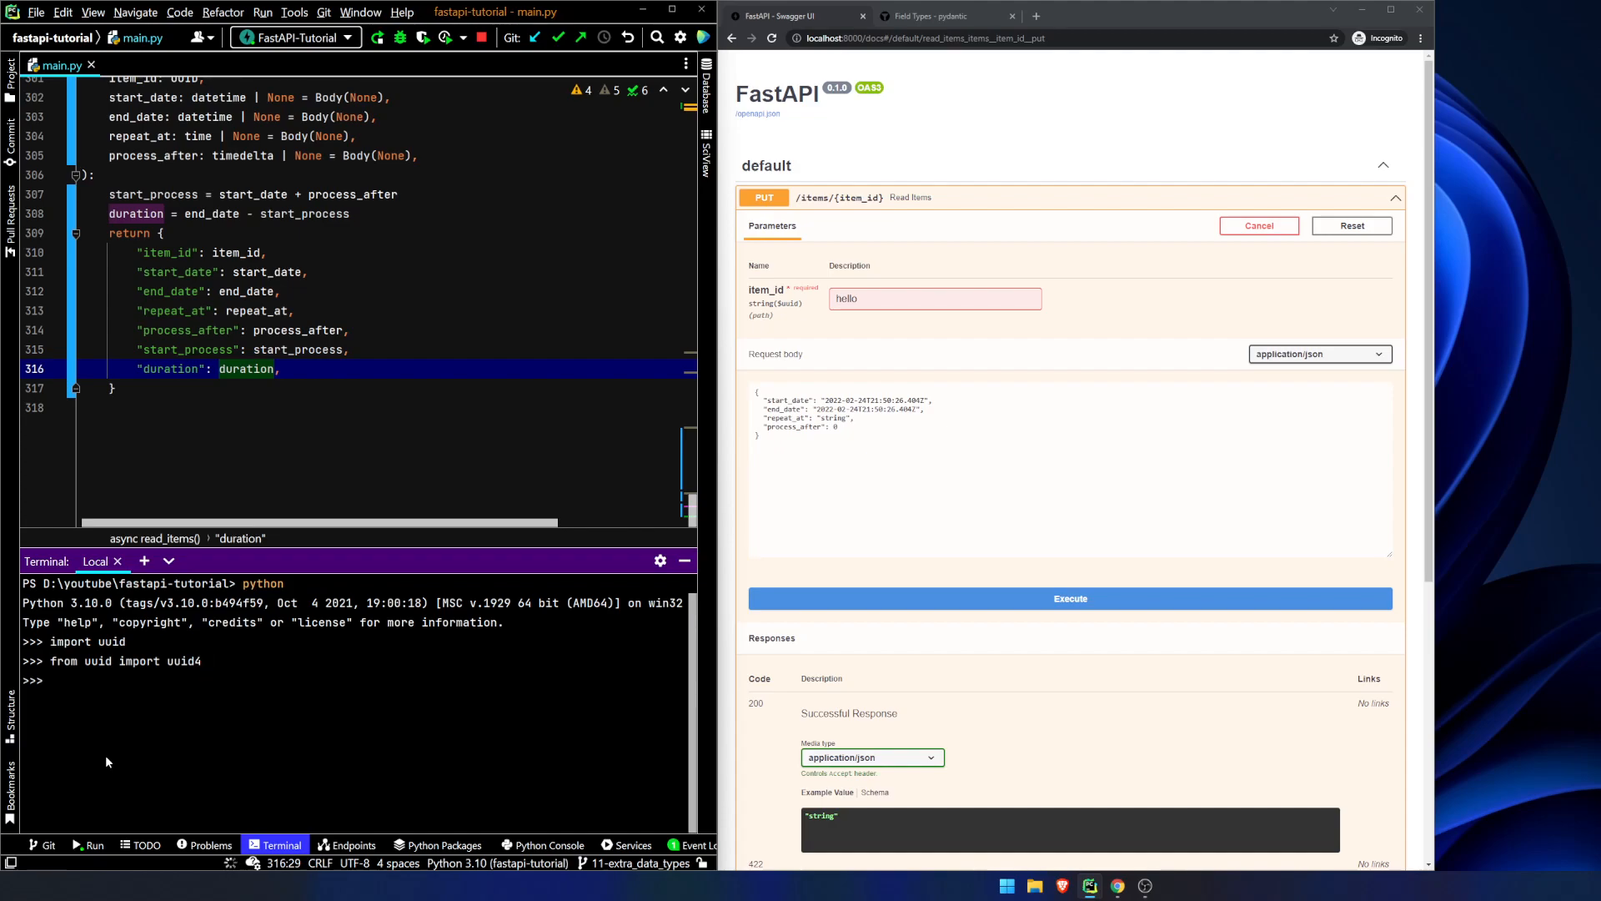
{"action": "type", "text": "uuid4("}
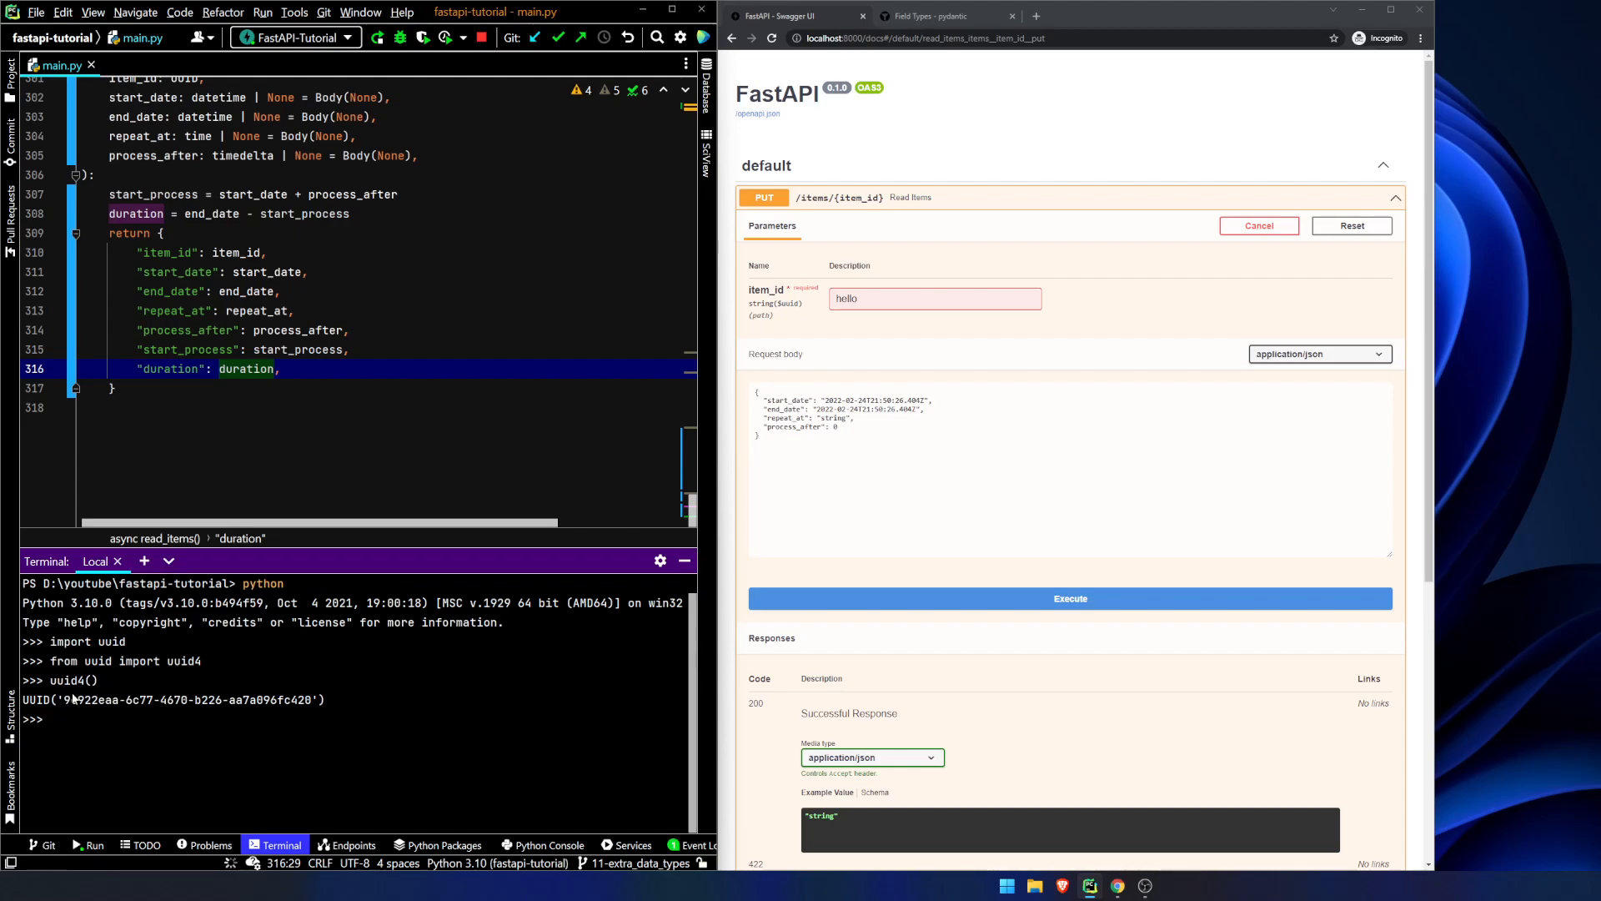
{"action": "left_click_drag", "start_coordinate": [65, 700], "coordinate": [311, 700]}
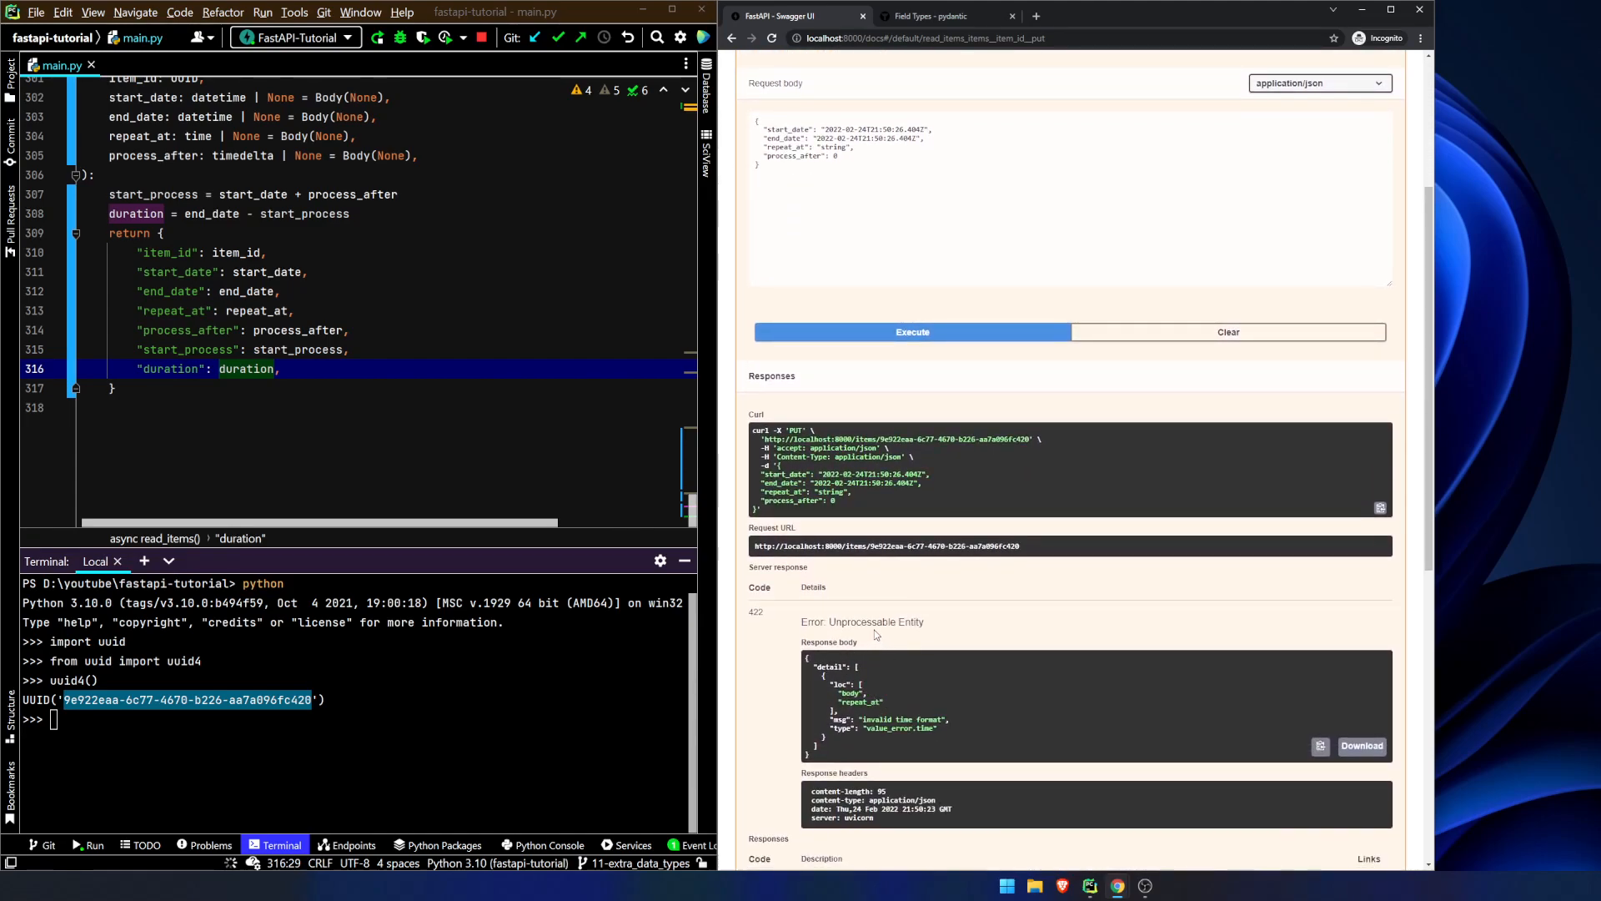
{"action": "mouse_move", "coordinate": [878, 634]}
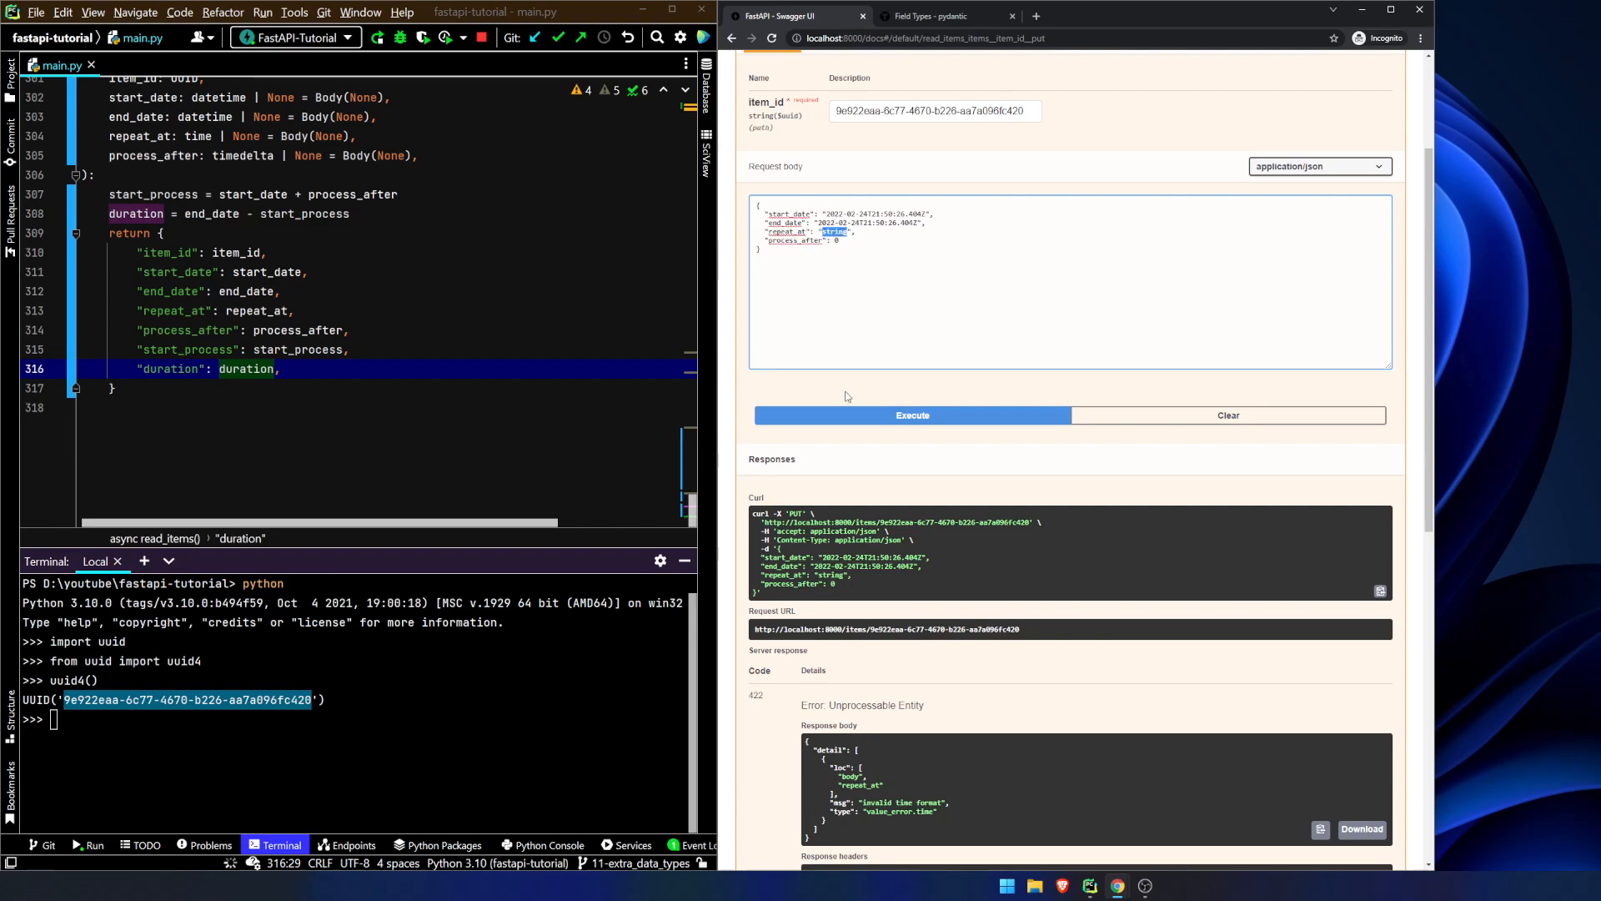
Resend the PUT request with repeat_at changed to 16:30:26 and process_after to 3600.
{"action": "left_click", "coordinate": [911, 415]}
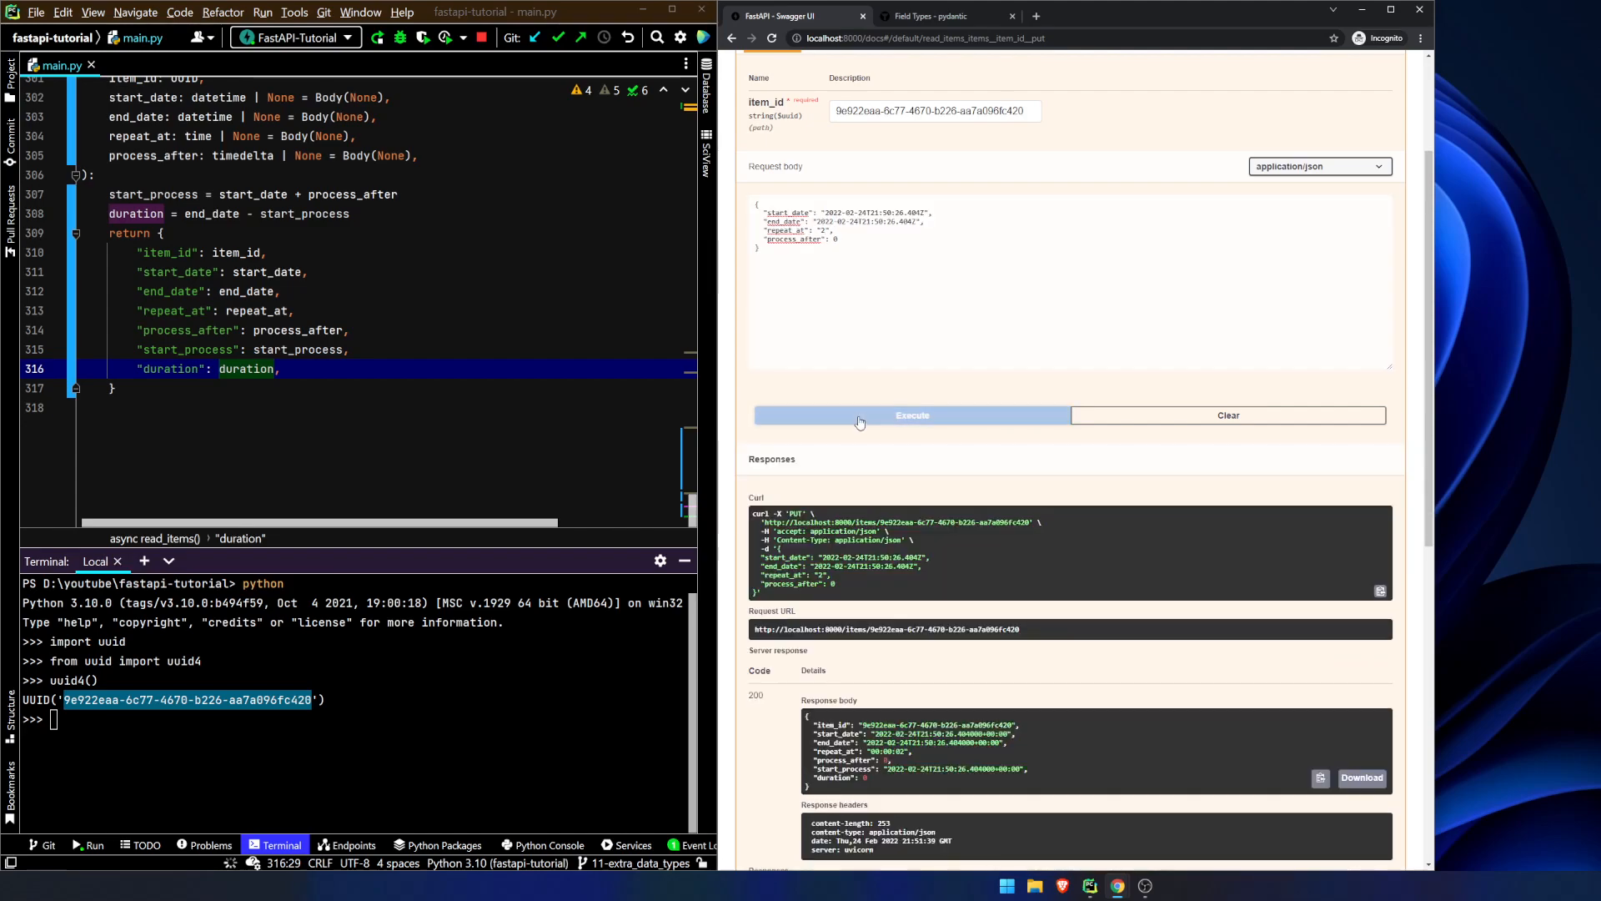
{"action": "left_click", "coordinate": [910, 414]}
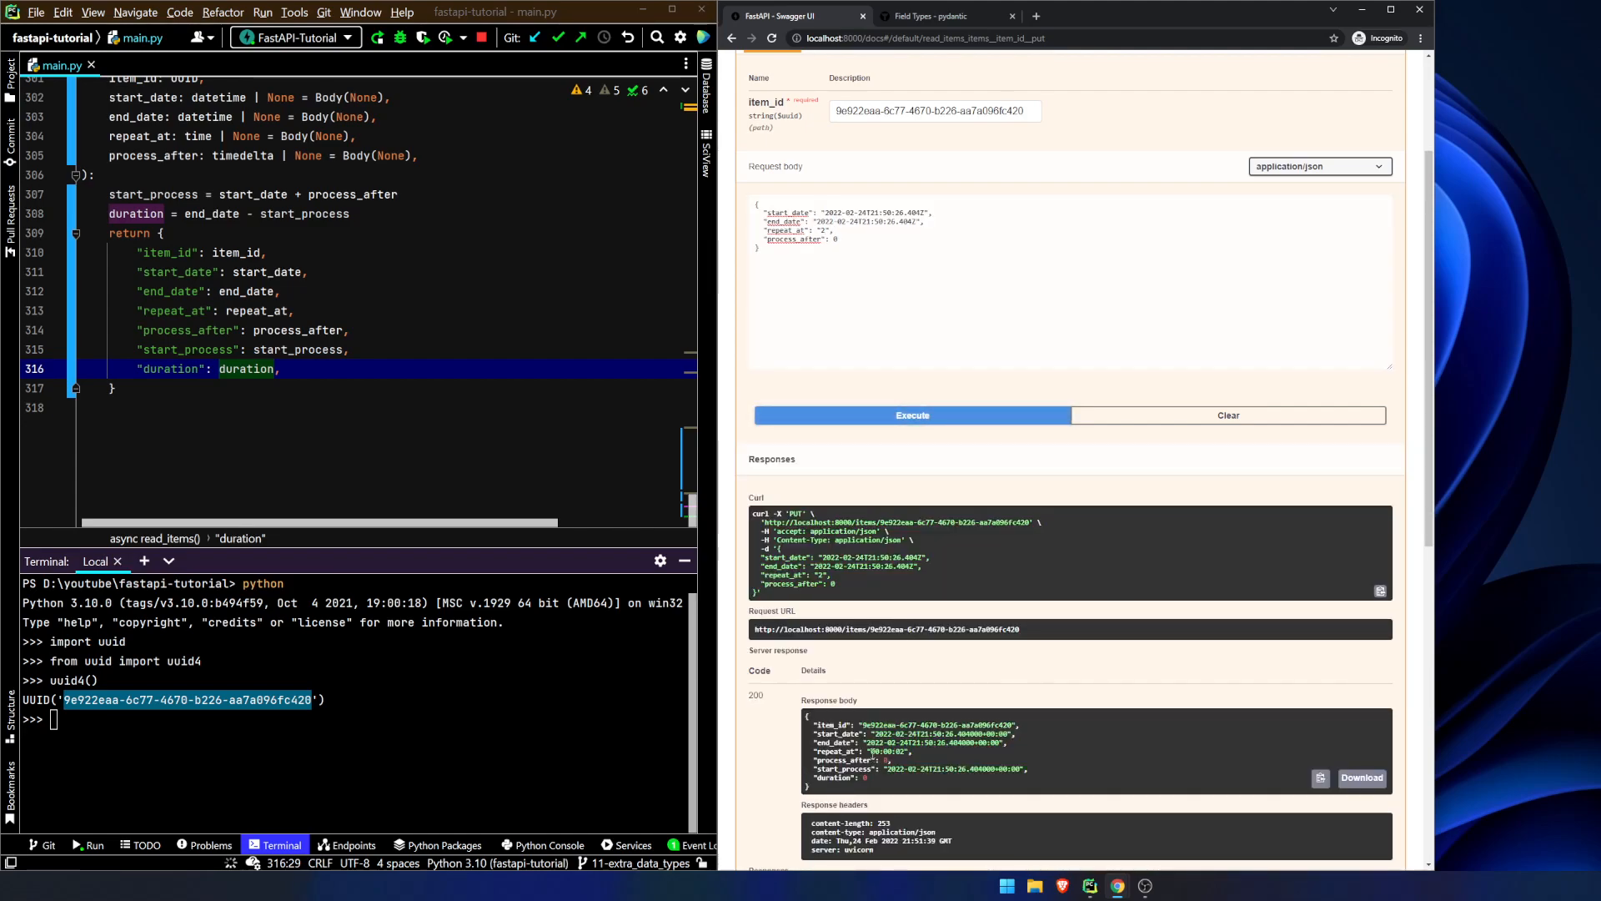
{"action": "double_click", "coordinate": [882, 751]}
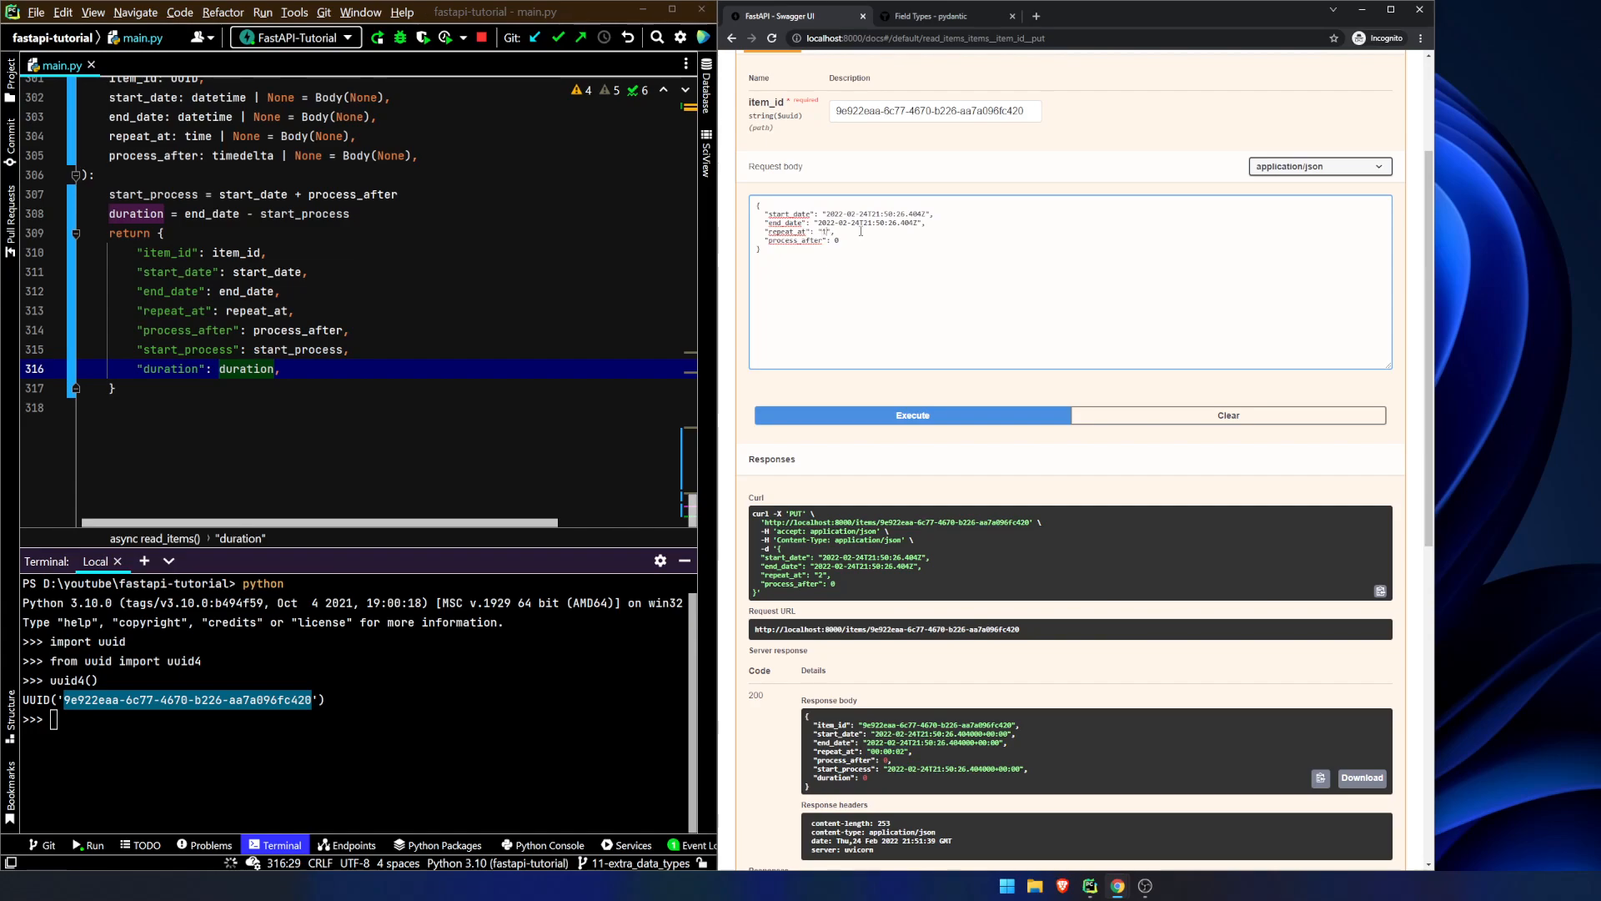
{"action": "type", "text": "16:30"}
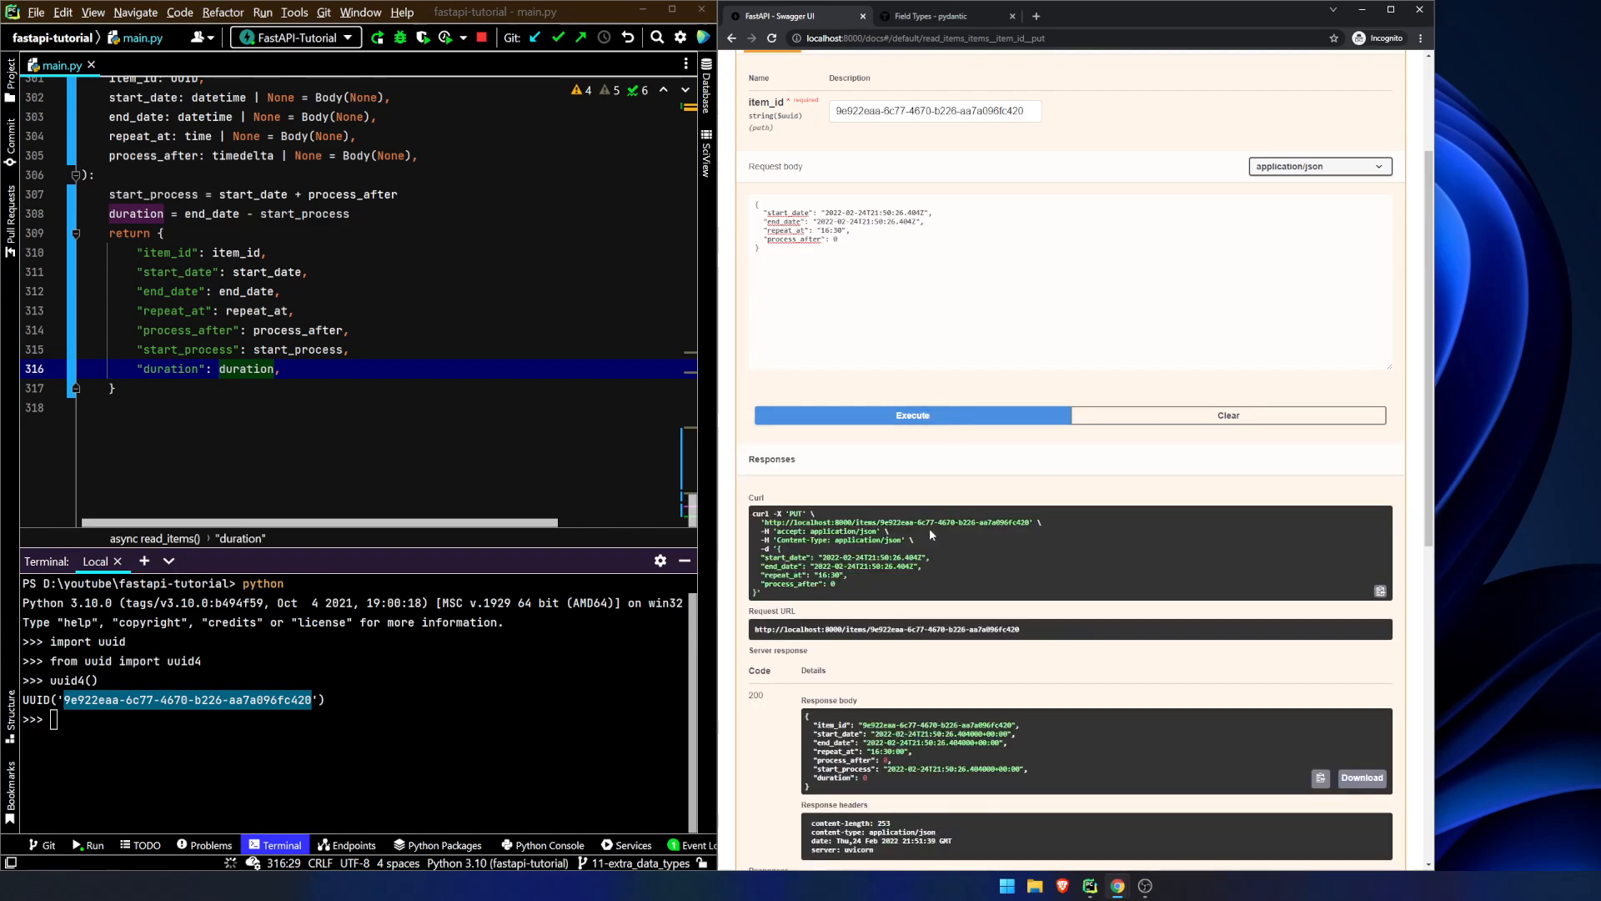
{"action": "left_click", "coordinate": [899, 241]}
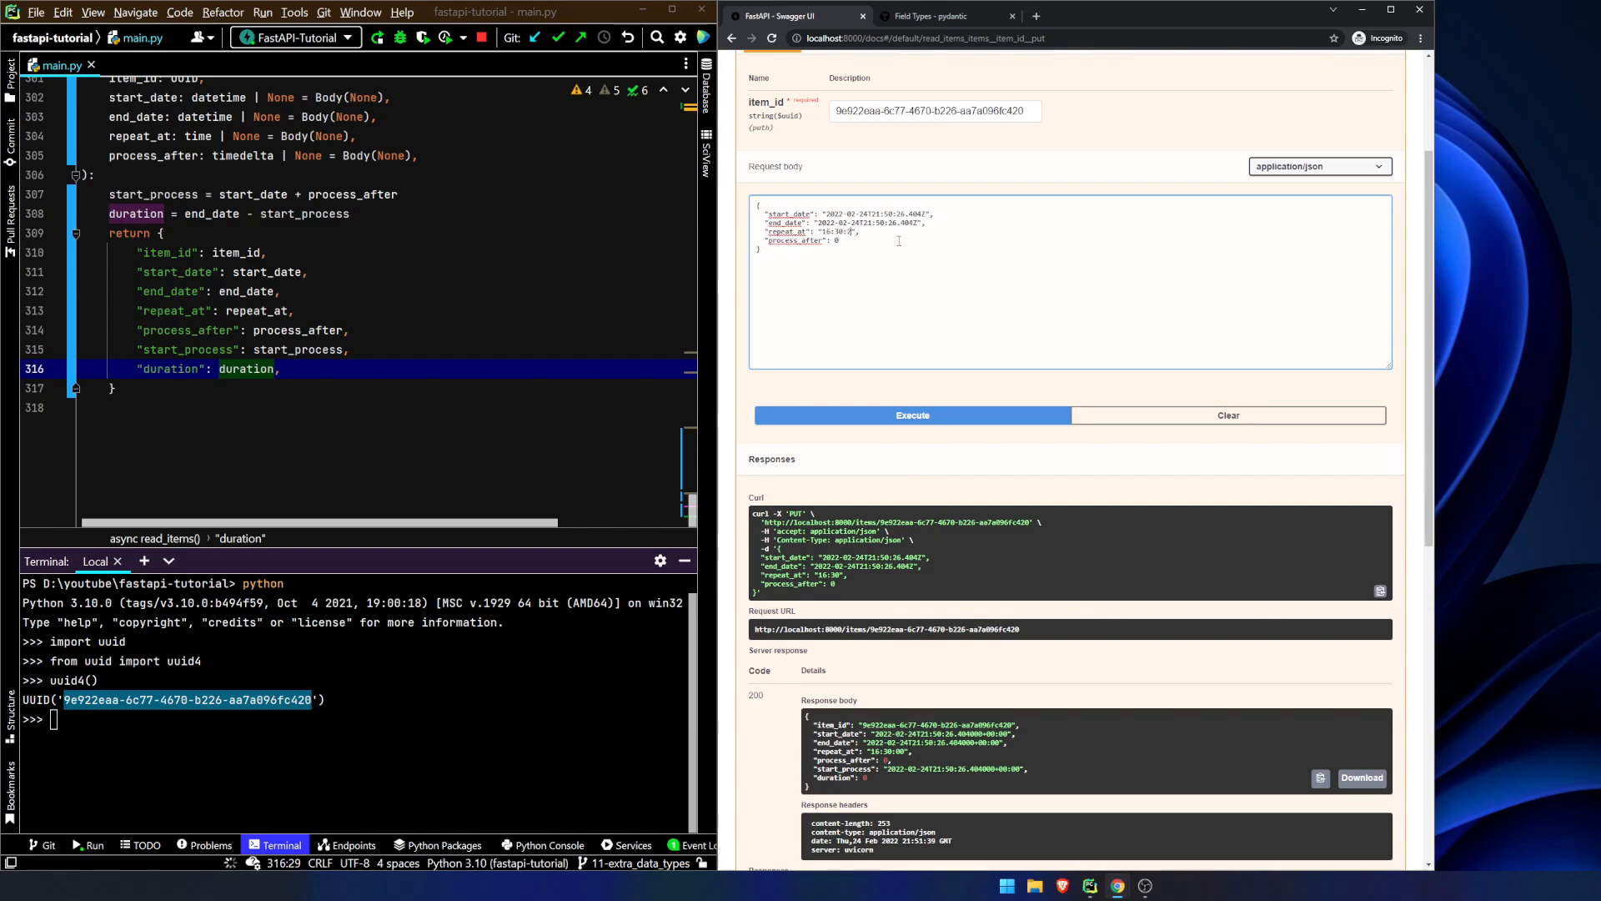
{"action": "left_click", "coordinate": [911, 414]}
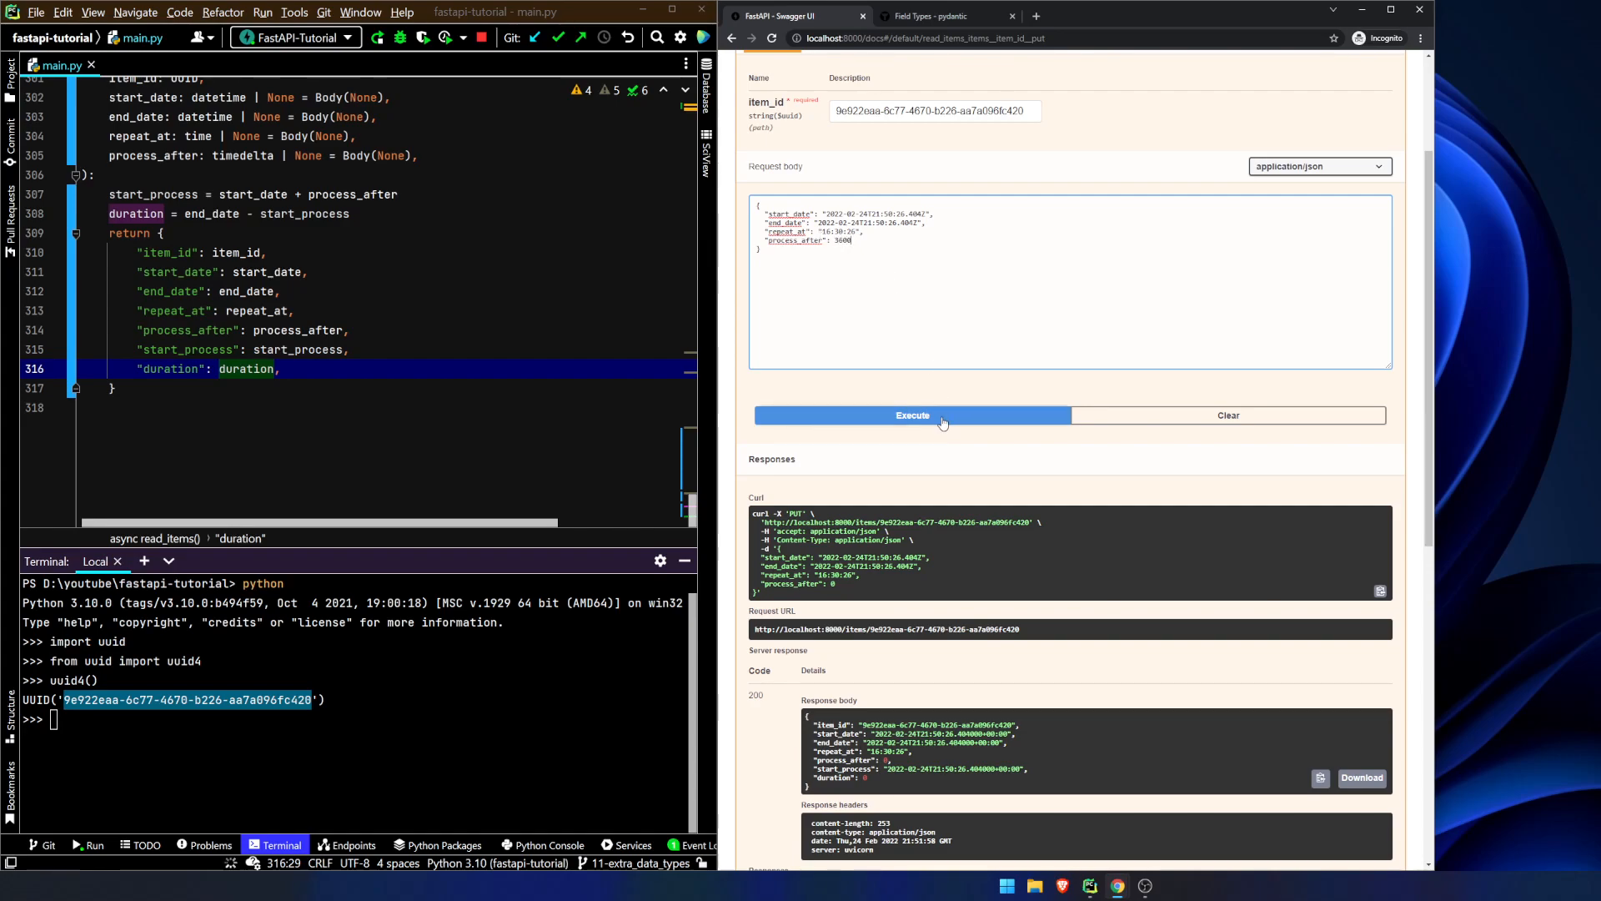
{"action": "left_click", "coordinate": [910, 414]}
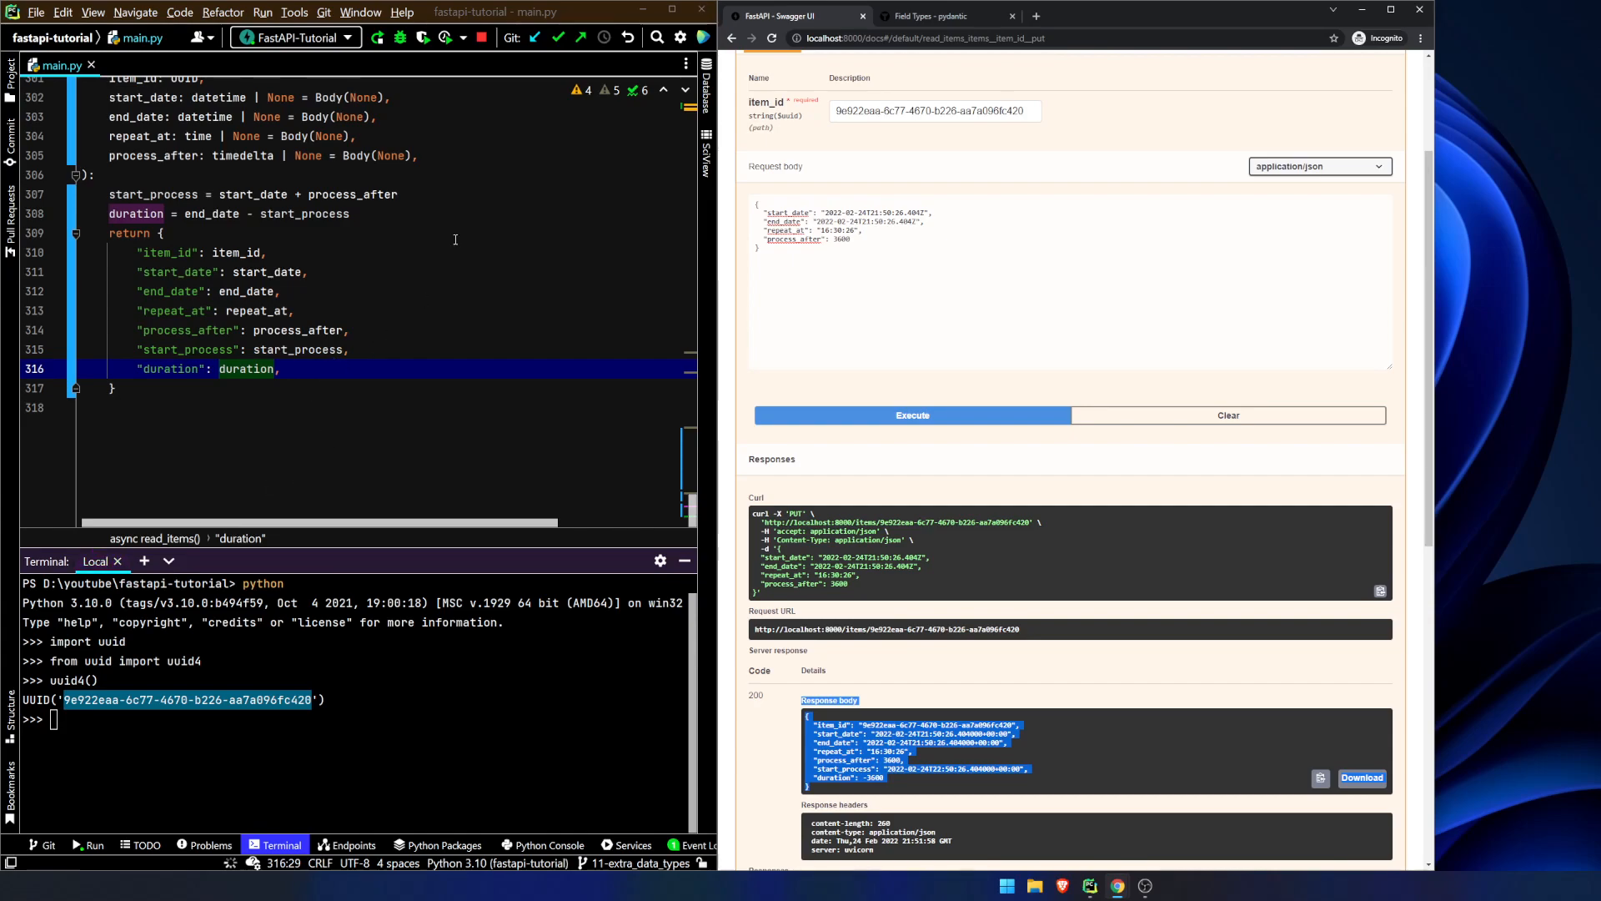
{"action": "left_click", "coordinate": [945, 15]}
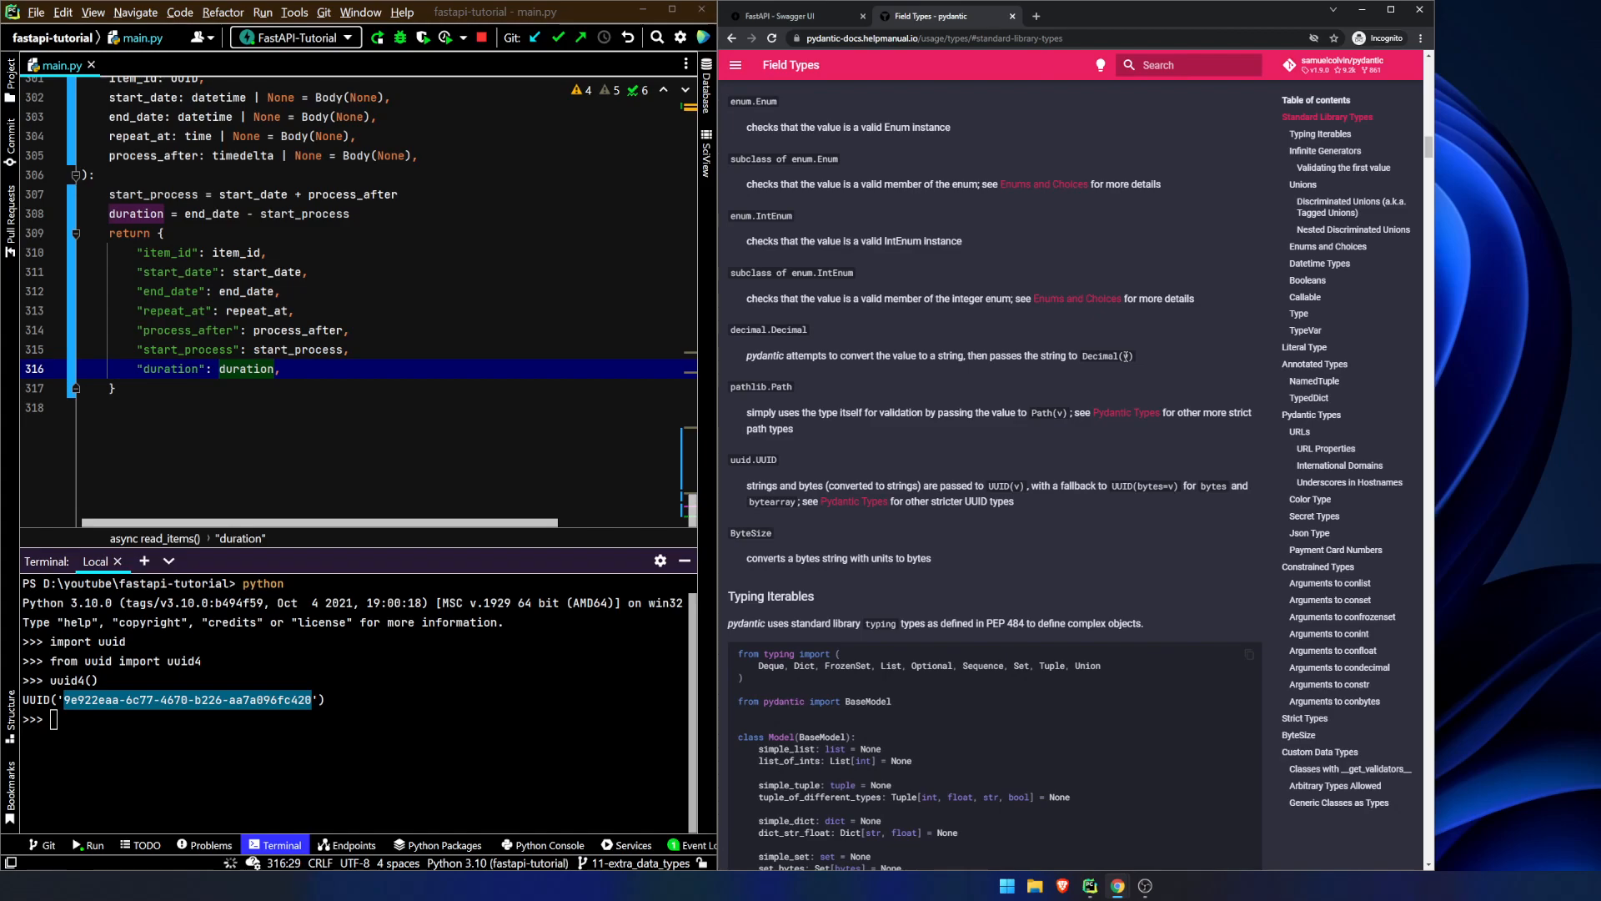
{"action": "mouse_move", "coordinate": [1114, 380]}
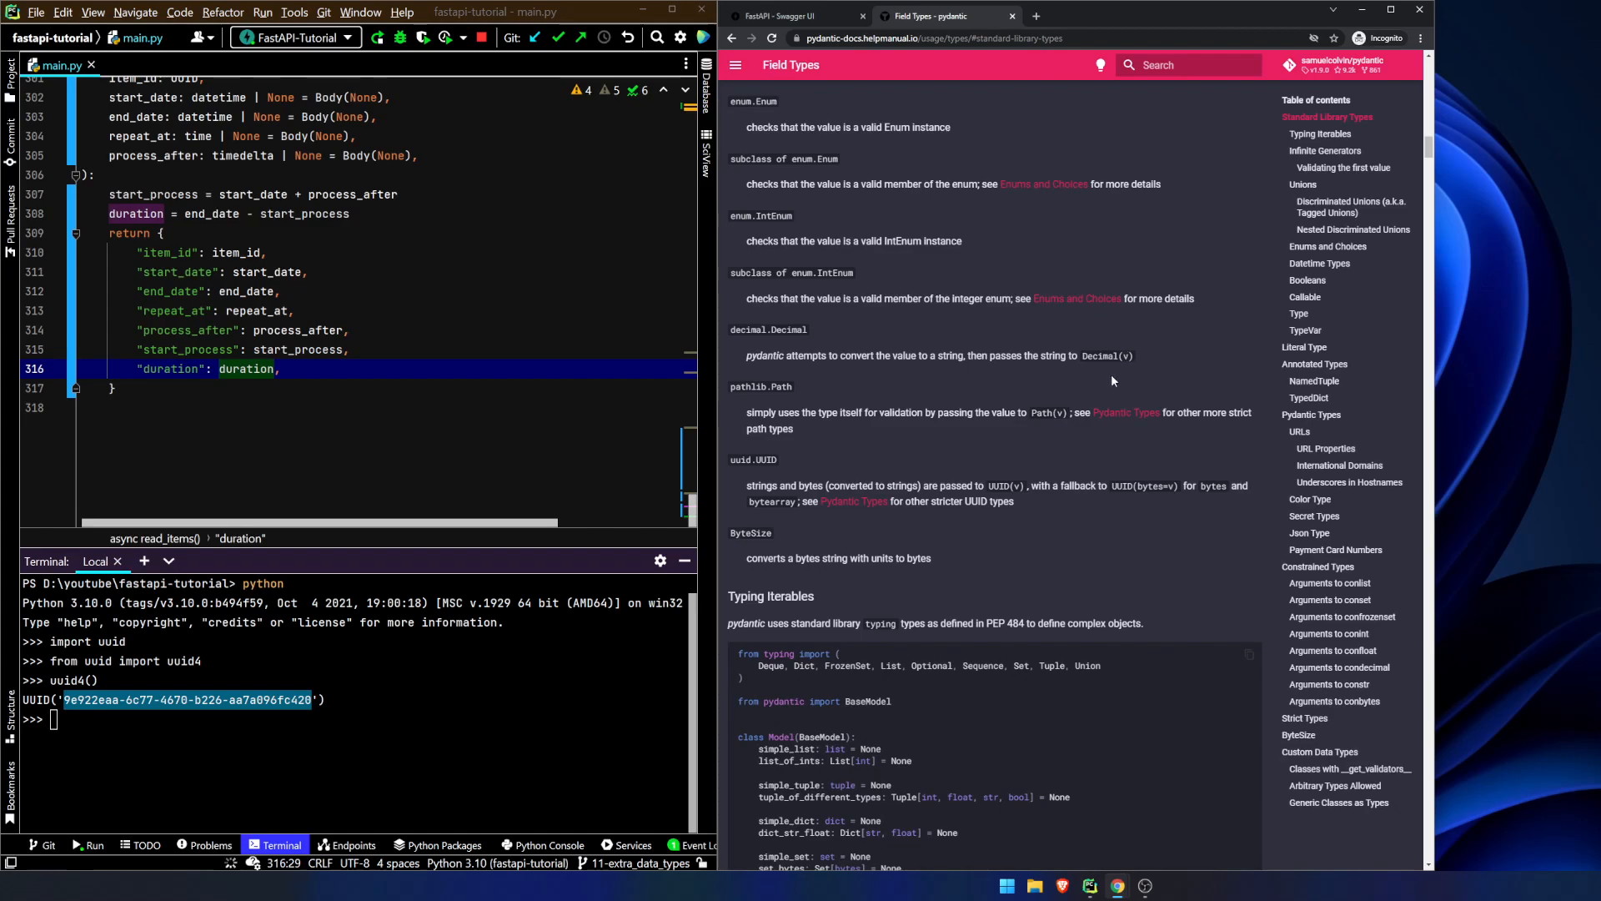